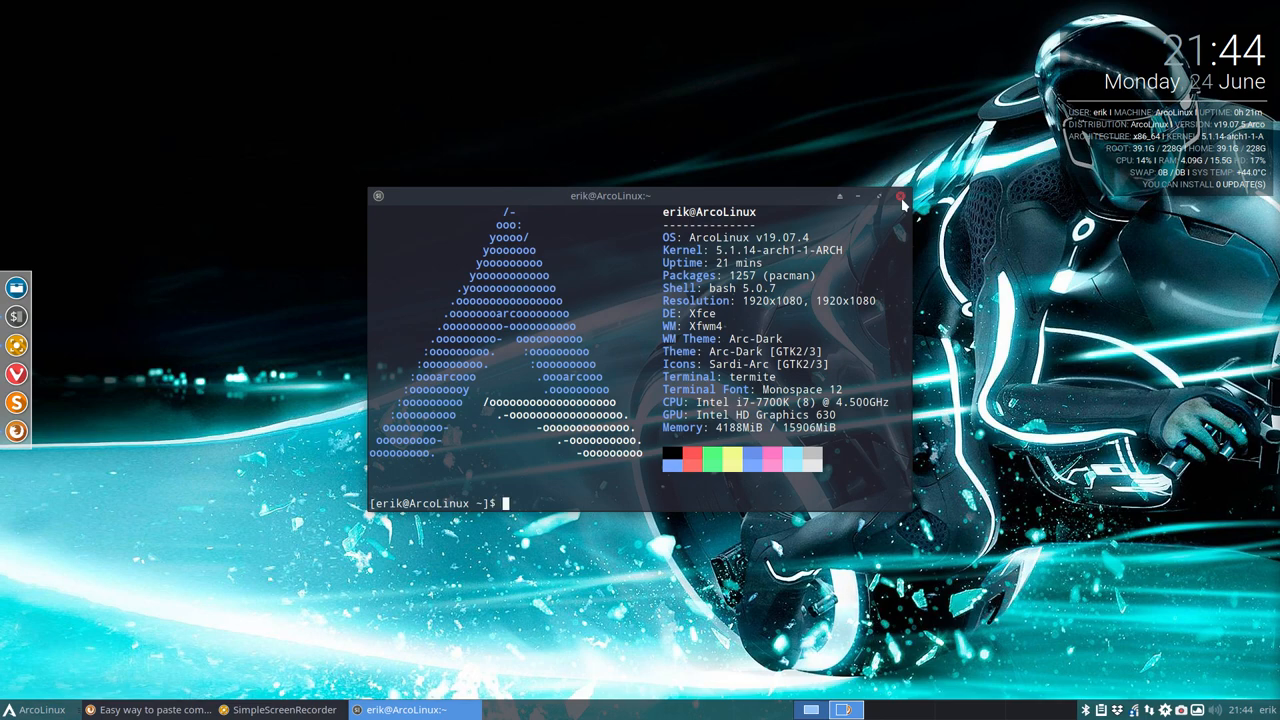
# Close the termite terminal window showing system info.
pyautogui.click(903, 195)
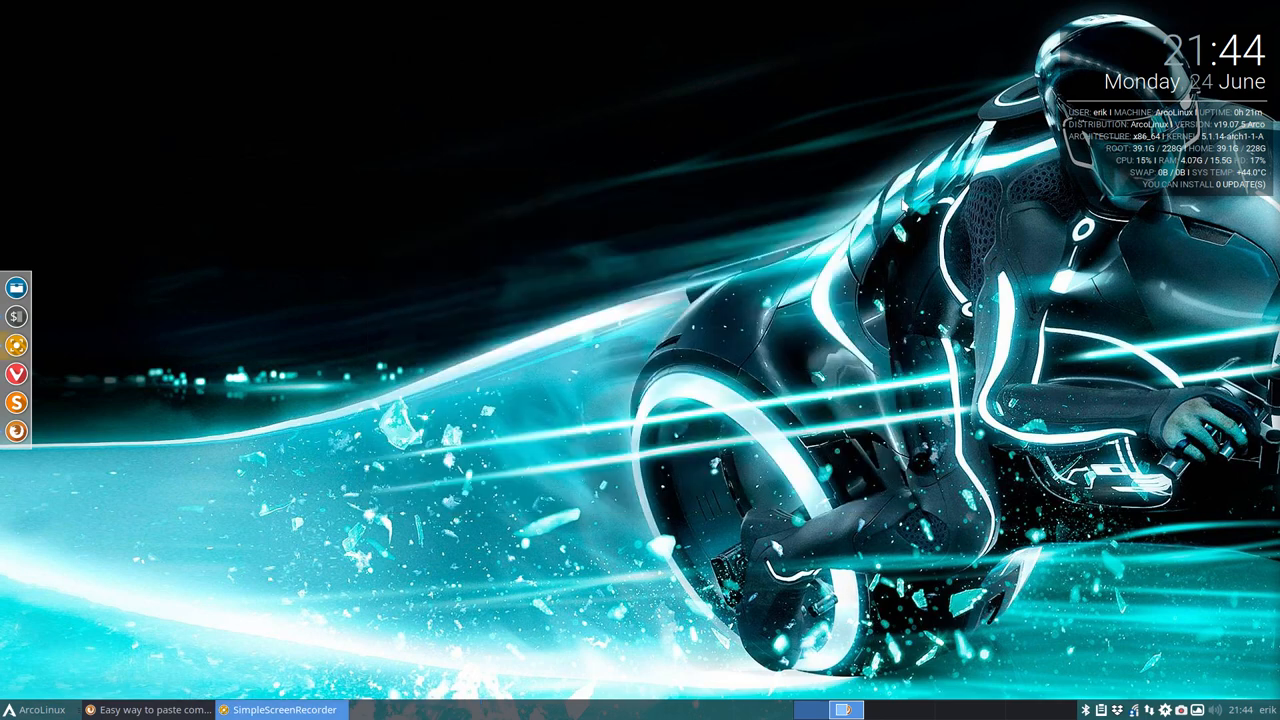
pyautogui.moveTo(363, 252)
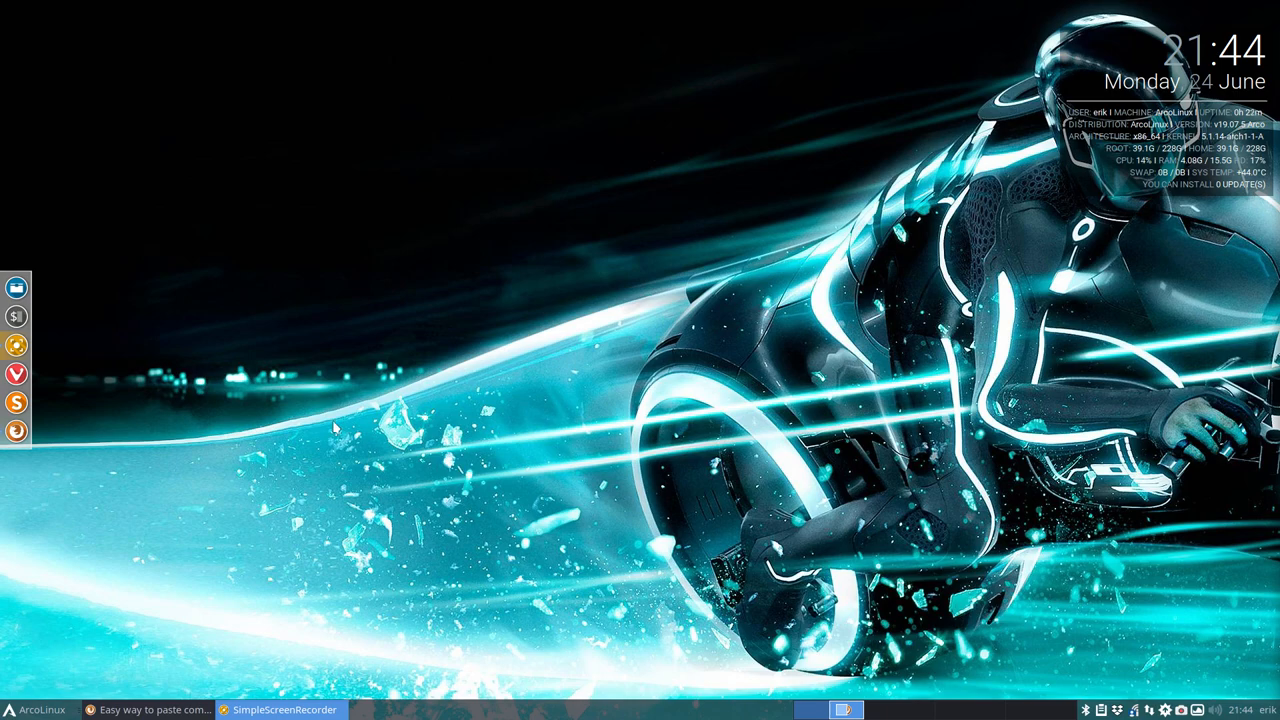
# Launch Chromium, go to arcolinux.info's DOWNLOAD page and scroll to Where to Download.
pyautogui.click(279, 709)
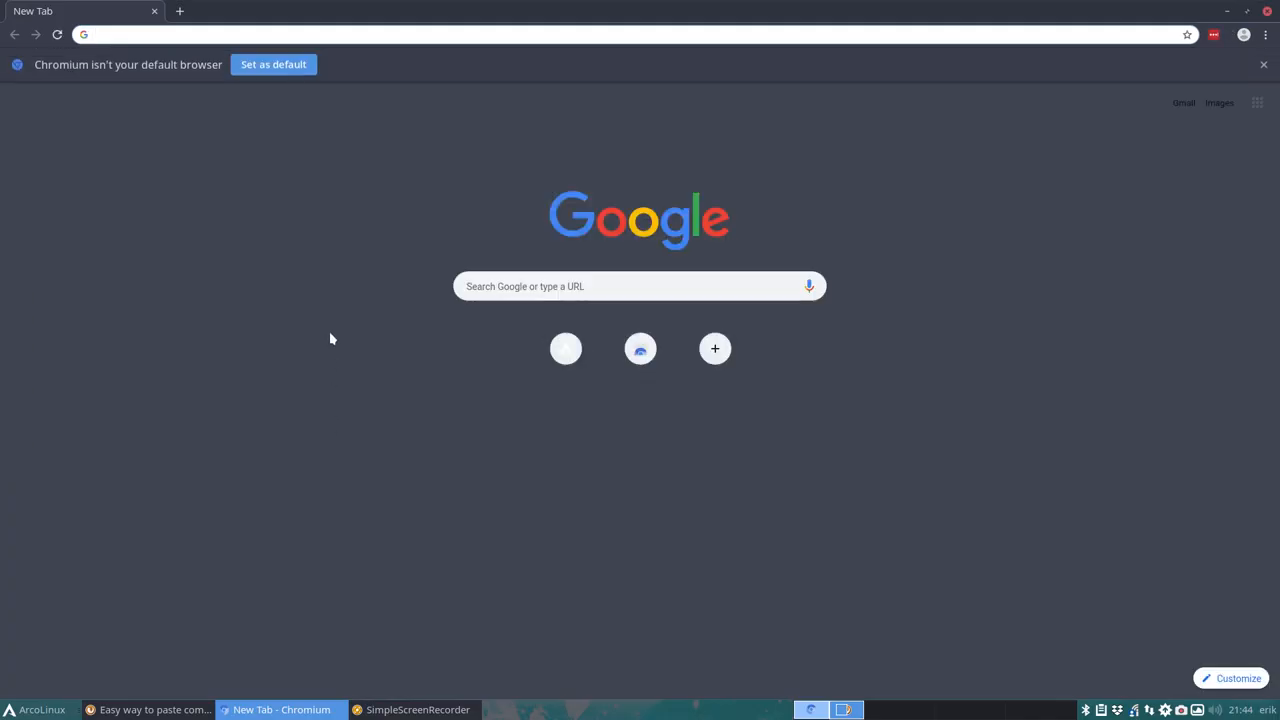
pyautogui.moveTo(326, 307)
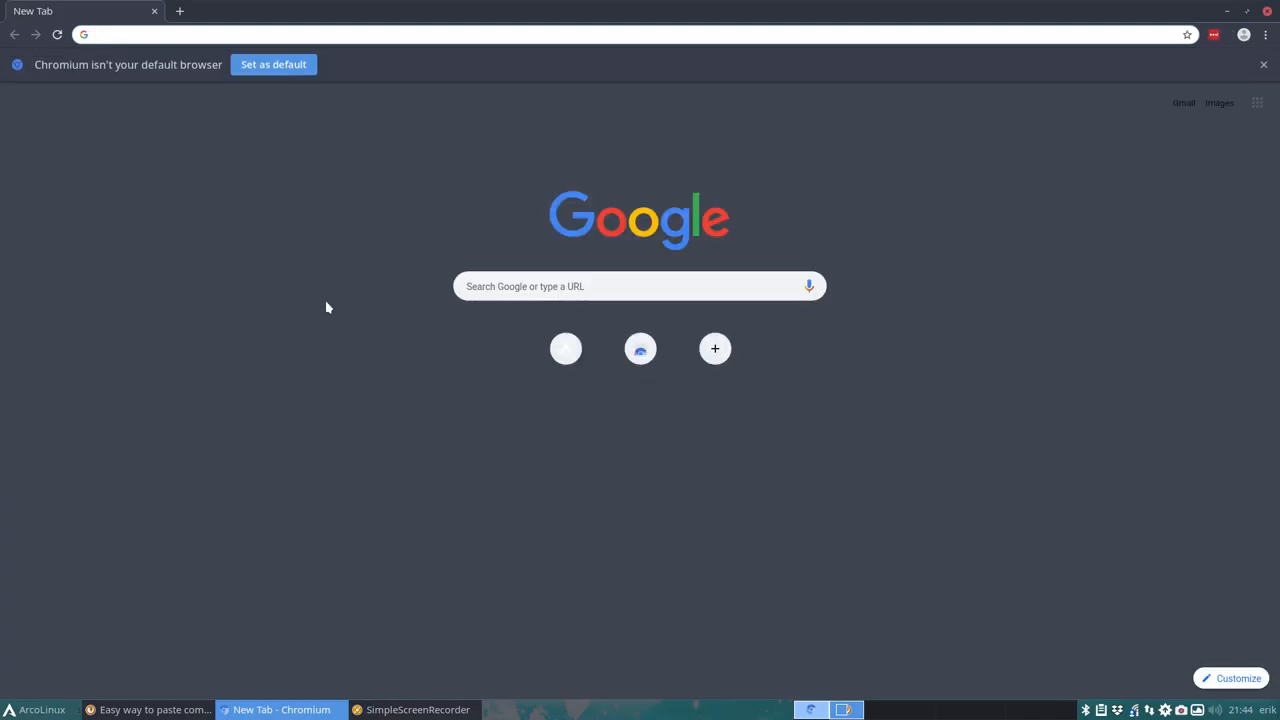
pyautogui.write('arcolinuf')
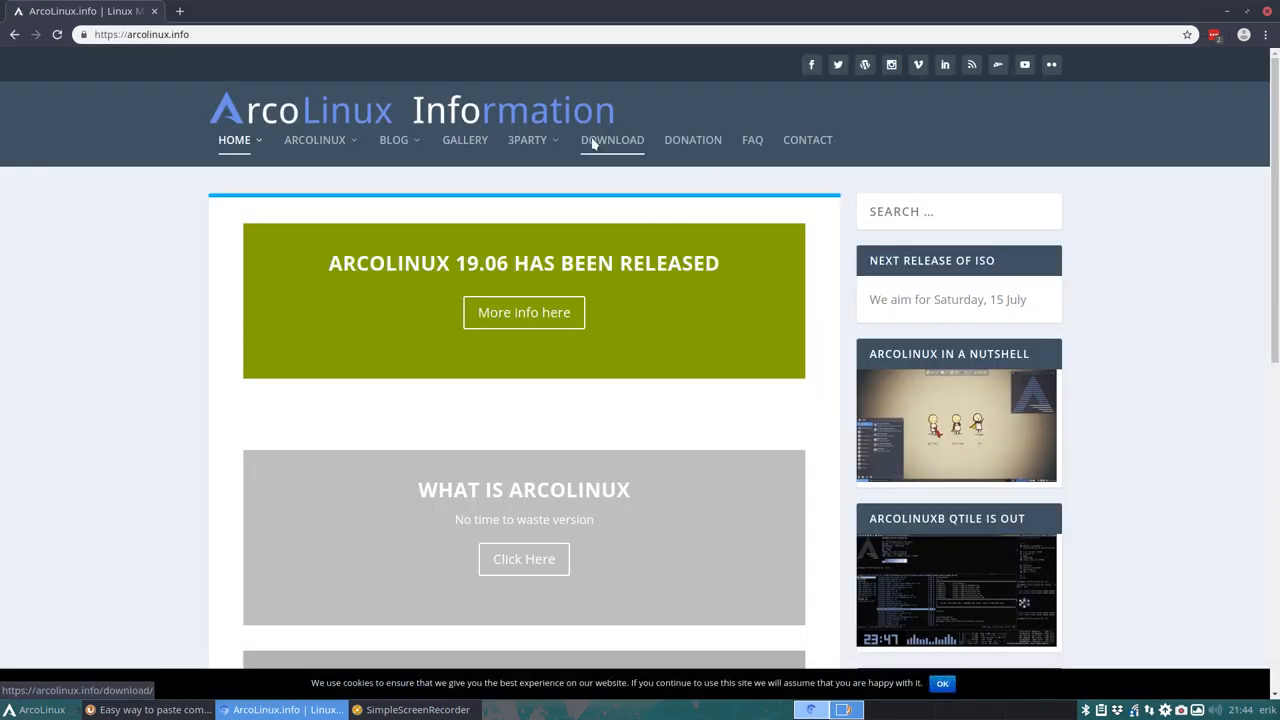
pyautogui.click(611, 139)
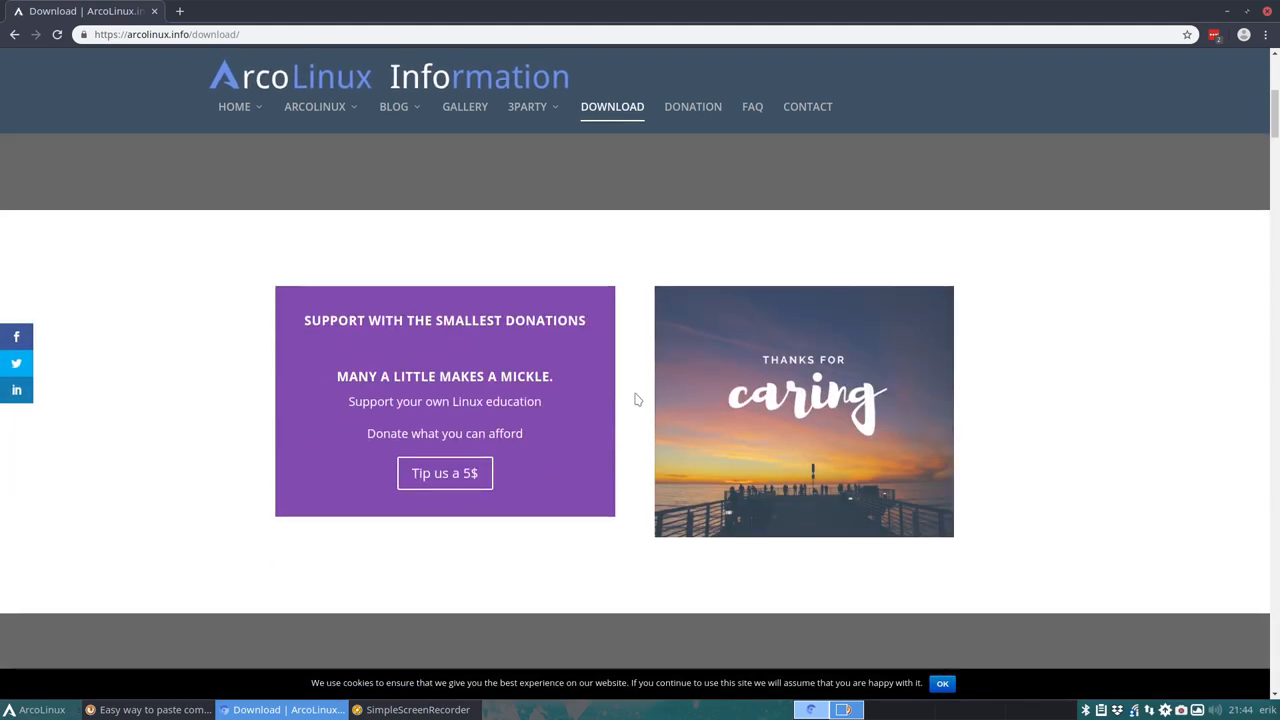
pyautogui.scroll(-3)
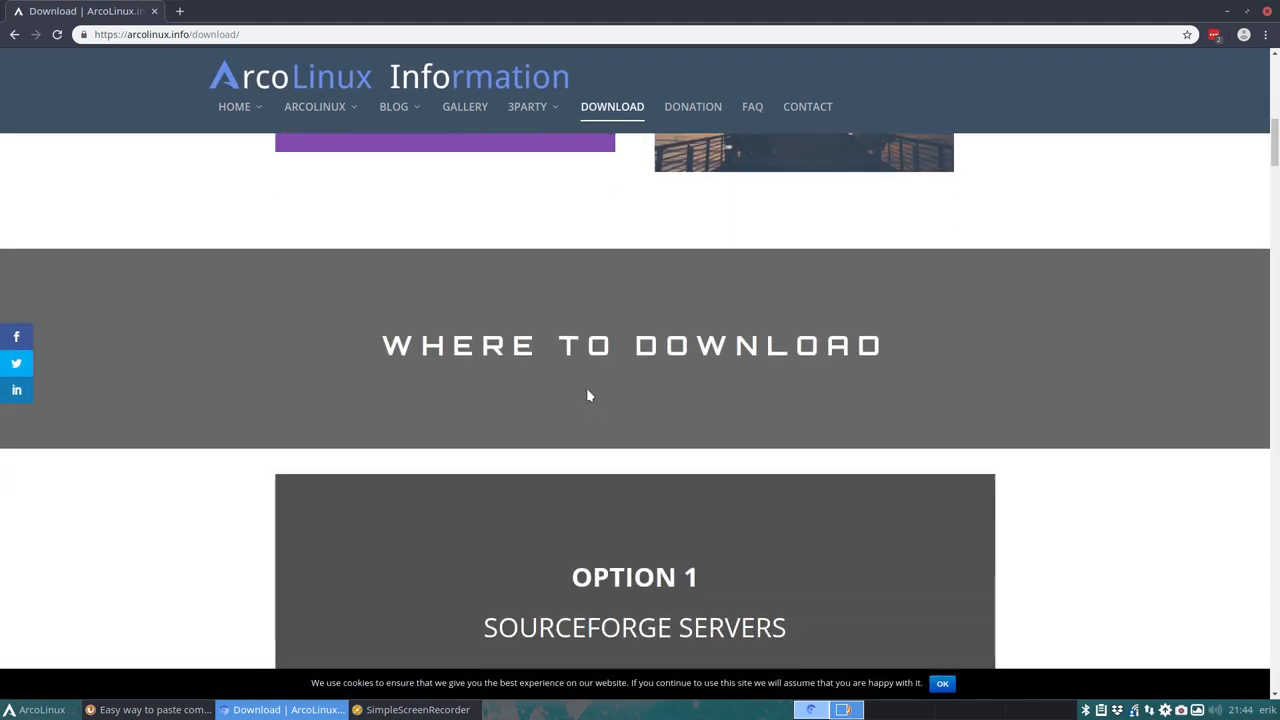
pyautogui.scroll(-3)
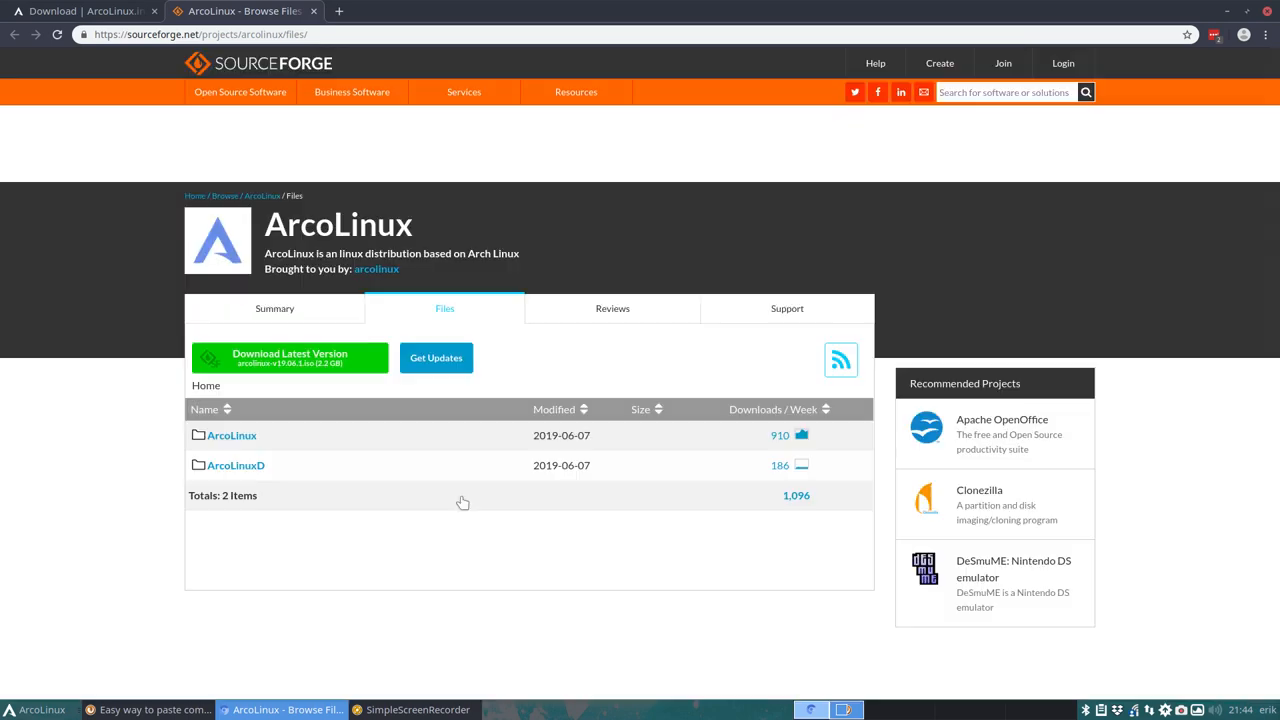
# Download arcolinuxd-v19.06.1.iso, switching from the Bulgarian mirror to NetCologne GmbH.
pyautogui.click(235, 465)
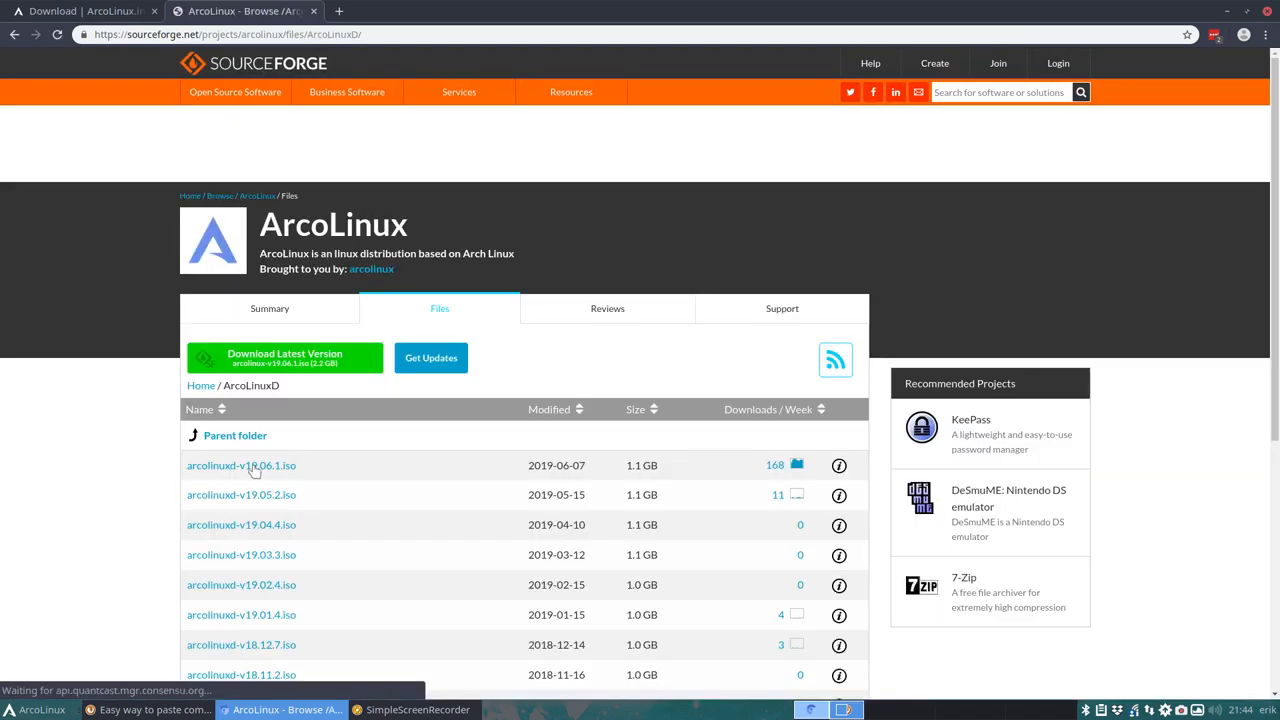
pyautogui.click(241, 465)
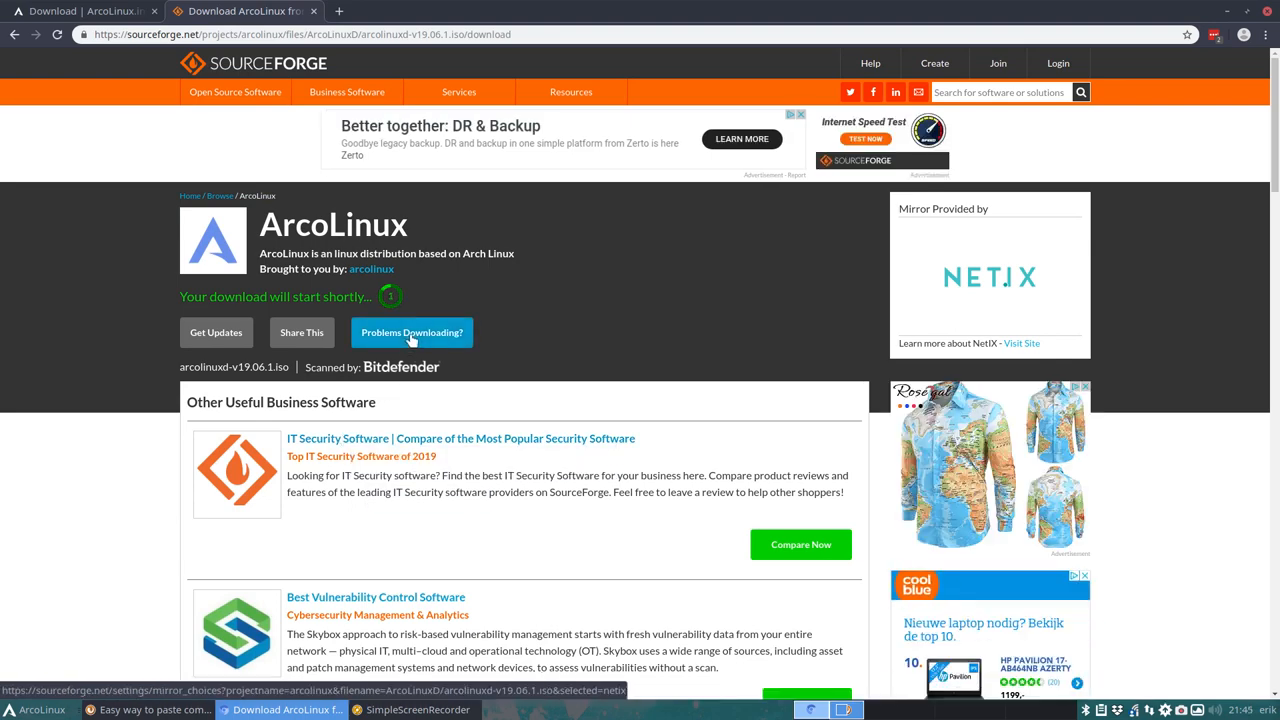
pyautogui.click(411, 332)
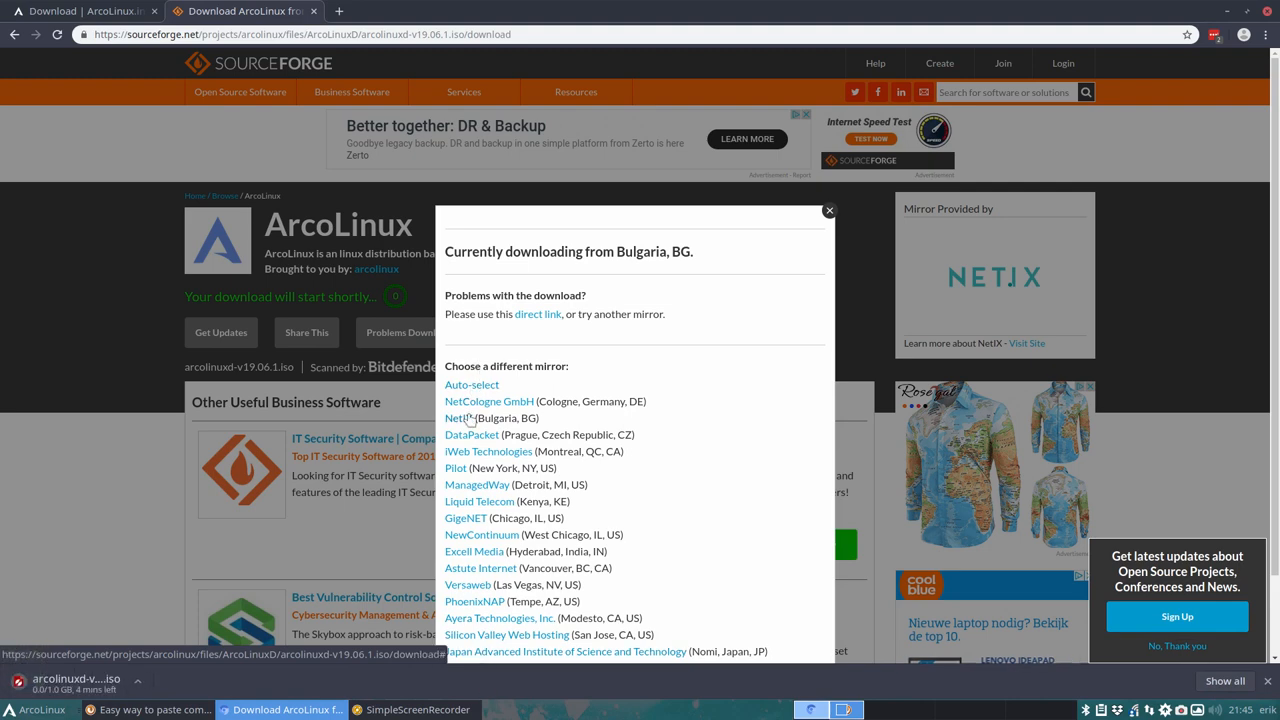
pyautogui.moveTo(505, 550)
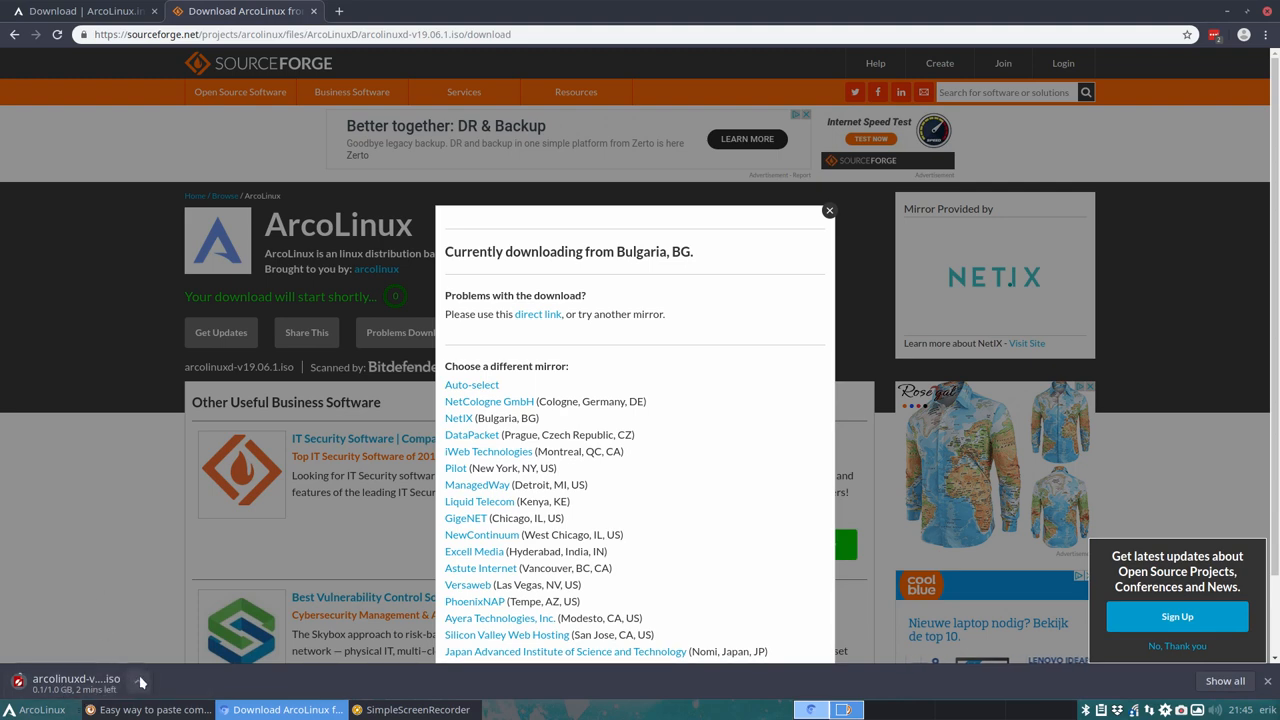
pyautogui.click(139, 682)
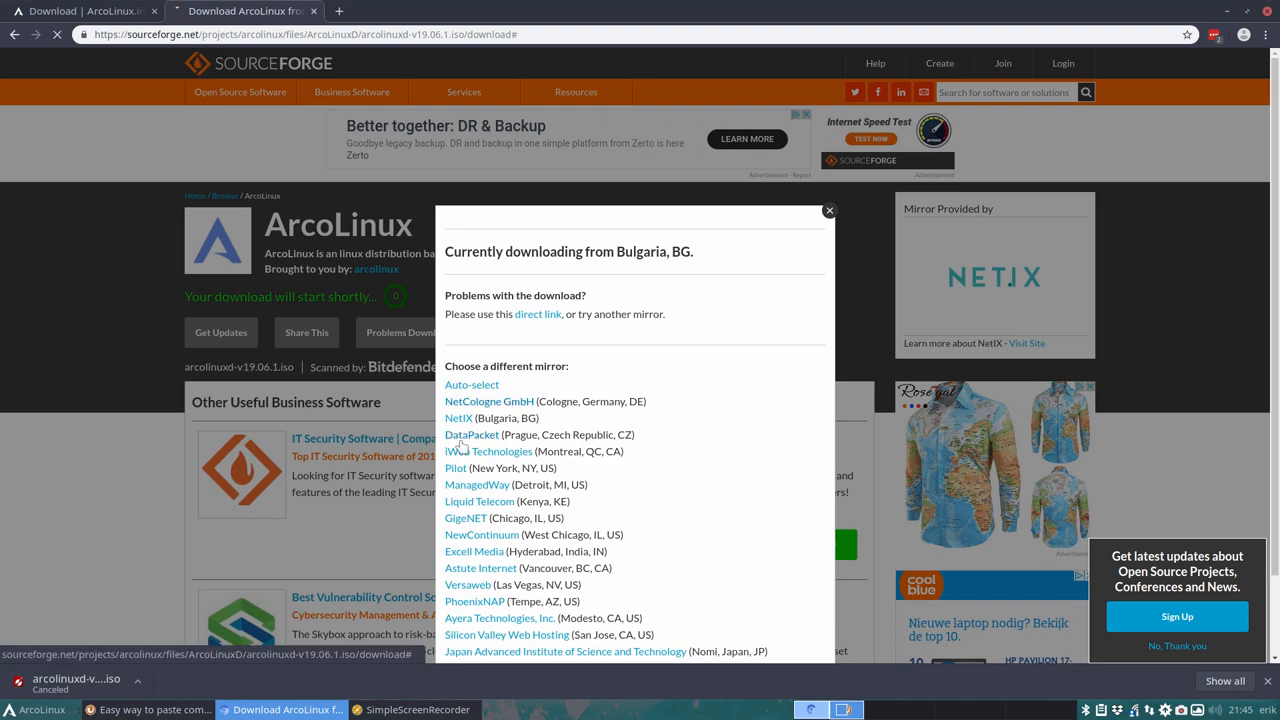
pyautogui.click(489, 401)
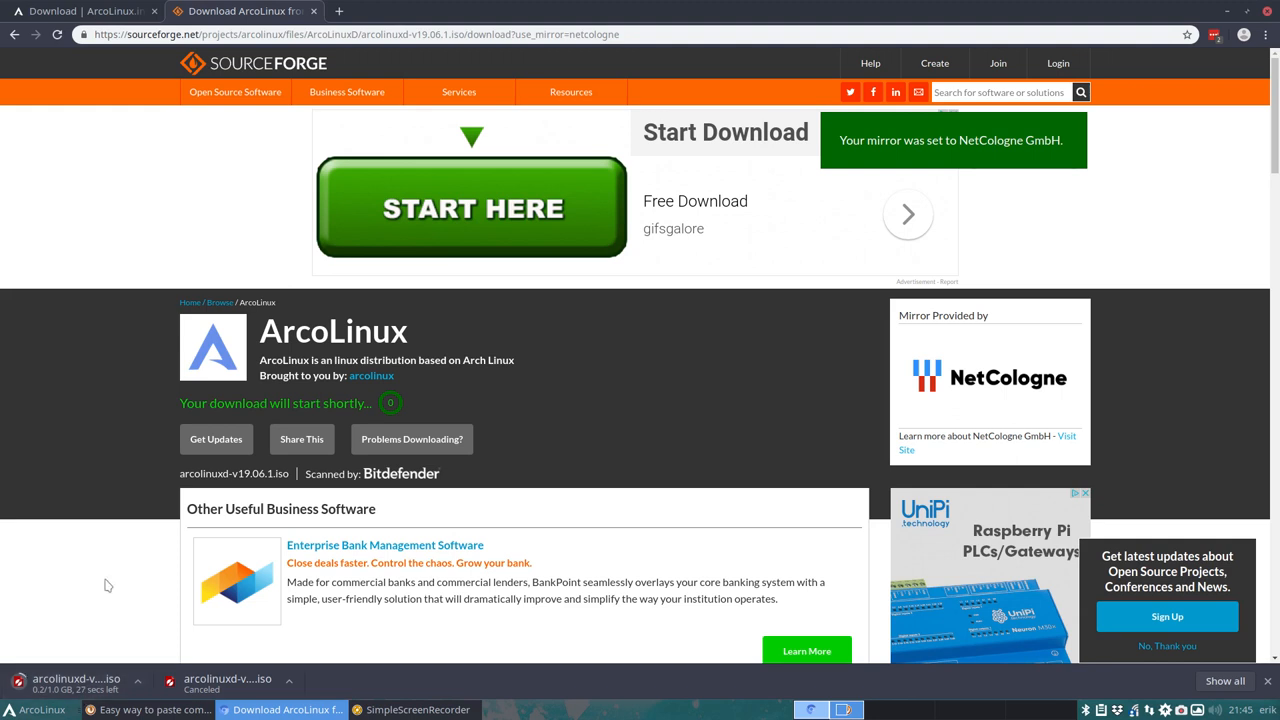
pyautogui.moveTo(395, 318)
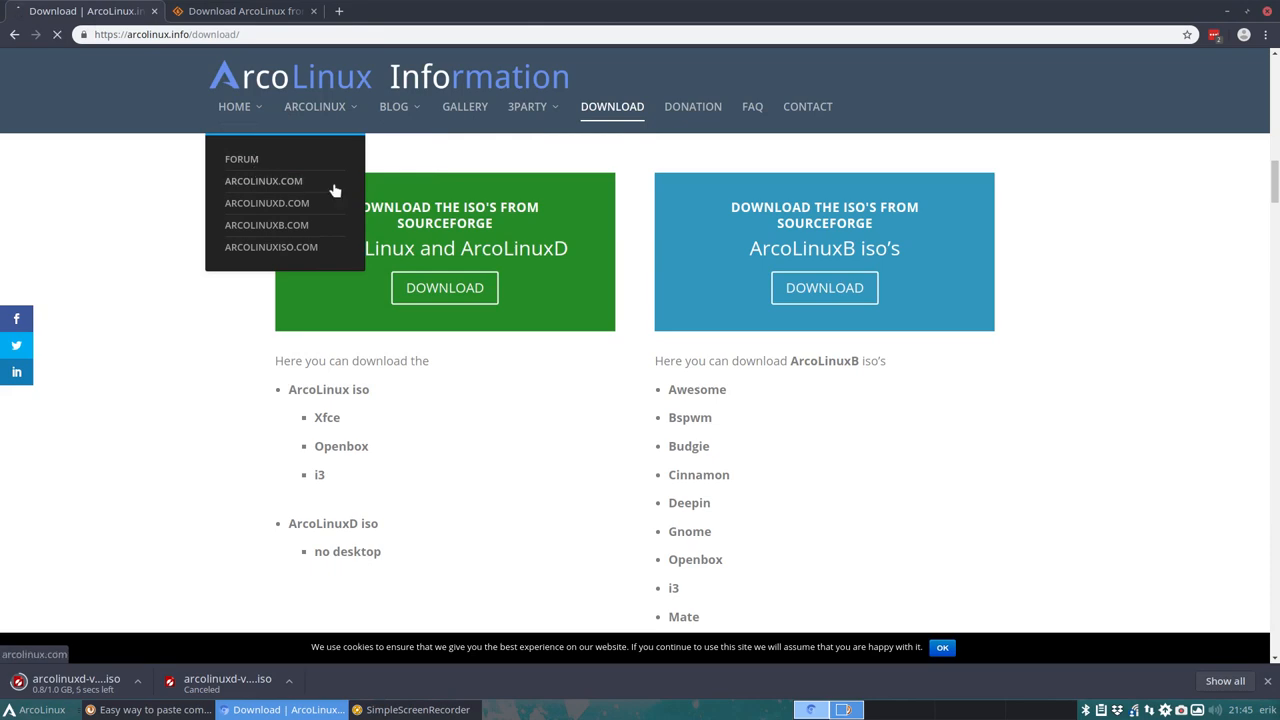
# Go to ArcoLinux.com from the ARCOLINUX menu and open its HELP category.
pyautogui.click(263, 181)
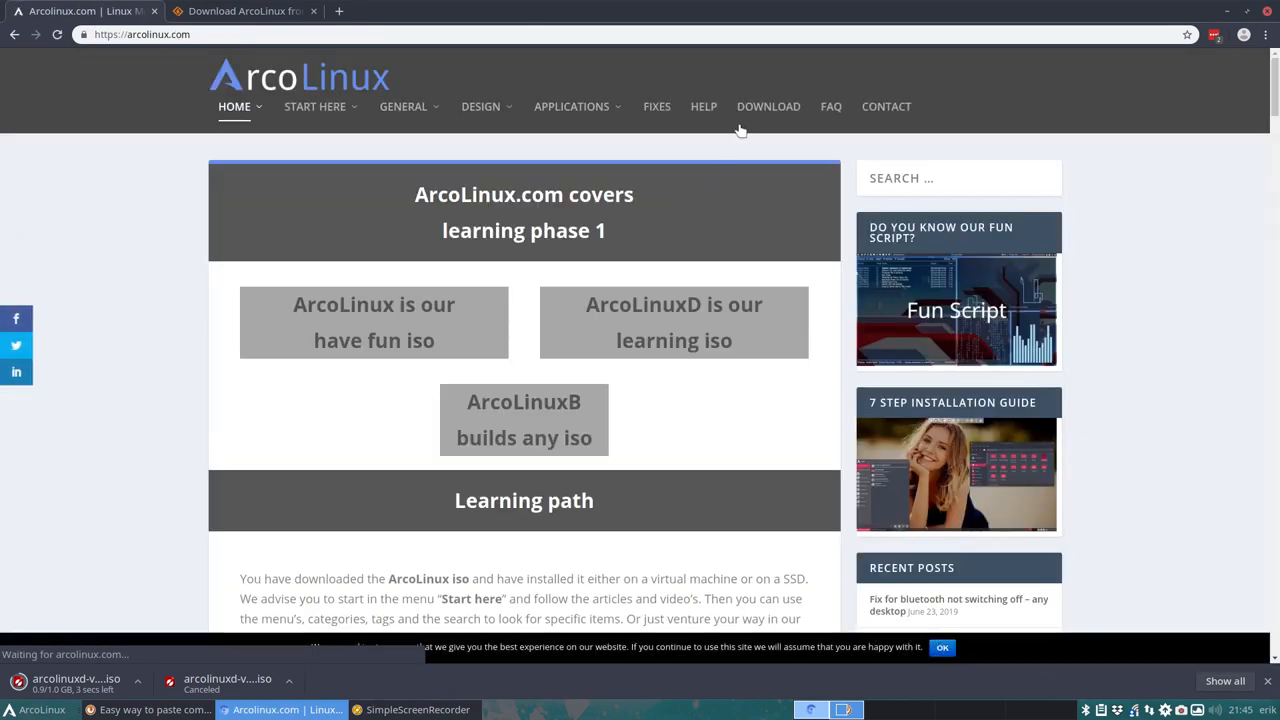
pyautogui.click(703, 106)
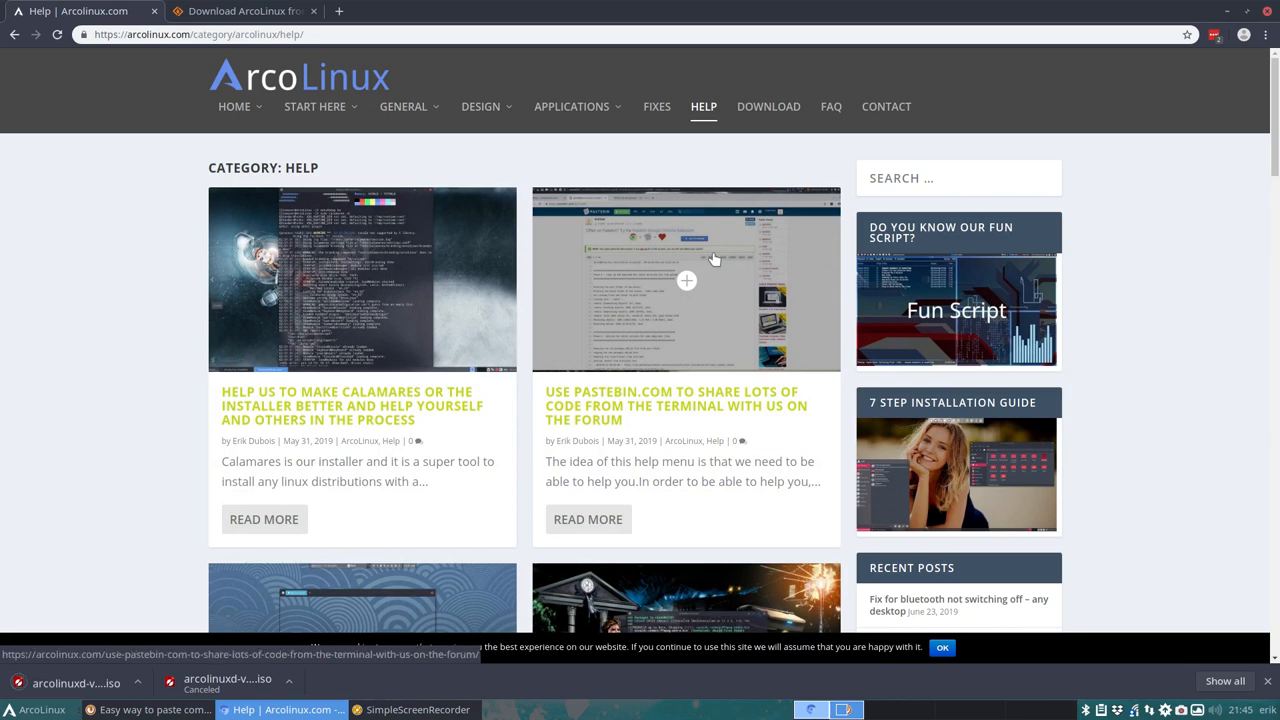
pyautogui.scroll(-3)
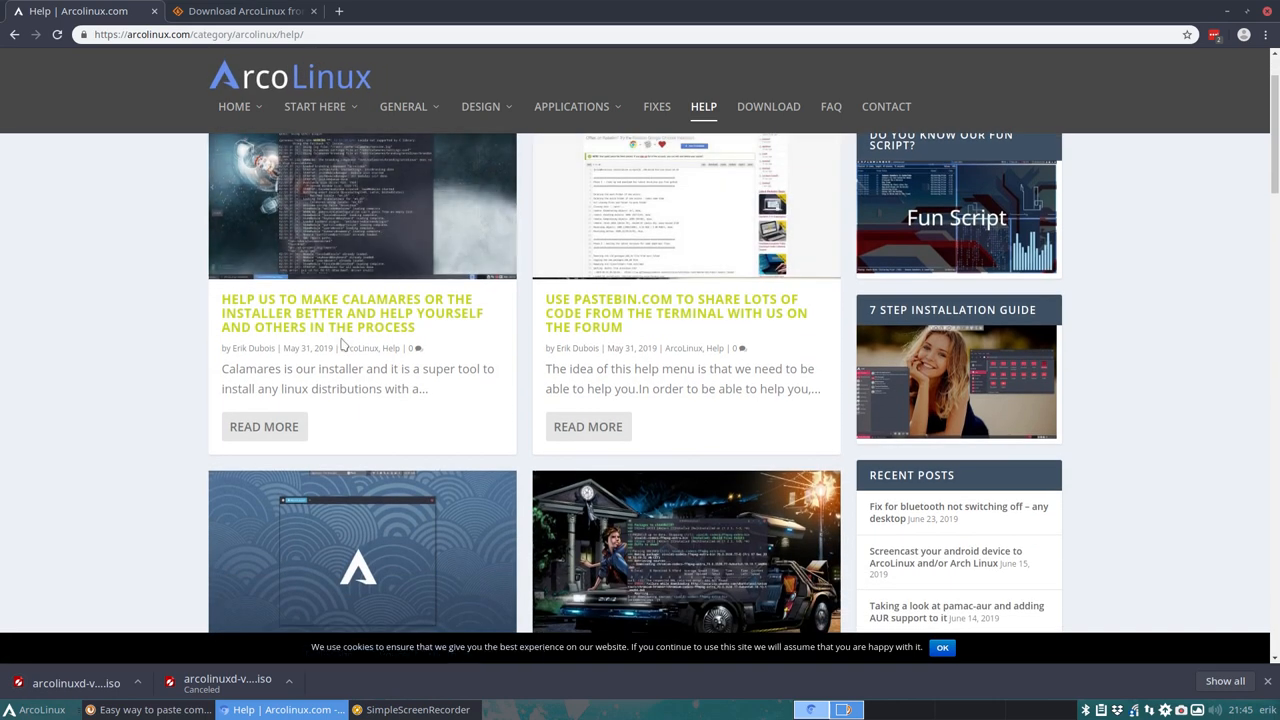
pyautogui.scroll(3)
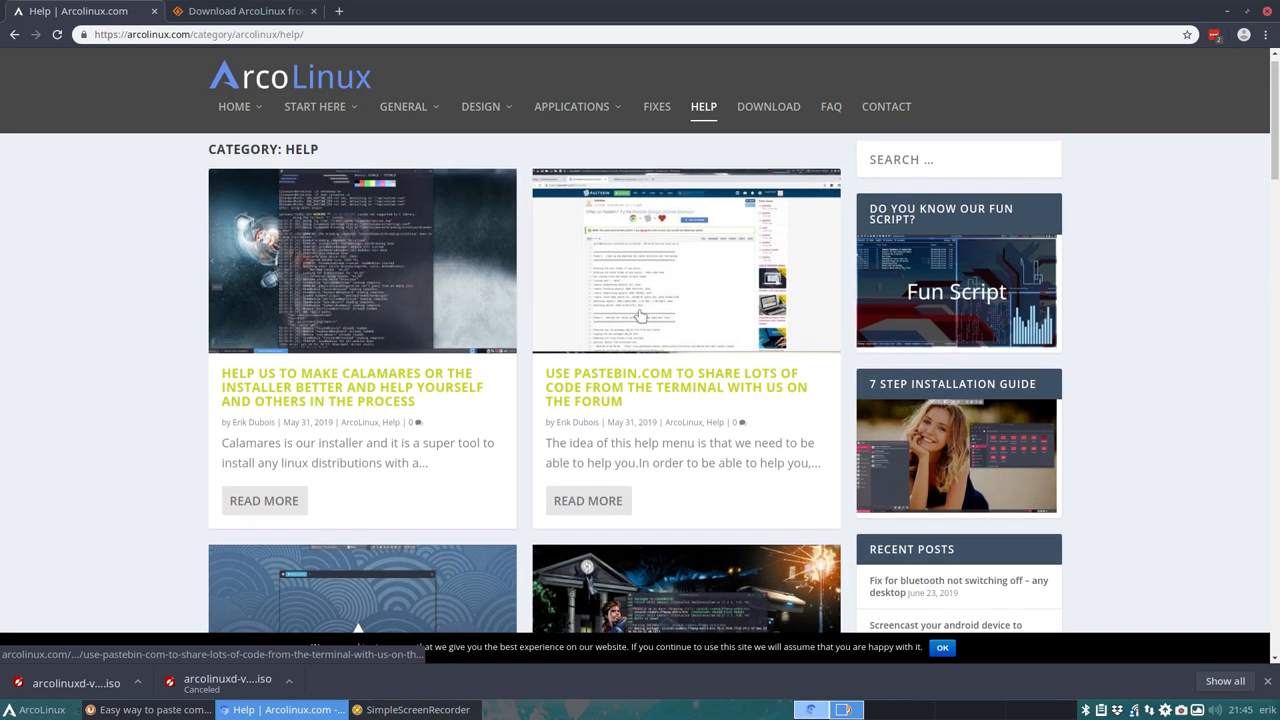
pyautogui.moveTo(645, 387)
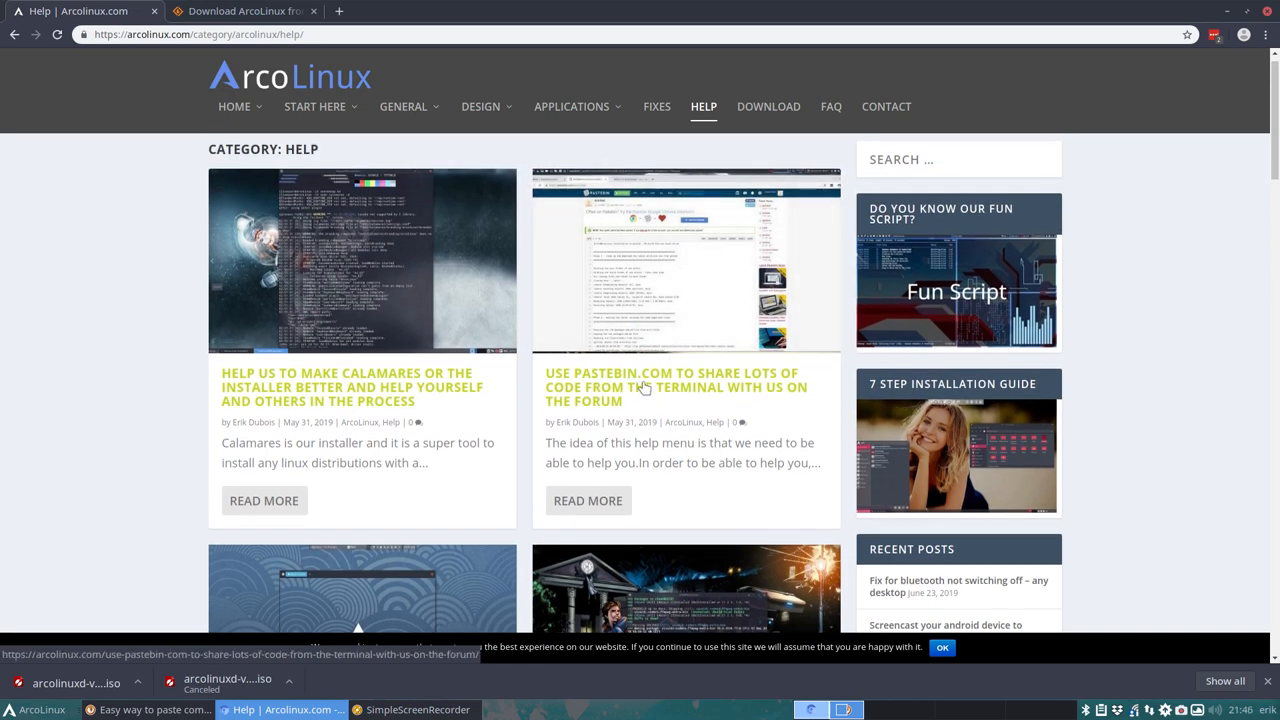
pyautogui.moveTo(650, 414)
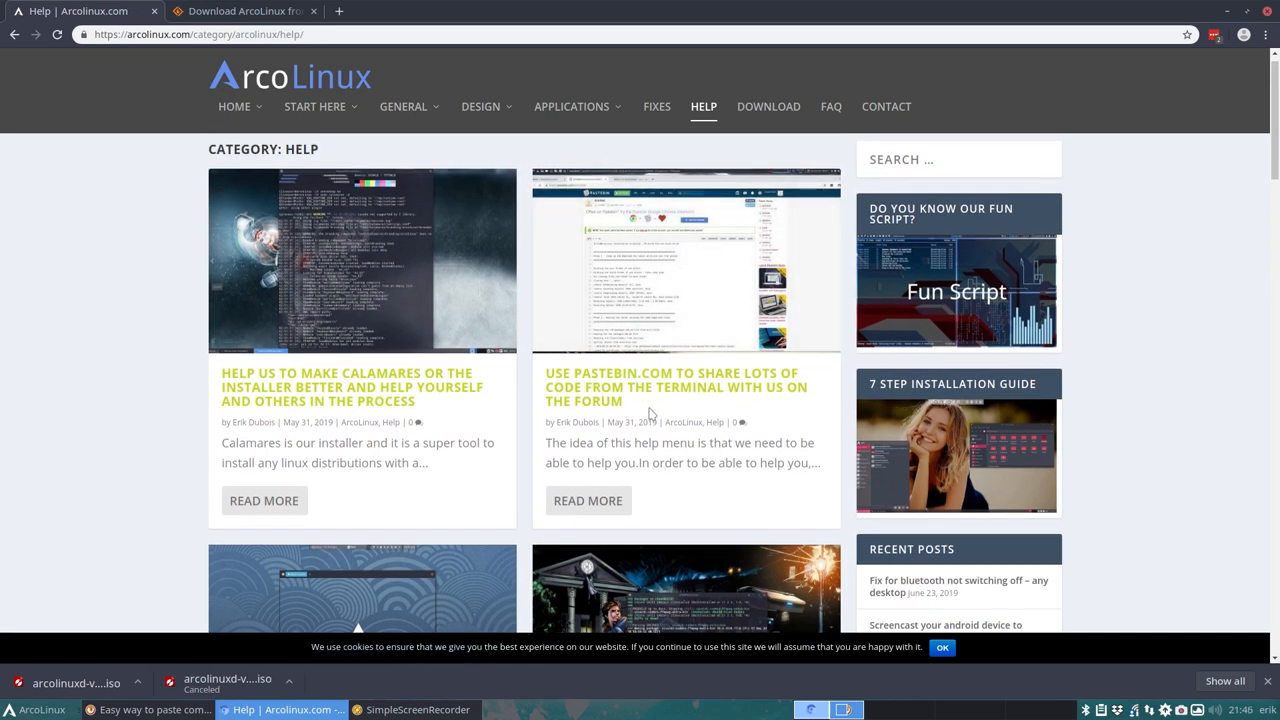
pyautogui.scroll(-3)
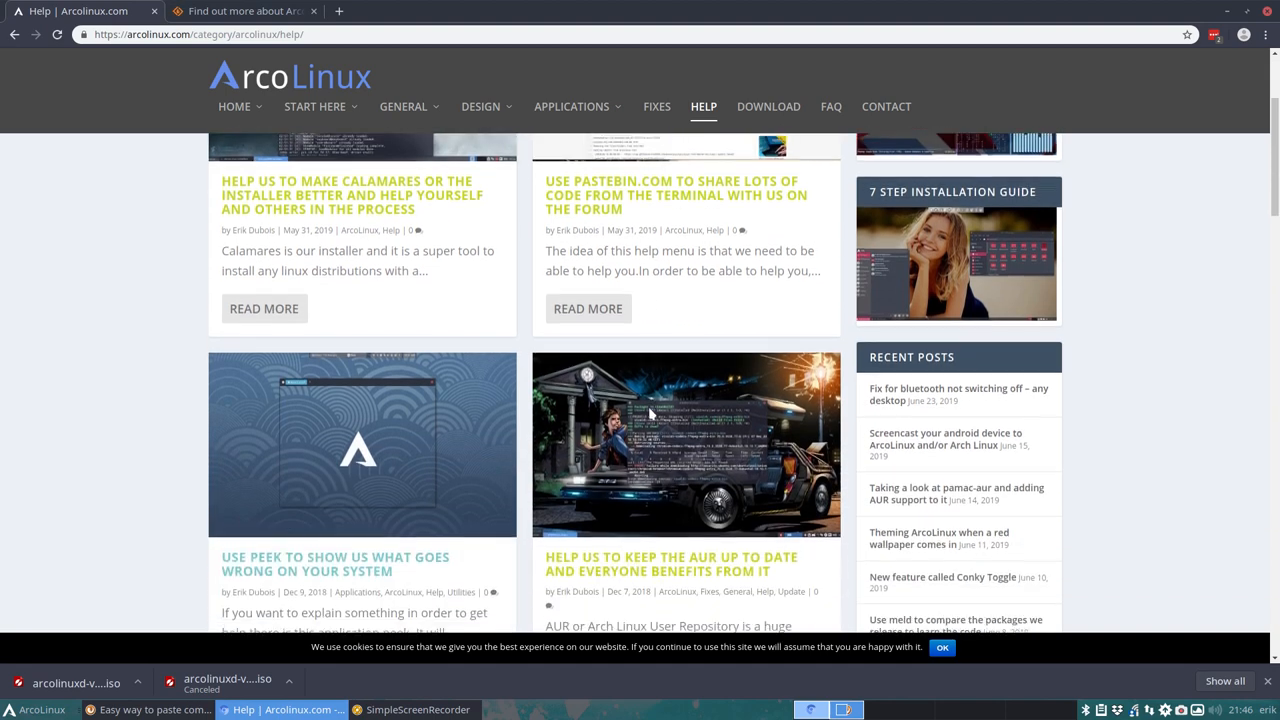
pyautogui.scroll(-3)
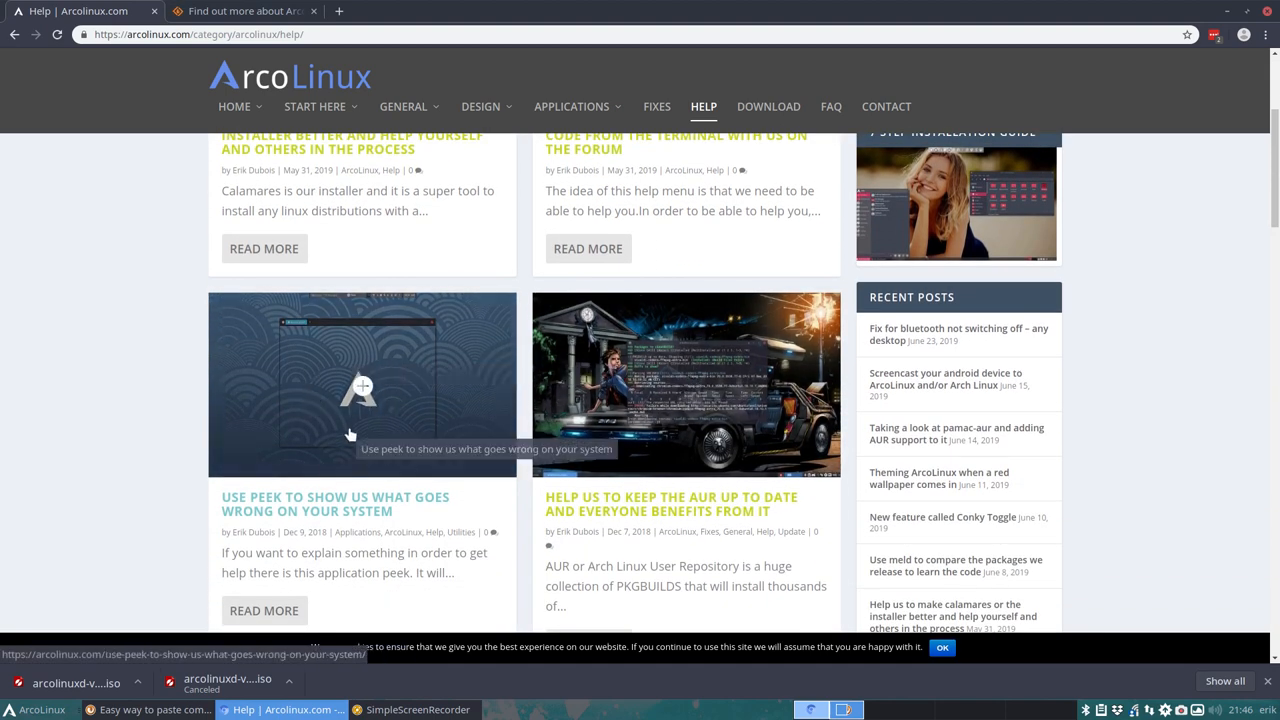
pyautogui.scroll(-3)
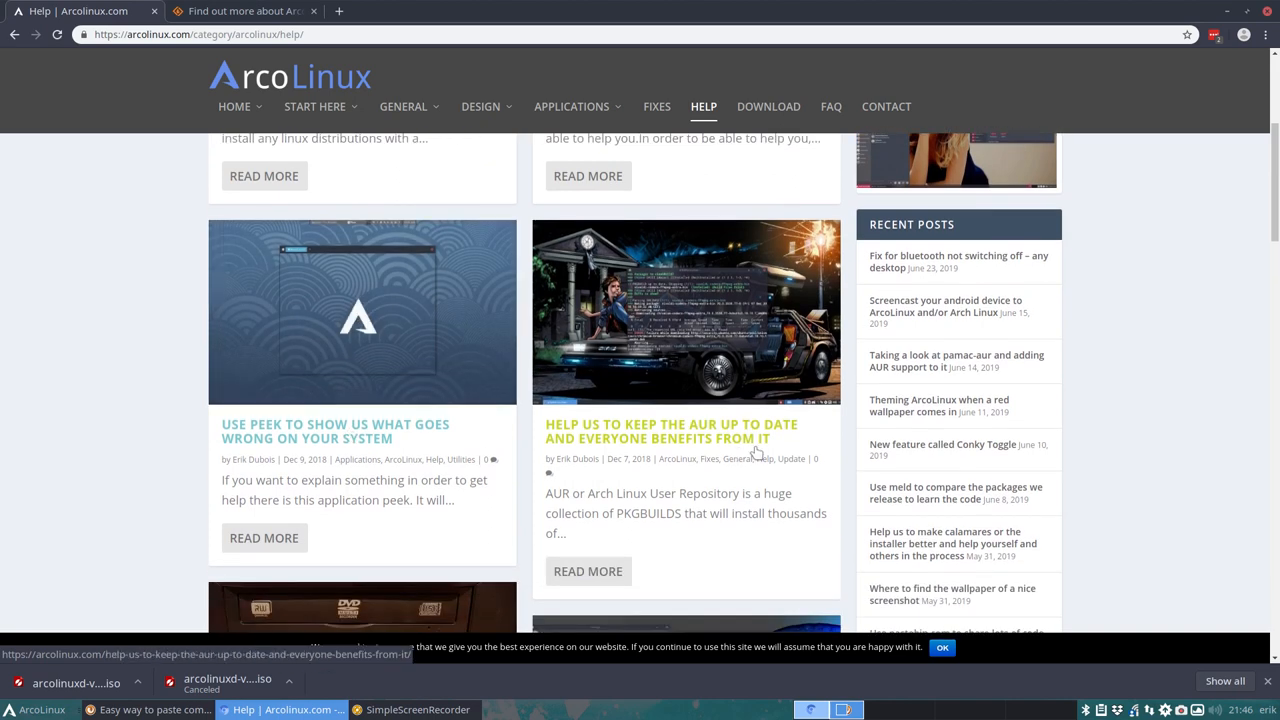
pyautogui.moveTo(663, 453)
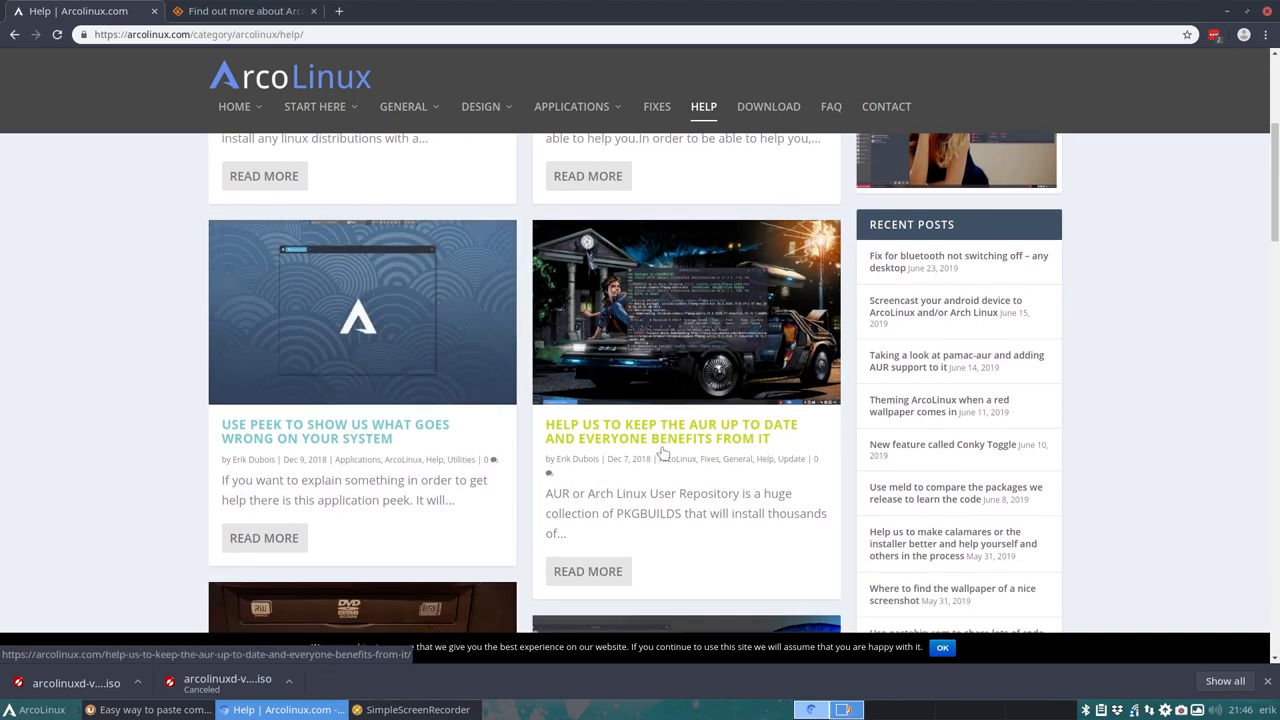
pyautogui.scroll(-3)
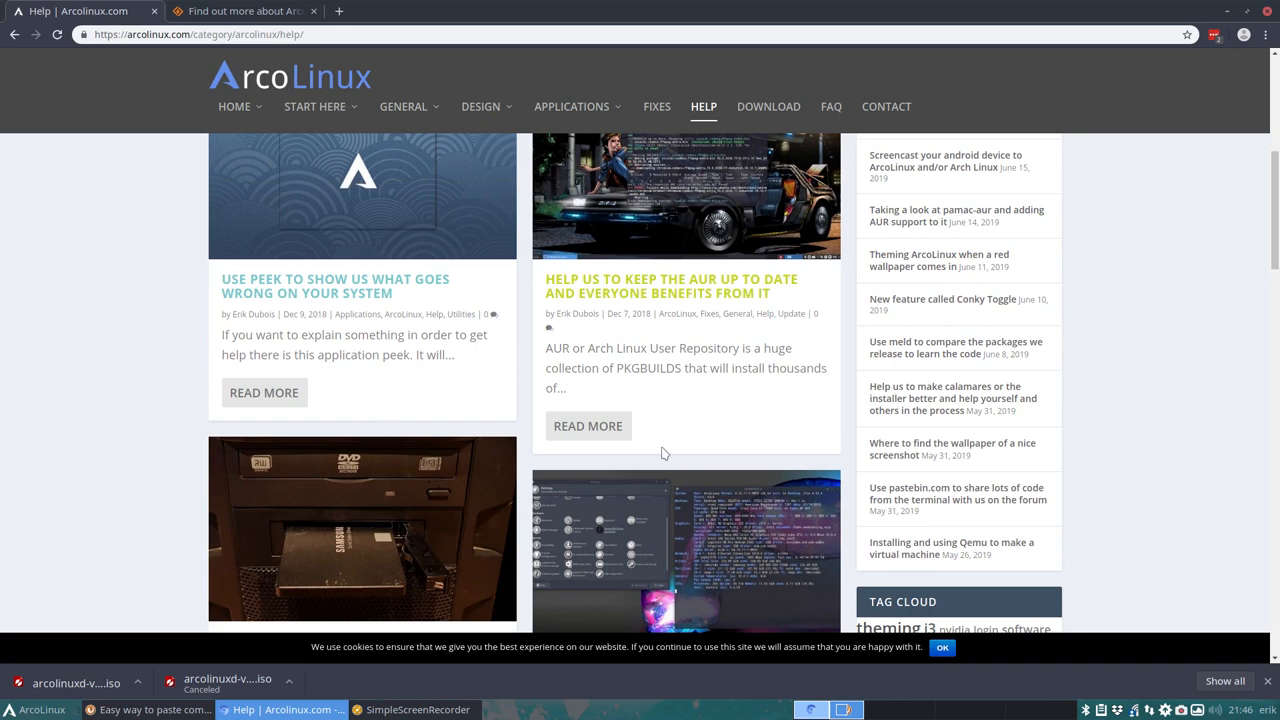
pyautogui.scroll(-3)
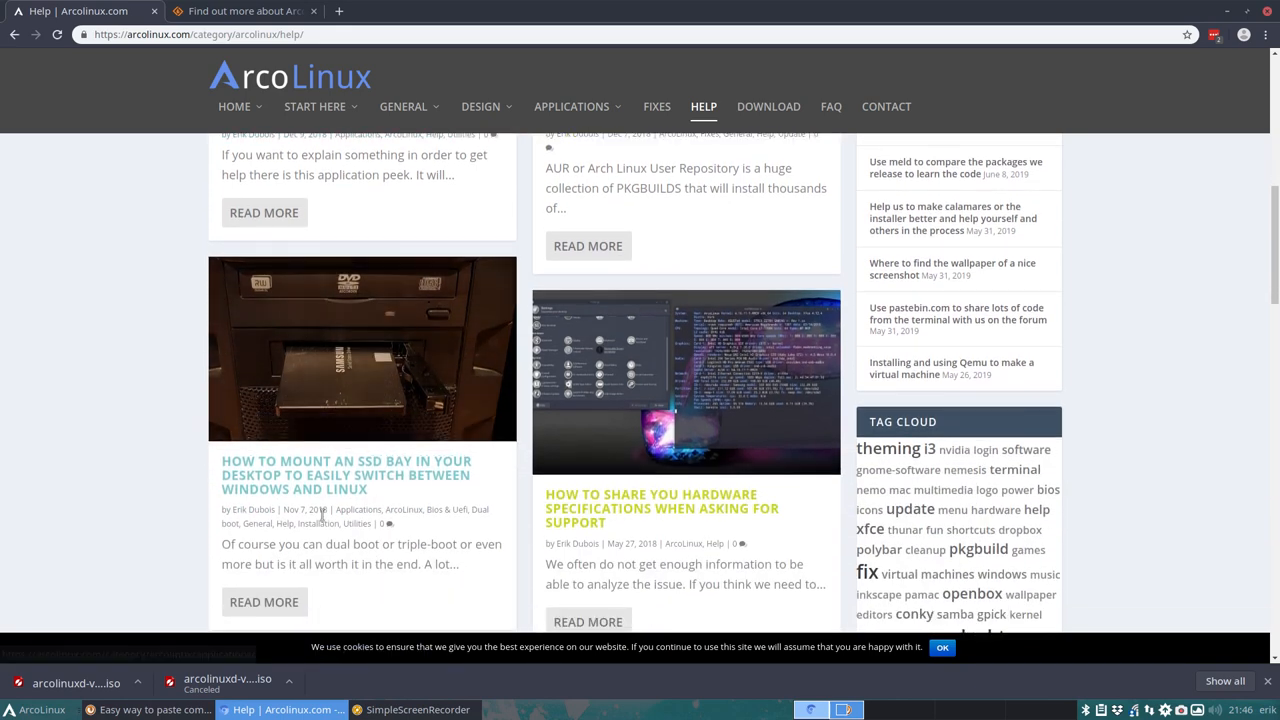
pyautogui.moveTo(347, 490)
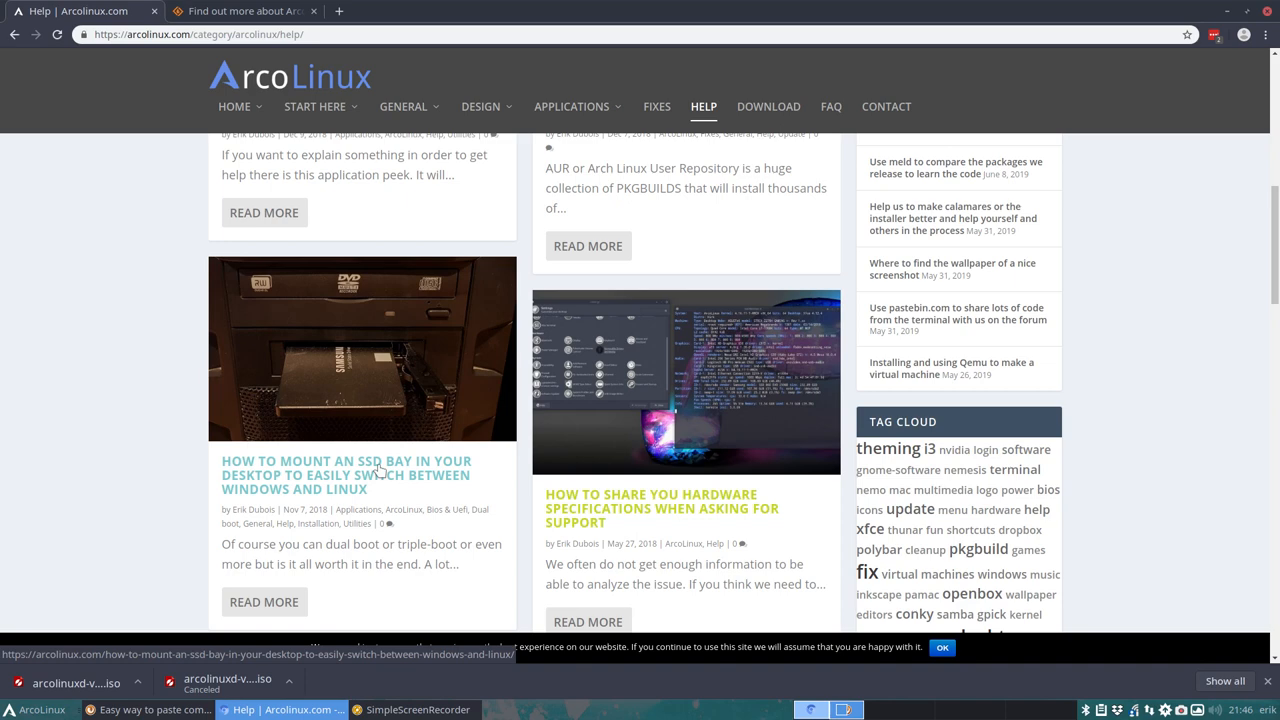
pyautogui.scroll(-3)
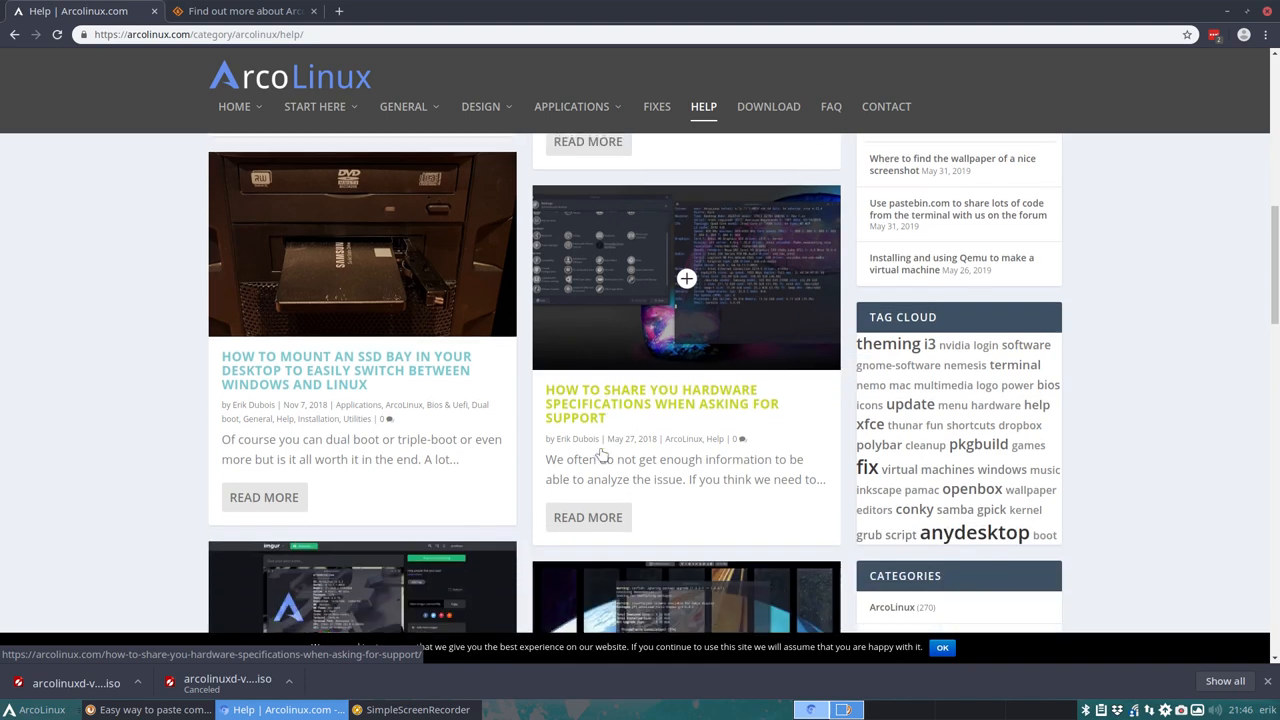
pyautogui.scroll(-3)
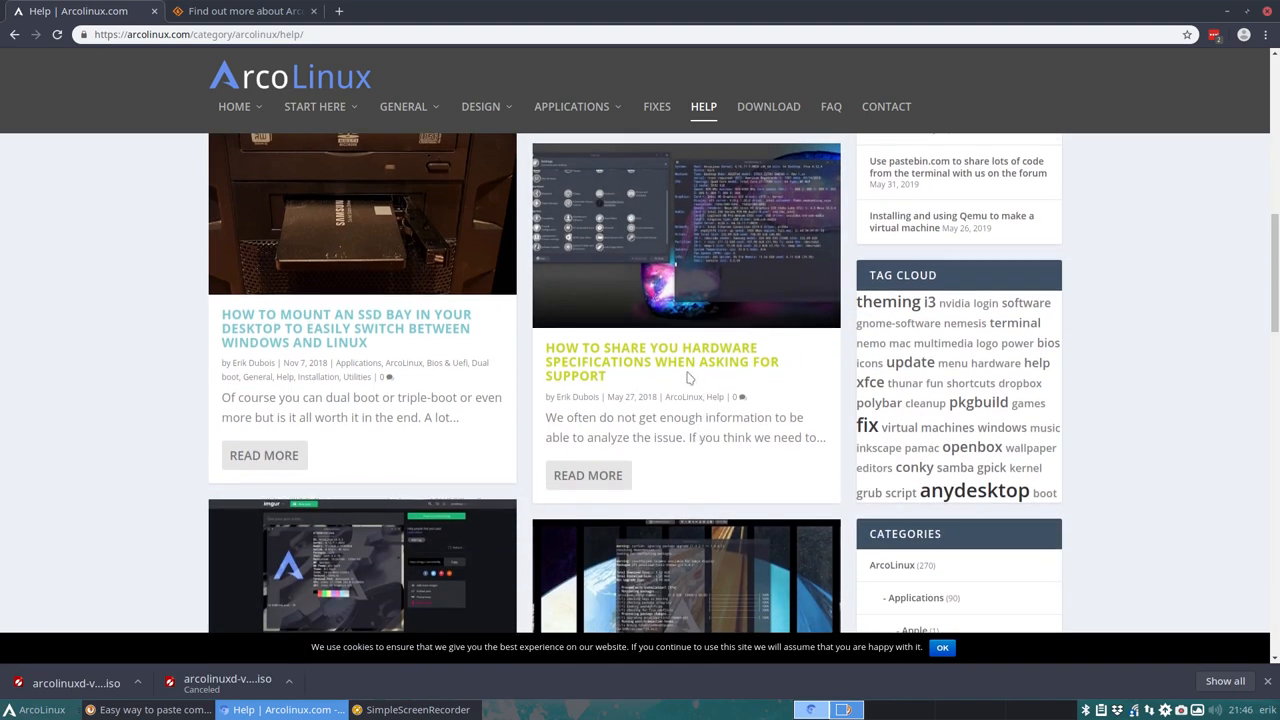
pyautogui.moveTo(687, 237)
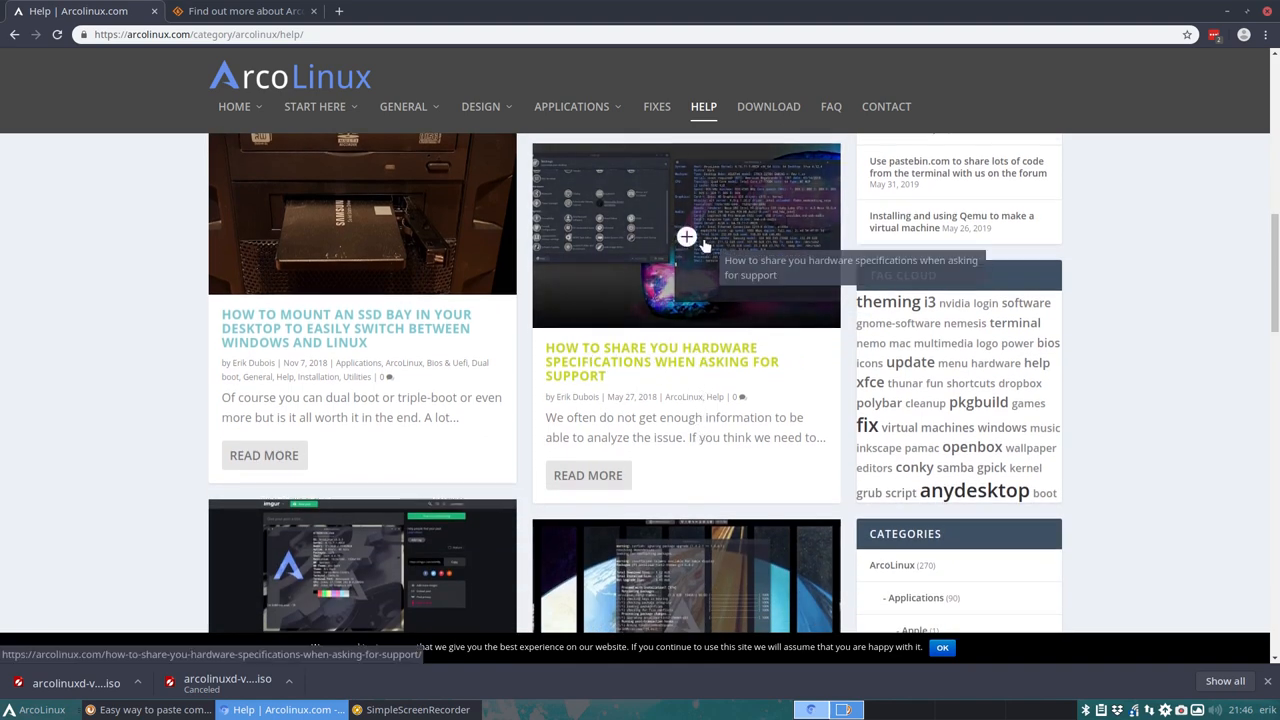
pyautogui.scroll(-3)
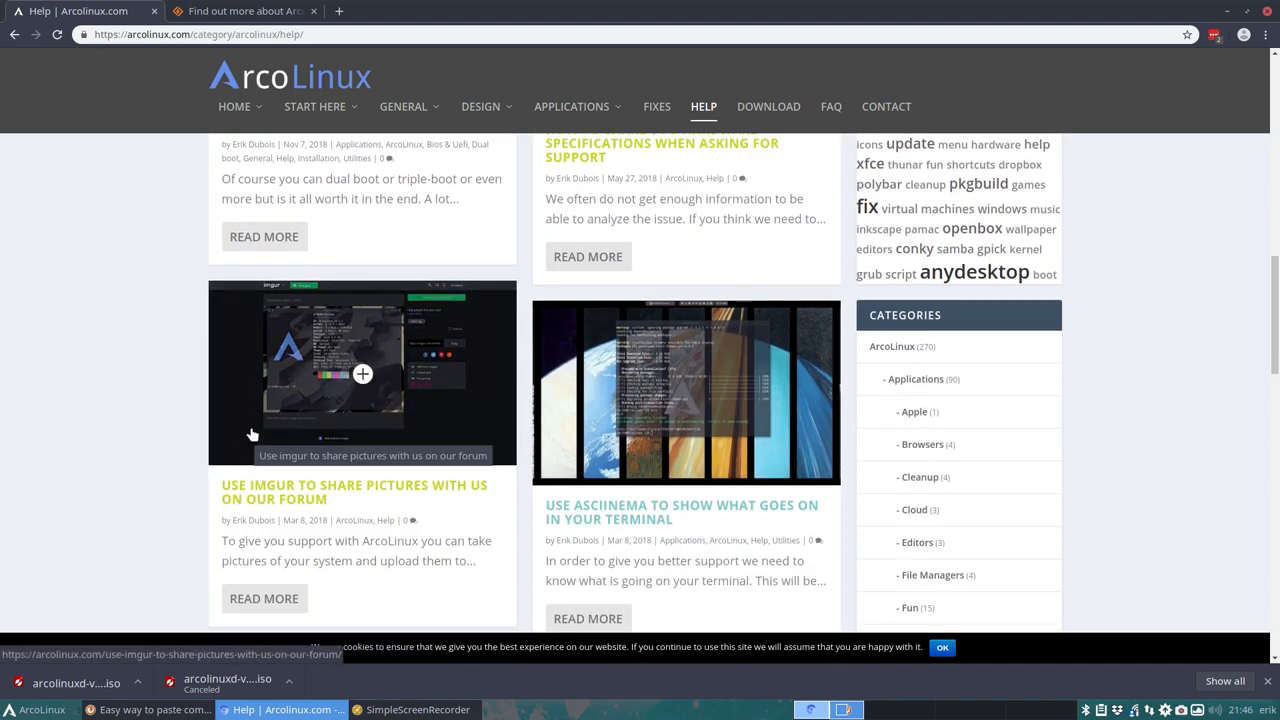
pyautogui.moveTo(297, 498)
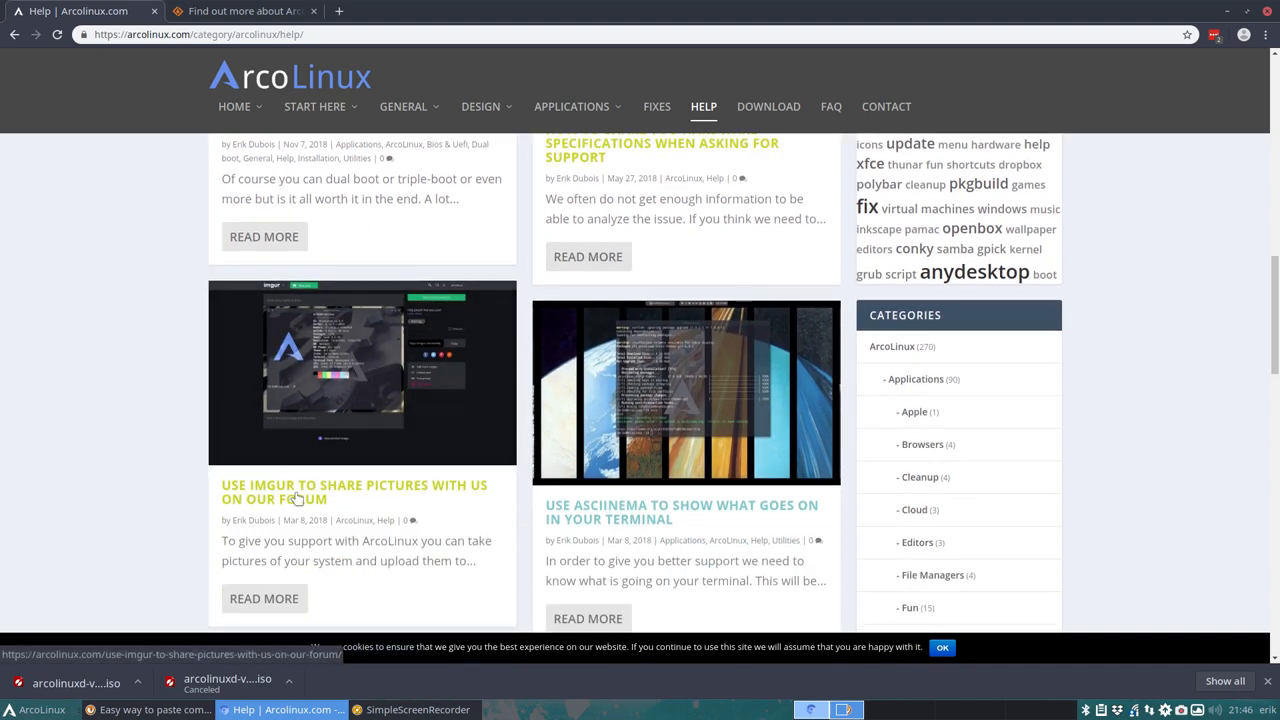
pyautogui.moveTo(293, 498)
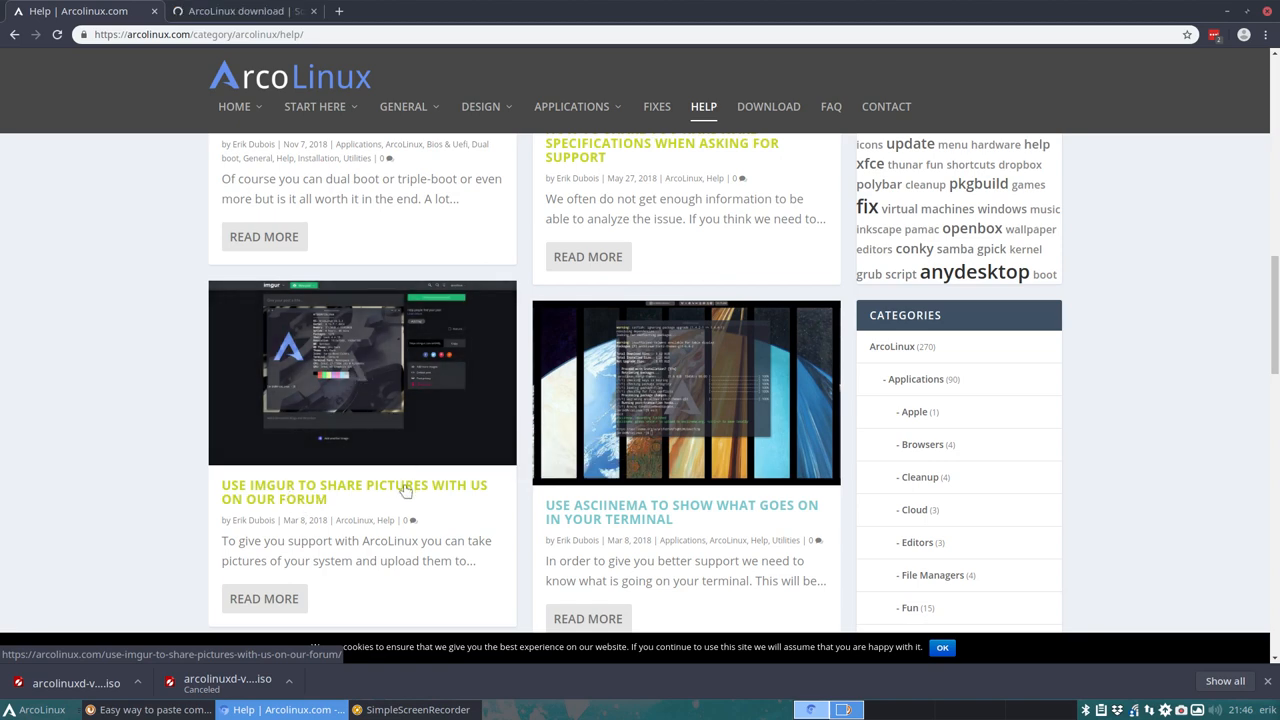
pyautogui.scroll(-3)
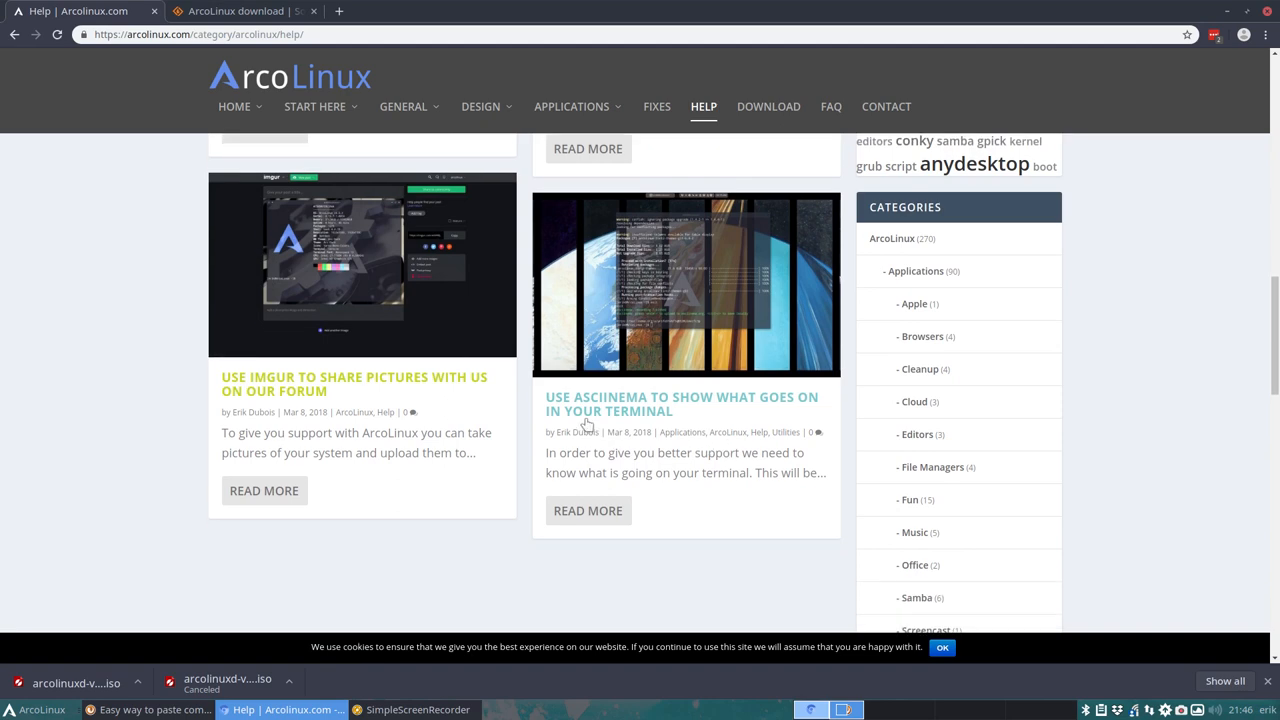
pyautogui.moveTo(685, 380)
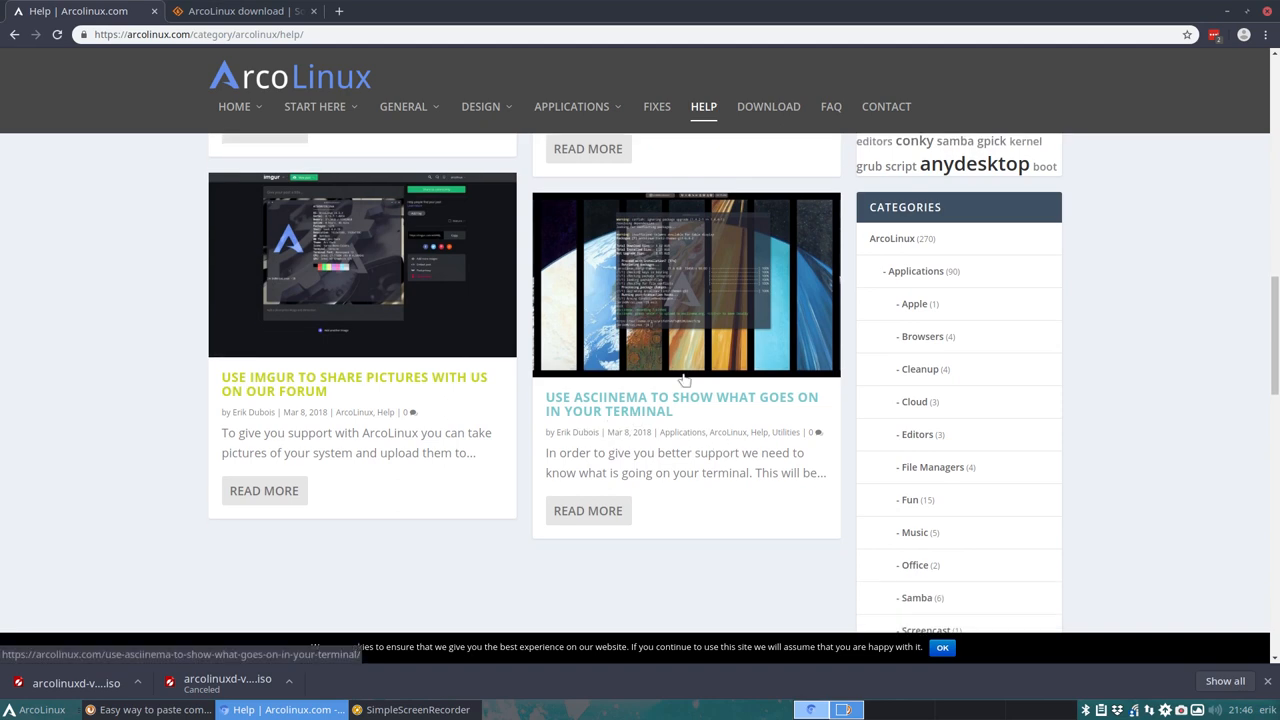
# Open the asciinema article, view its example recording URL in a new tab, then close it.
pyautogui.click(681, 404)
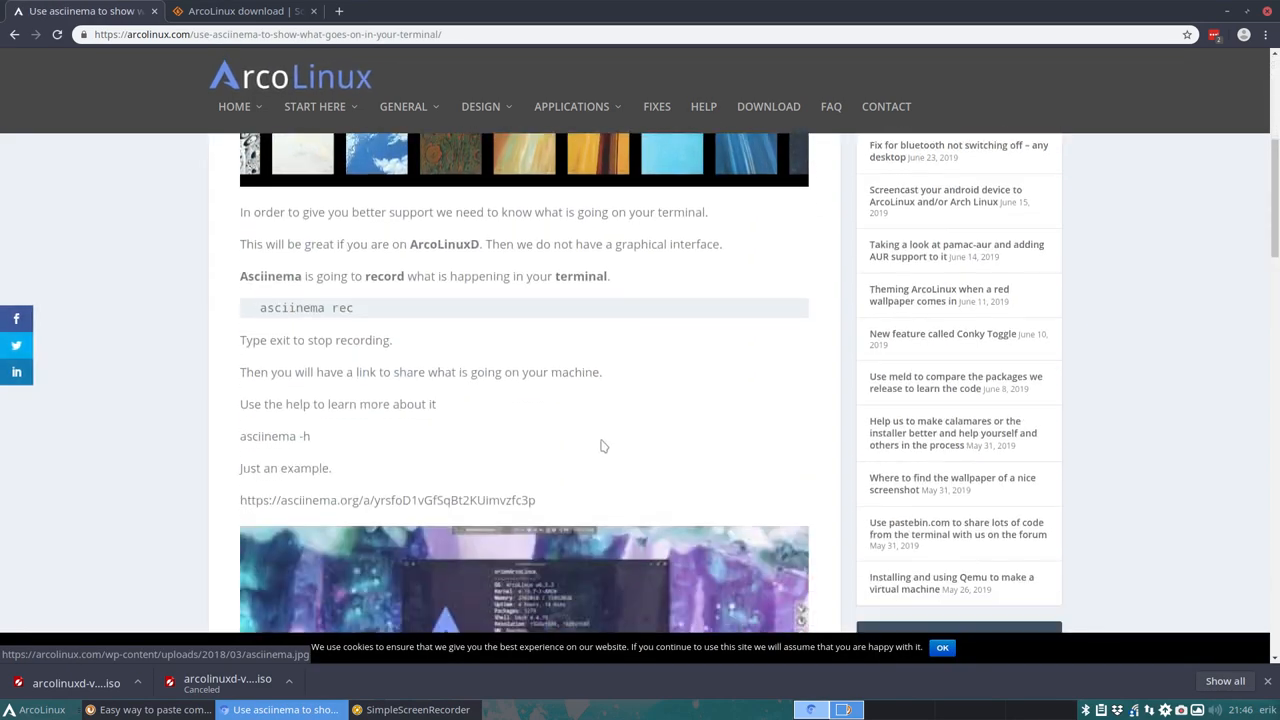
pyautogui.scroll(-3)
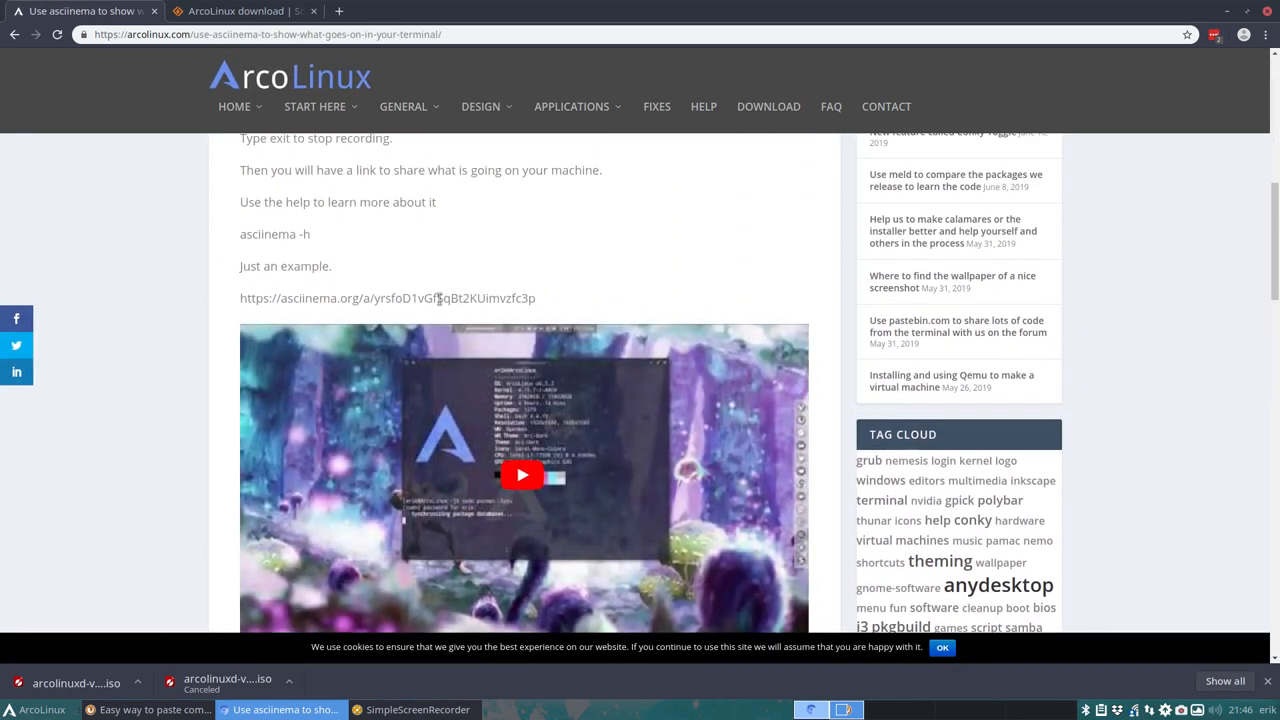
pyautogui.tripleClick(387, 297)
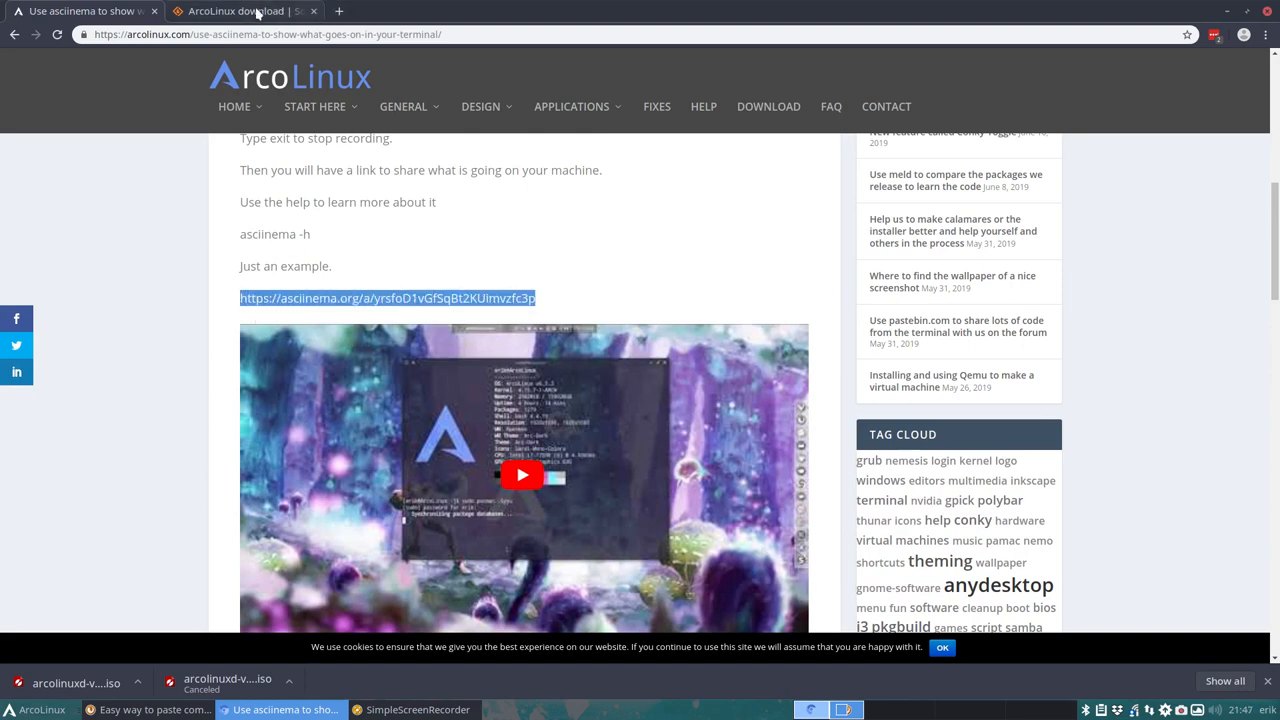
pyautogui.click(498, 11)
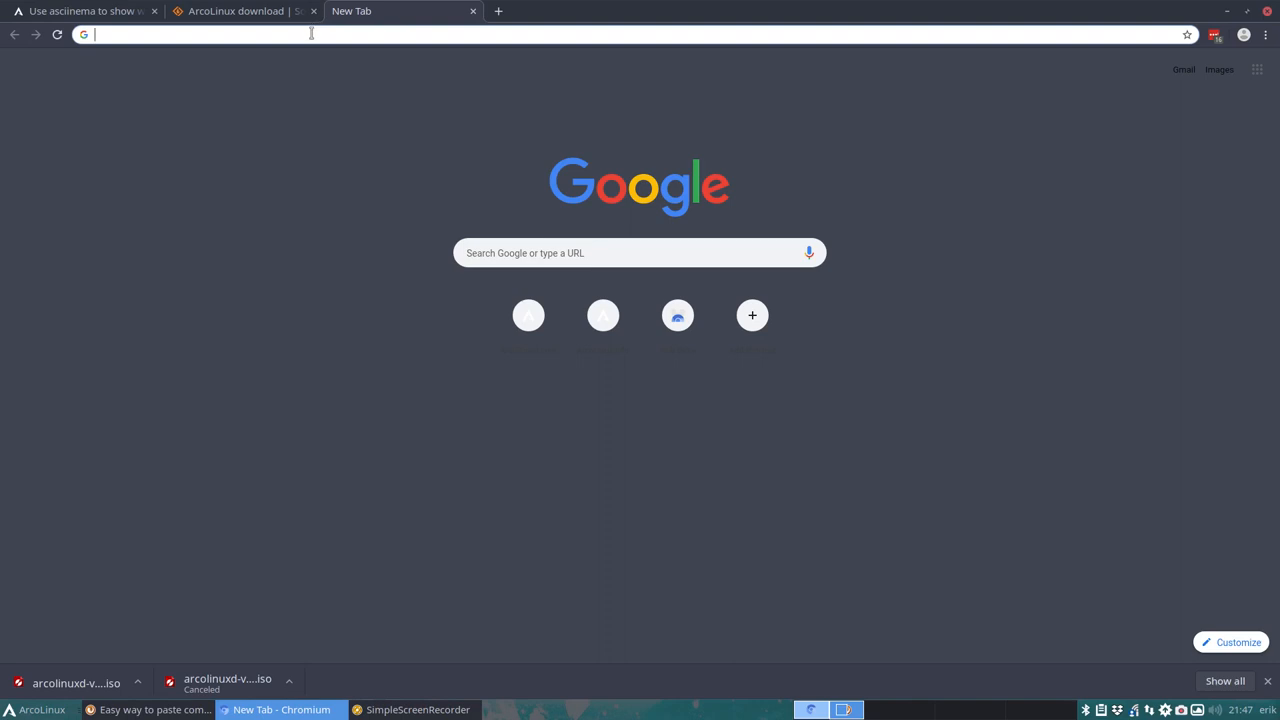
pyautogui.write('https://asciinema.org/a/yrsfoD1vGfSqBt2KUimvzfc3p')
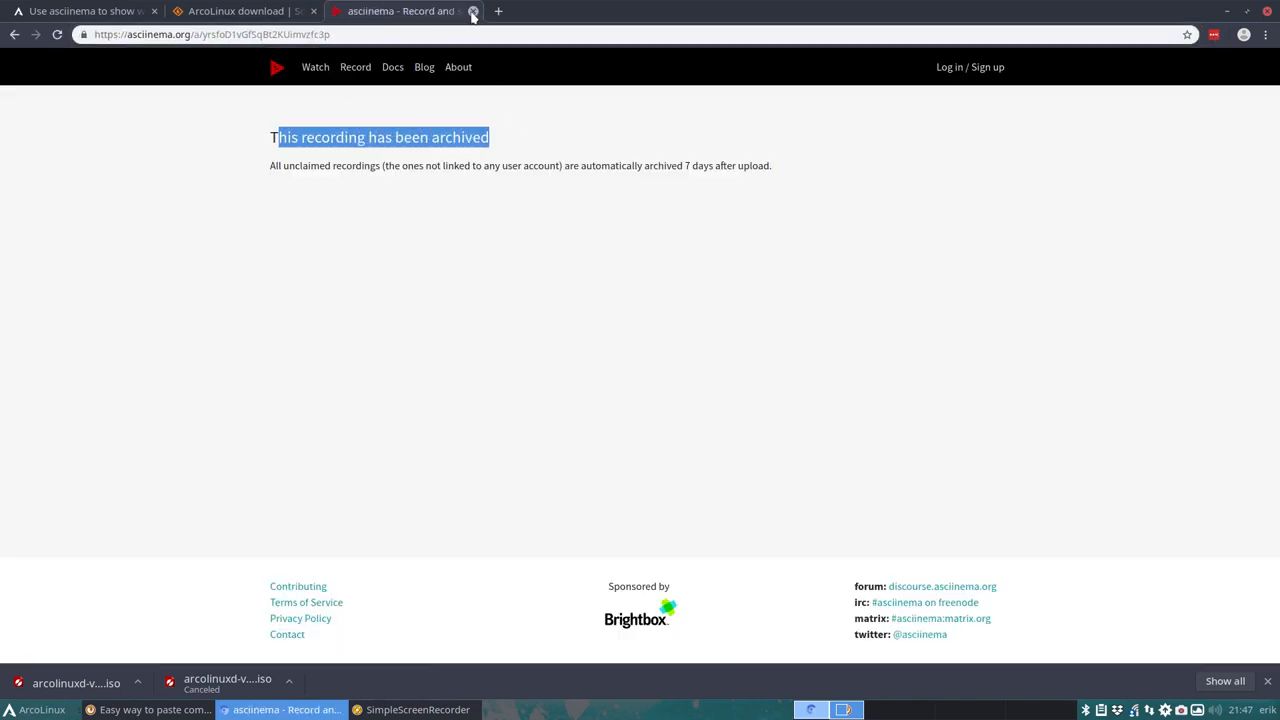
pyautogui.click(473, 11)
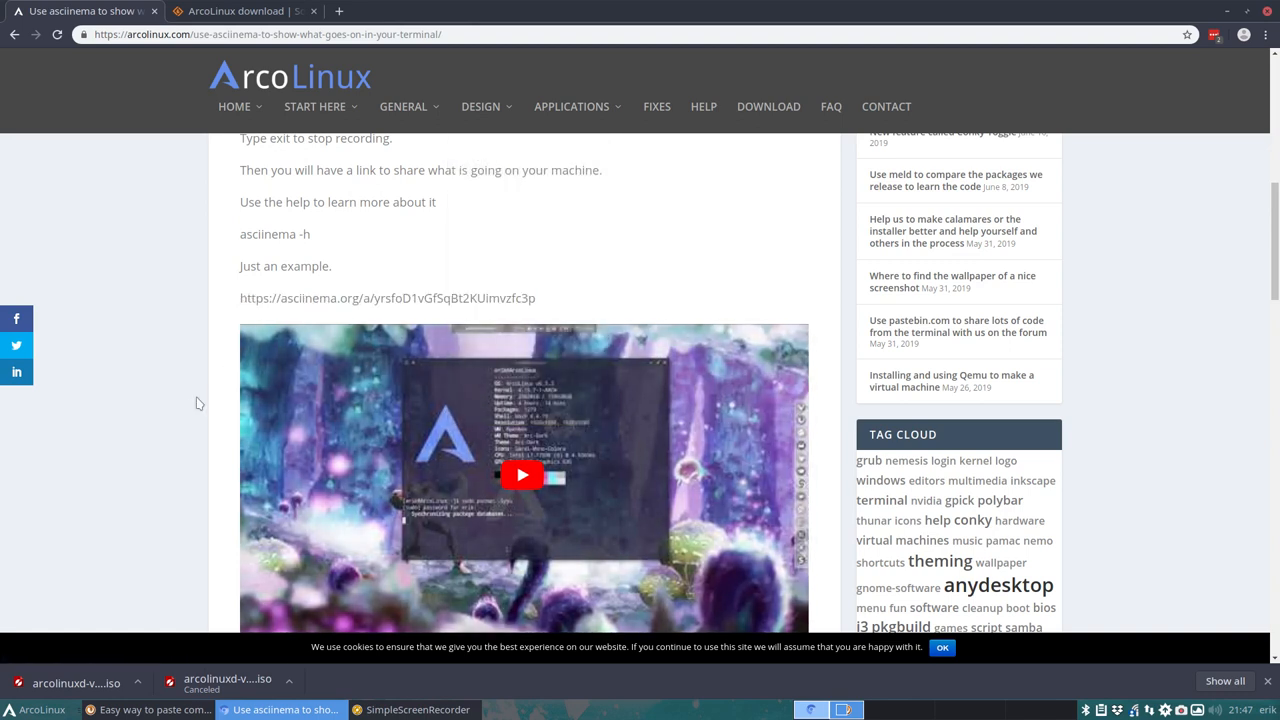
pyautogui.moveTo(163, 406)
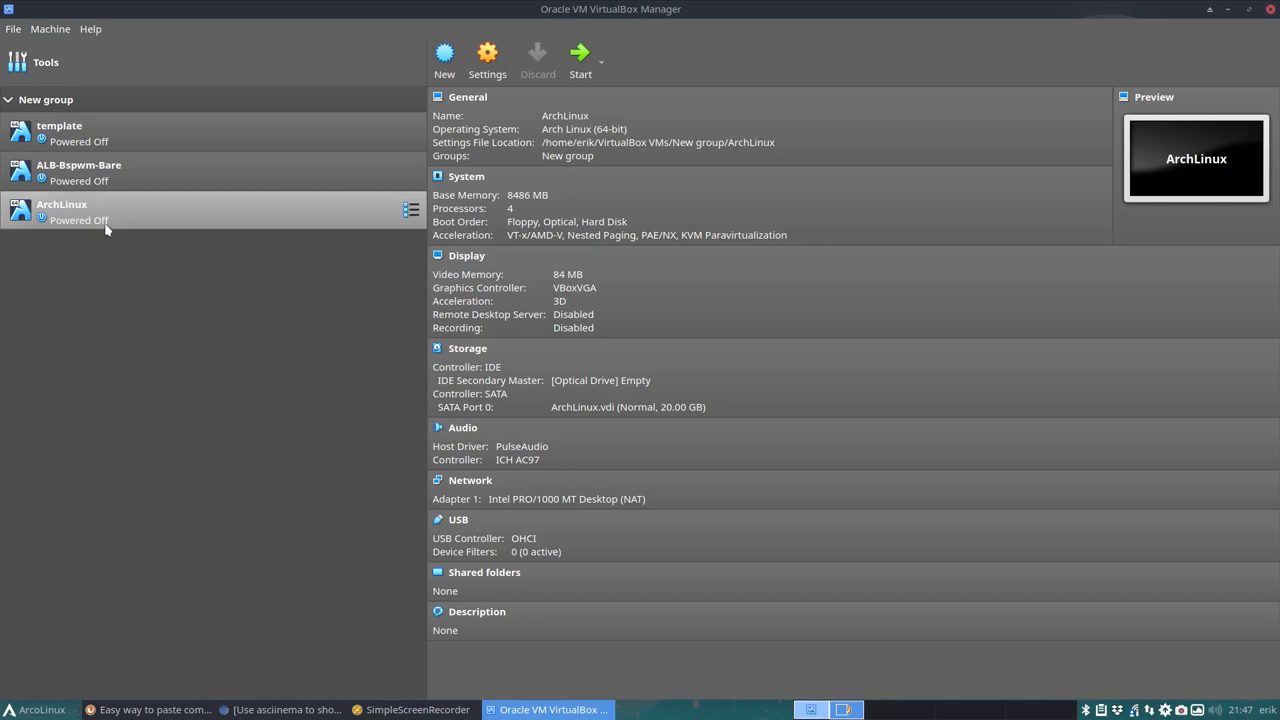
# Clone the template VM under the name ArcoLinuxD and select the new machine.
pyautogui.rightClick(59, 130)
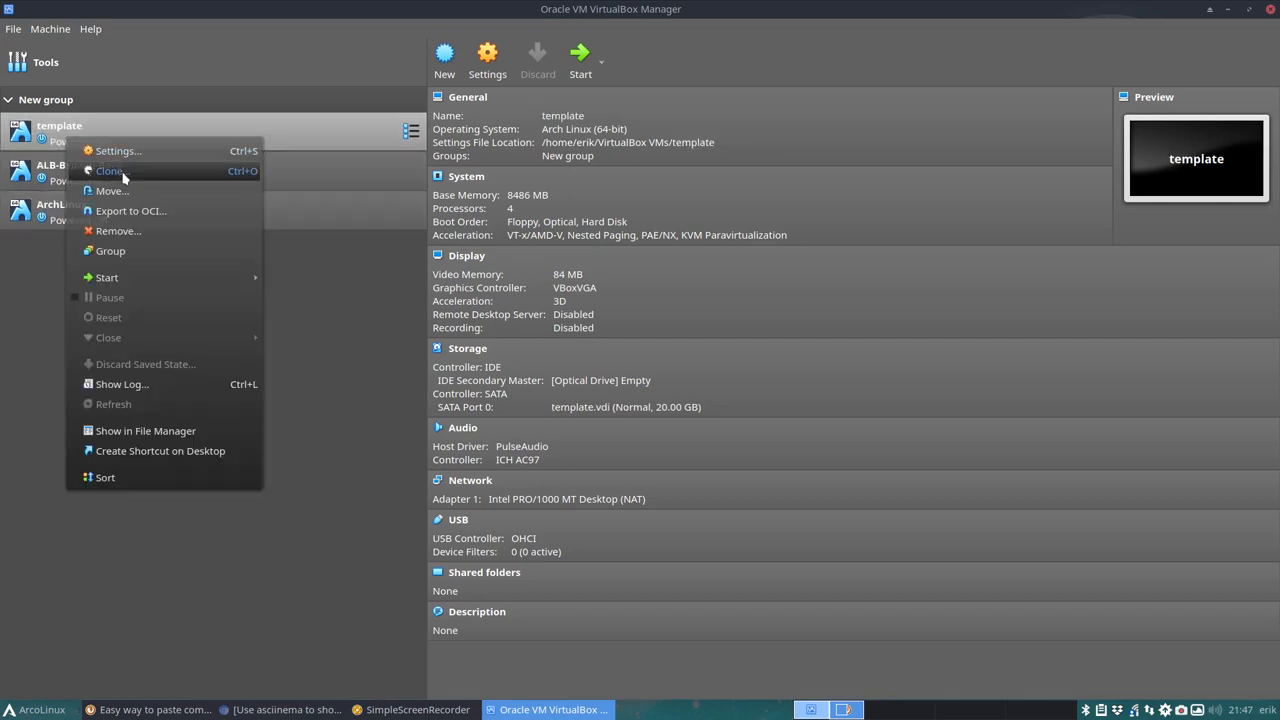
pyautogui.click(110, 170)
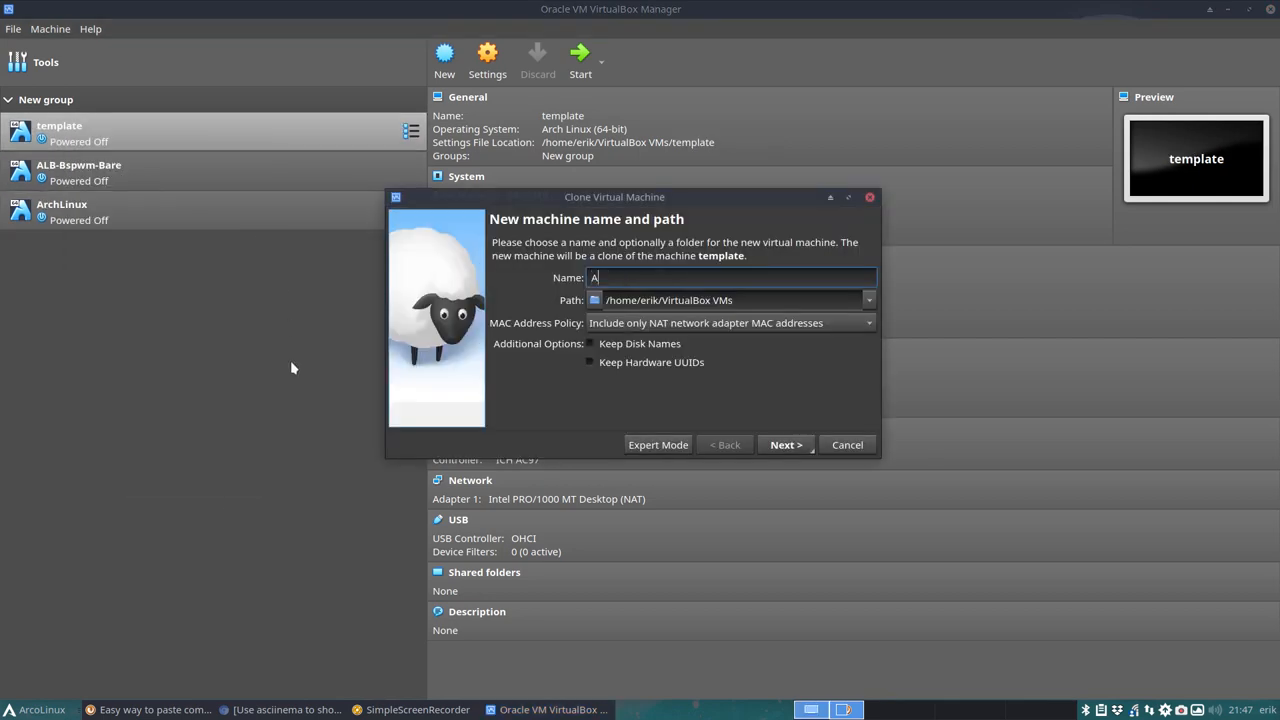
pyautogui.write('rcoLinux')
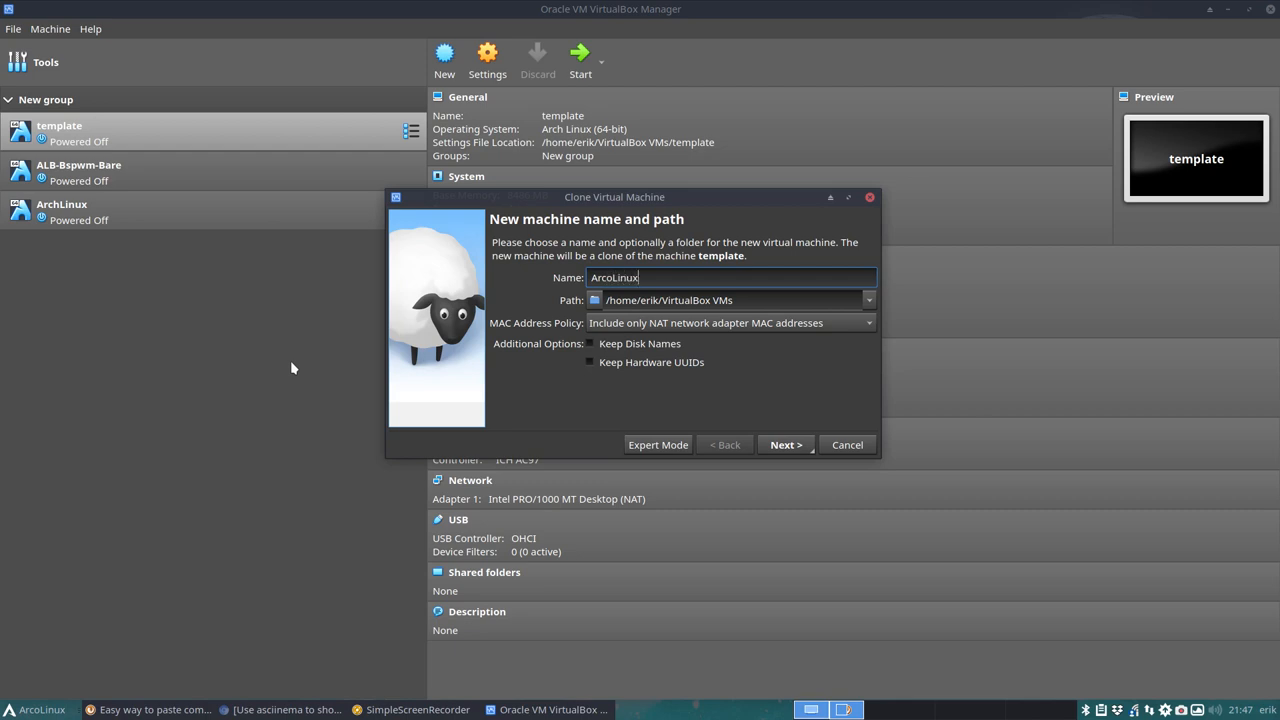
pyautogui.write('D')
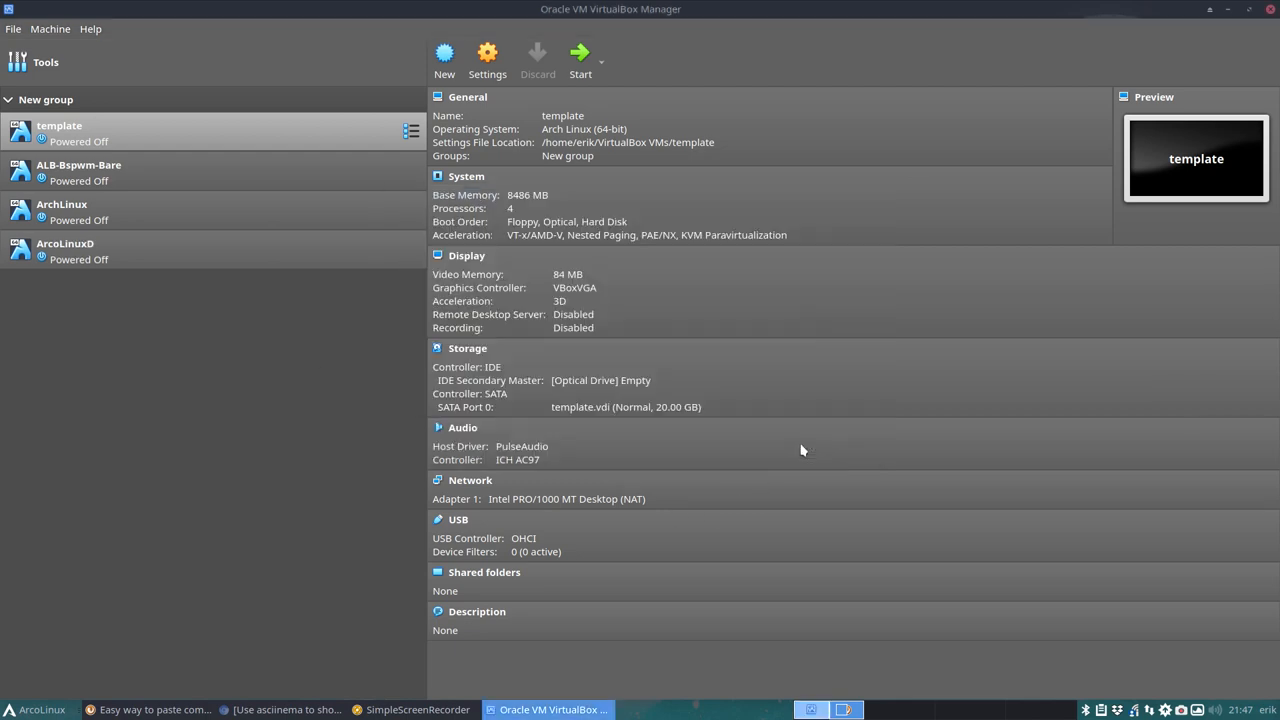
pyautogui.click(100, 250)
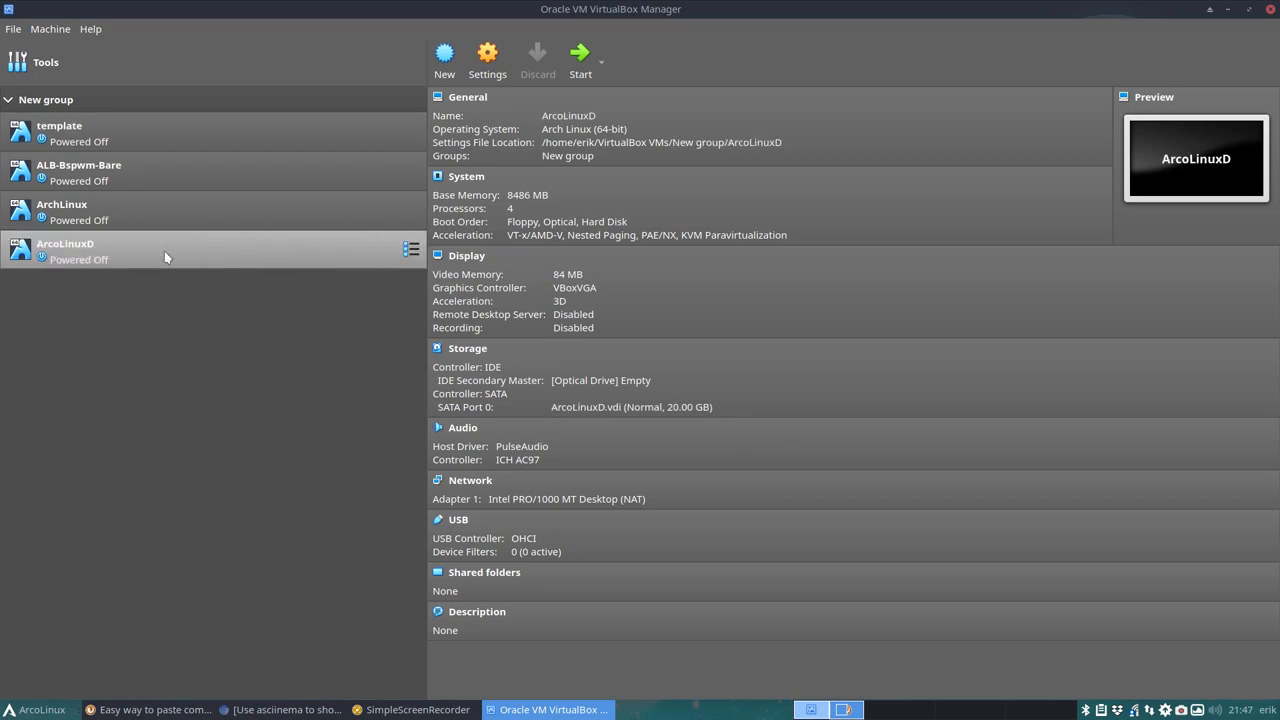
# Attach arcolinuxd-v19.06.1.iso to the ArcoLinuxD optical drive and start the VM.
pyautogui.click(600, 380)
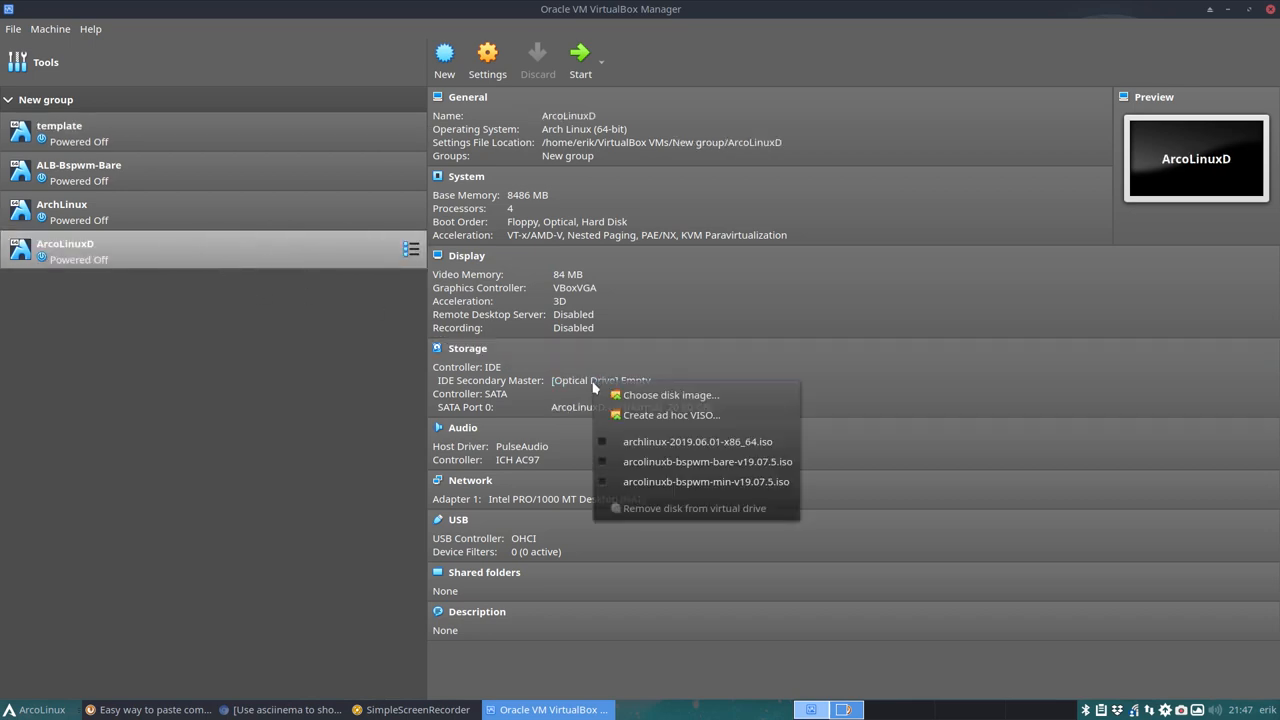
pyautogui.click(670, 394)
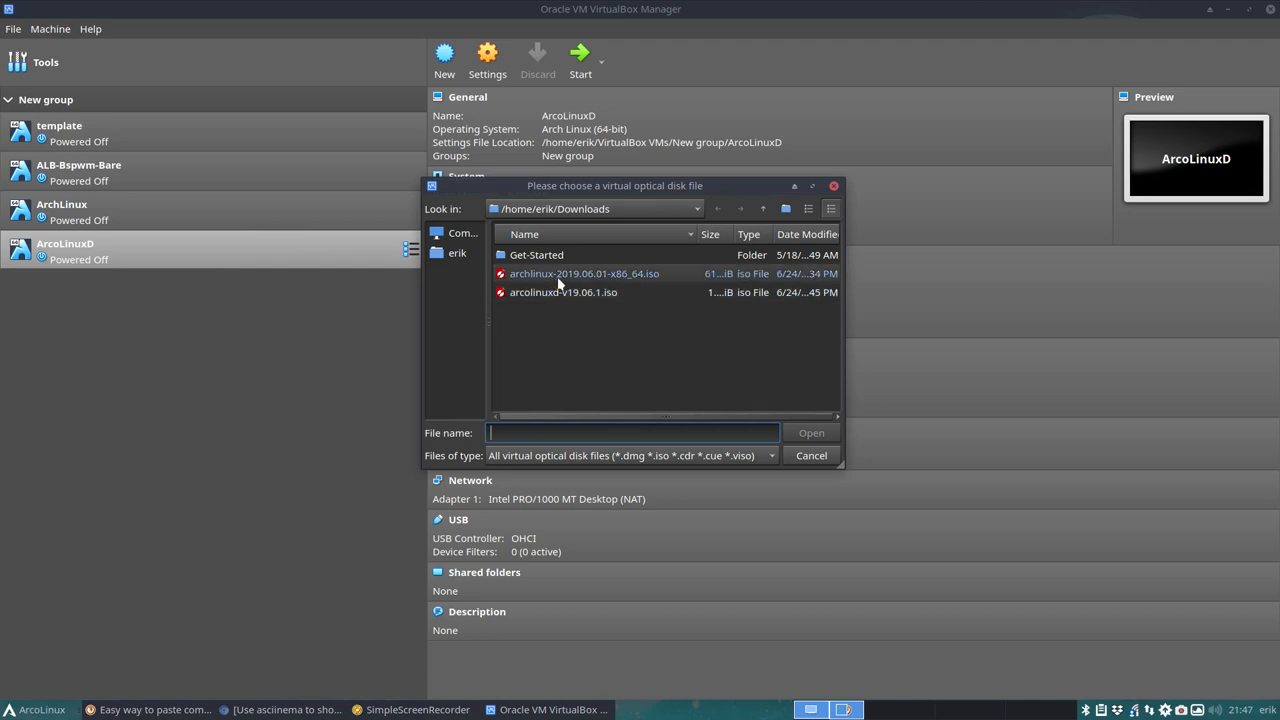
pyautogui.doubleClick(563, 292)
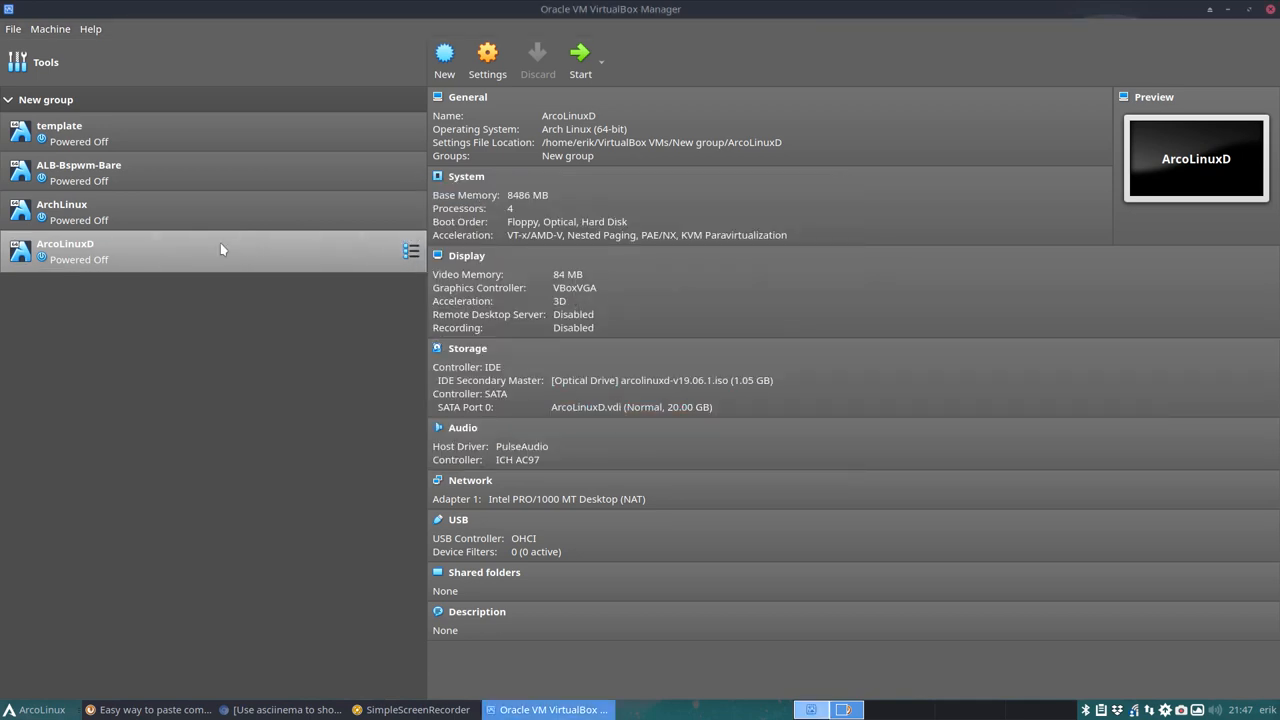
pyautogui.click(580, 58)
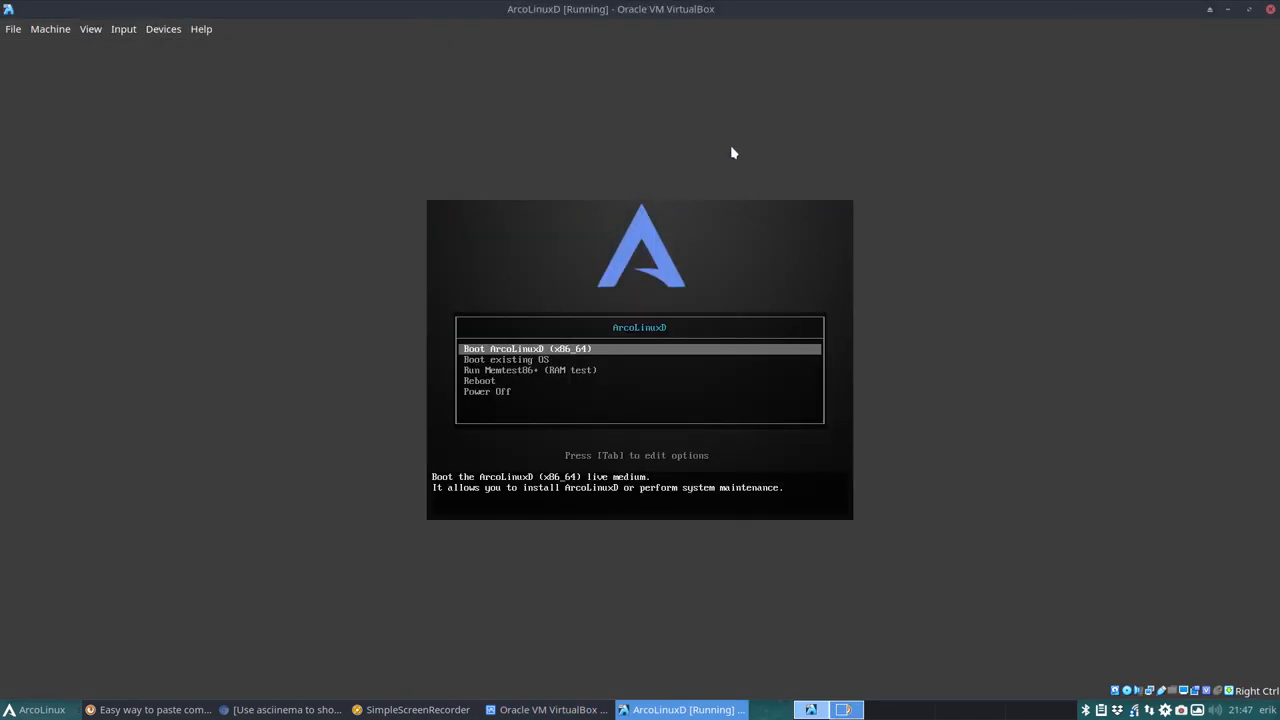
# Boot 'Boot ArcoLinuxD (x86_64)' to the live desktop and close the terminal window.
pyautogui.press('Return')
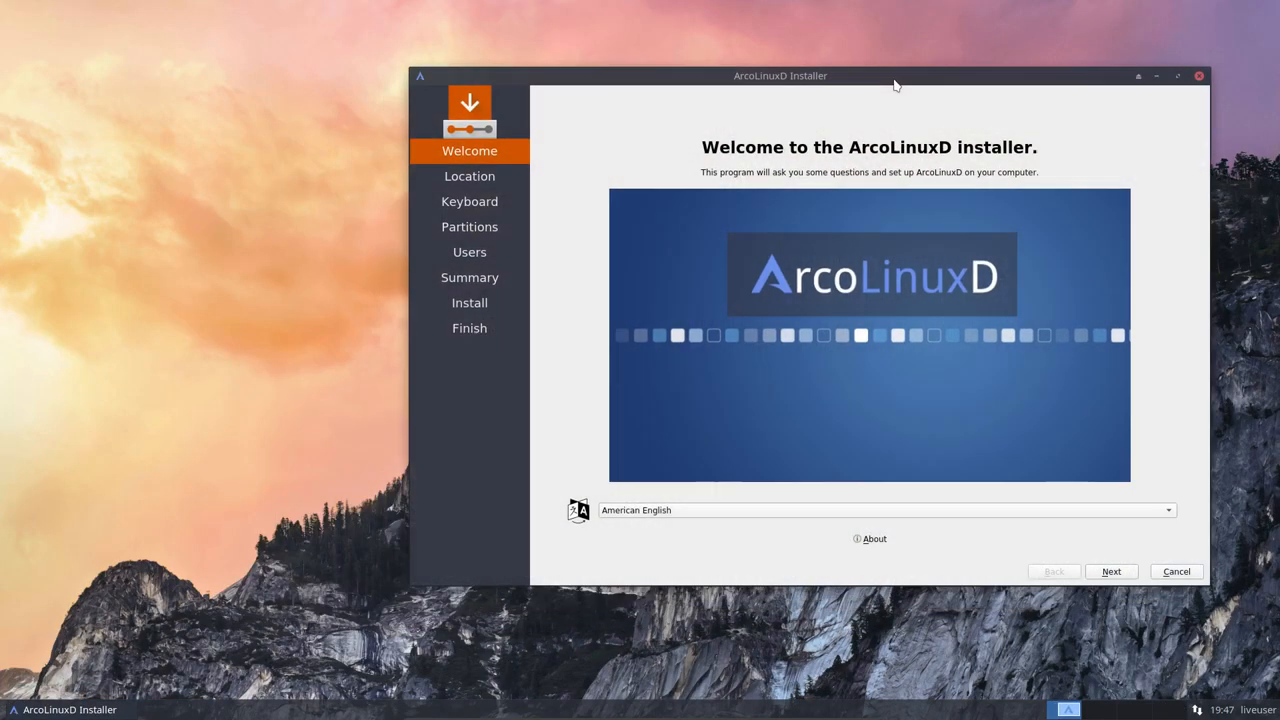
pyautogui.moveTo(213, 222)
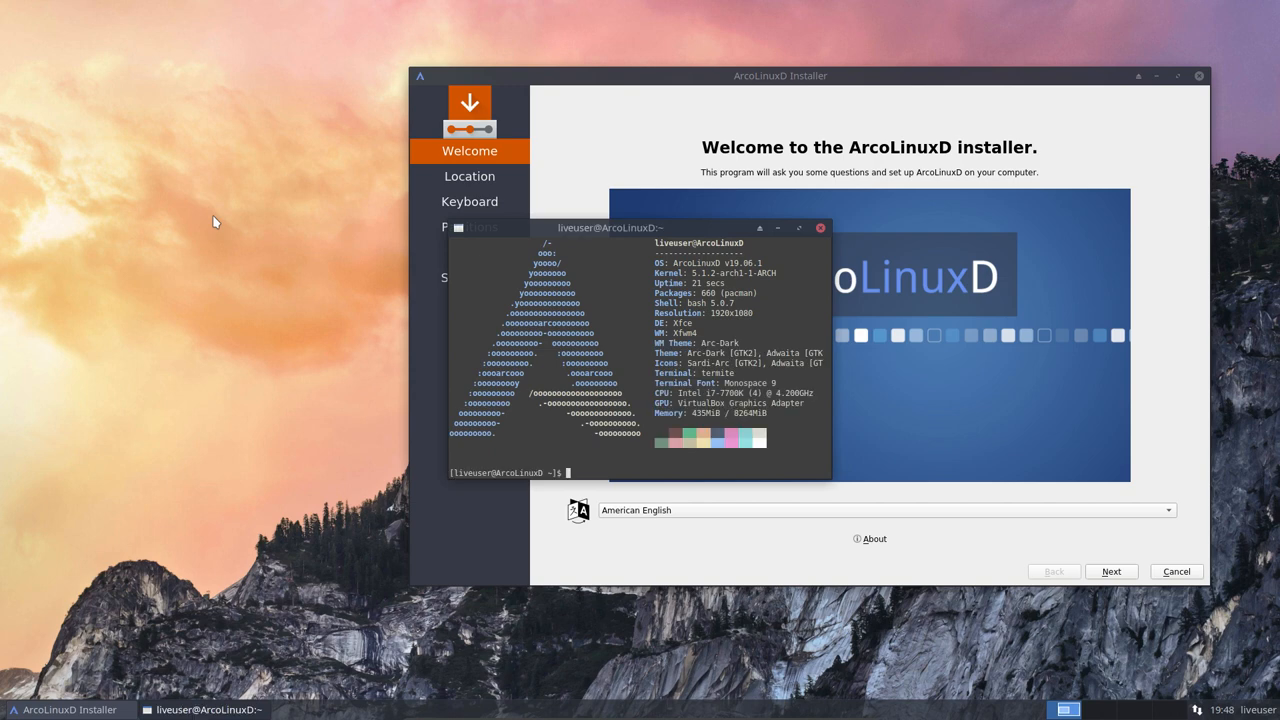
pyautogui.click(819, 227)
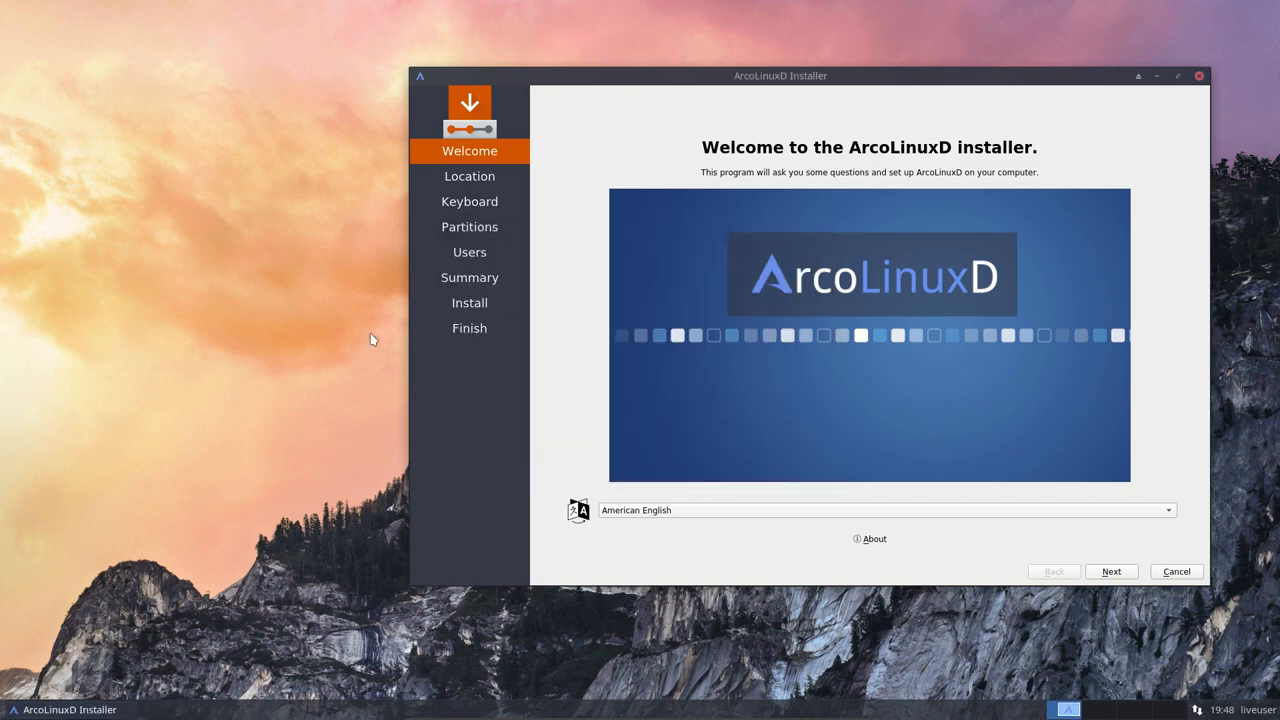
pyautogui.moveTo(325, 347)
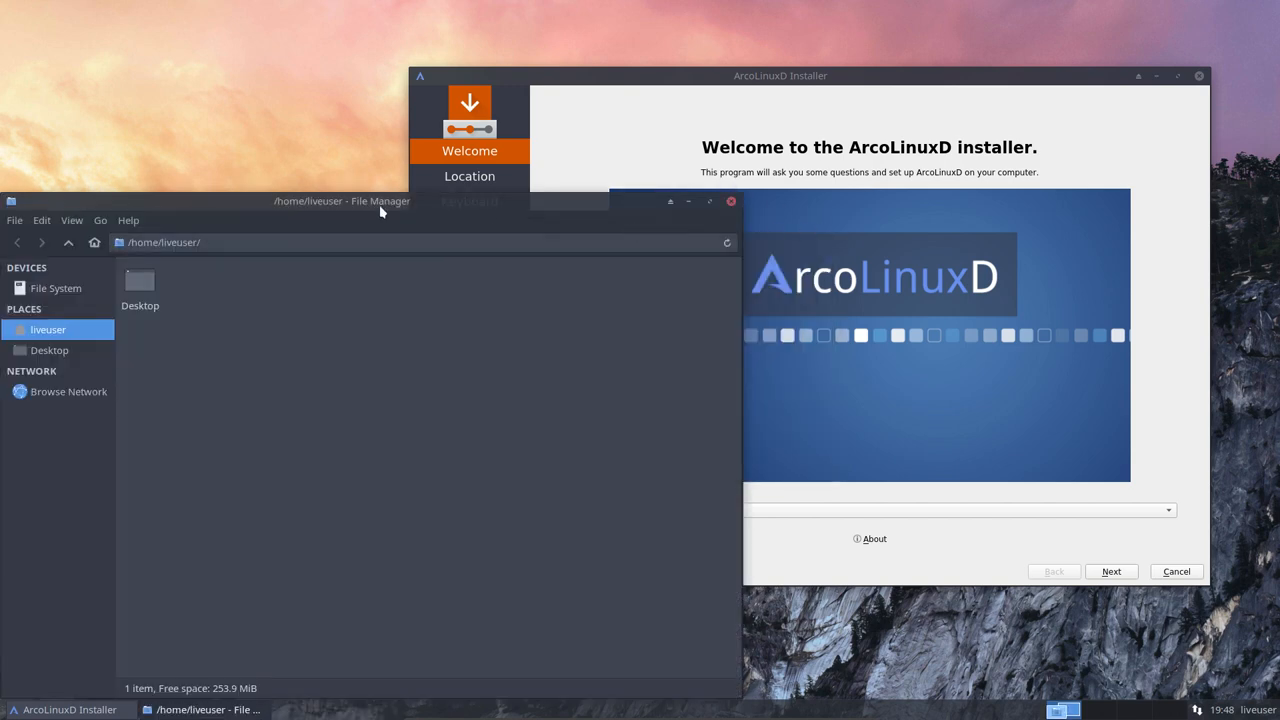
# Go to /var/log in the file manager, opening and closing lastlog and Xorg.0.log.
pyautogui.click(56, 288)
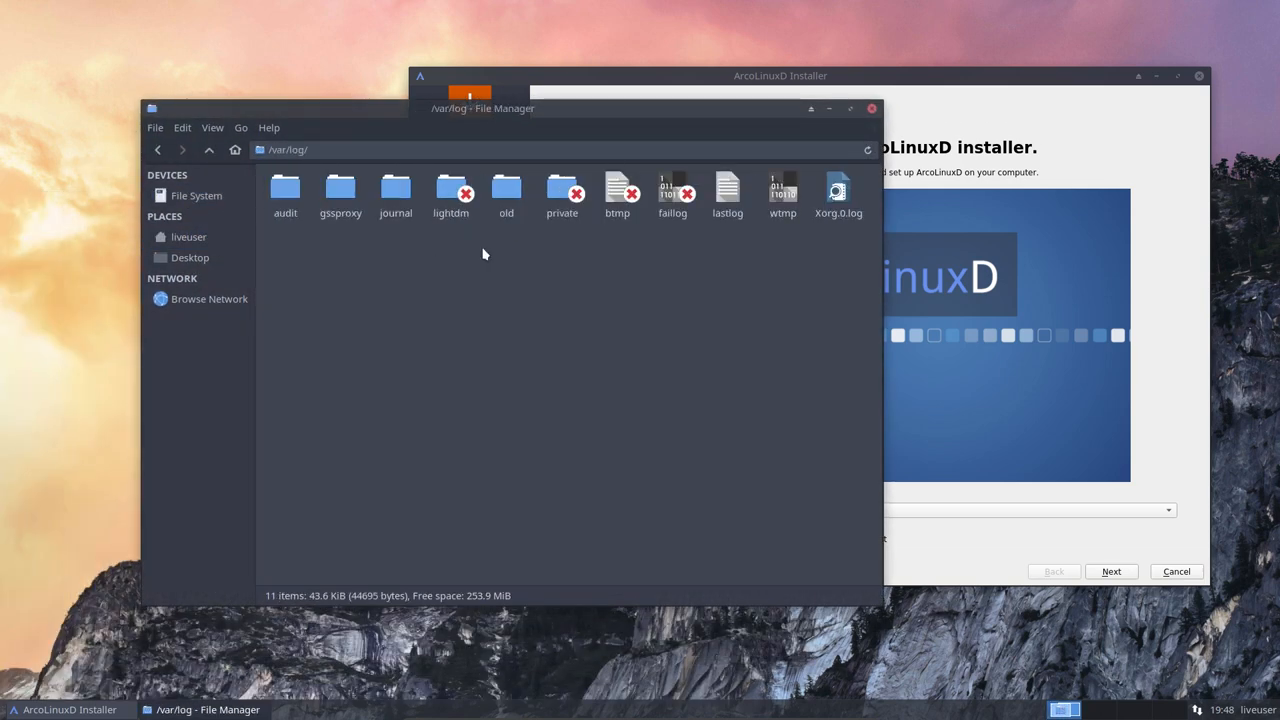
pyautogui.doubleClick(727, 190)
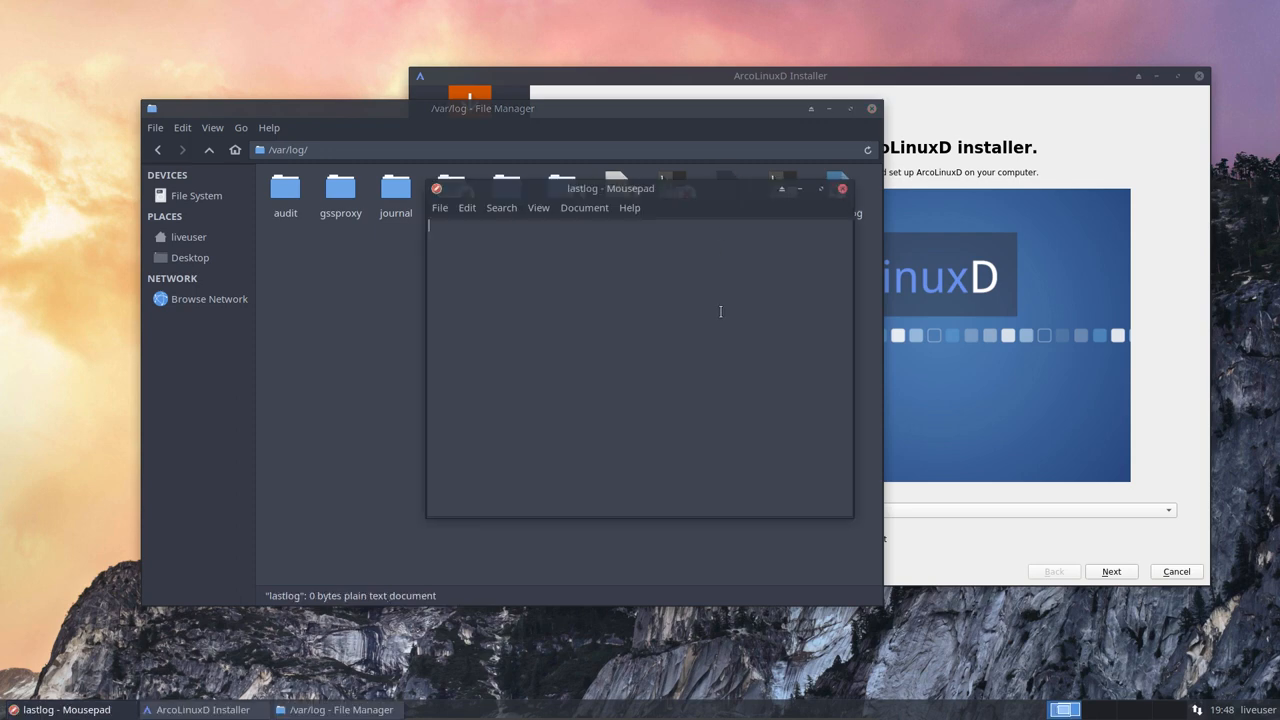
pyautogui.click(842, 188)
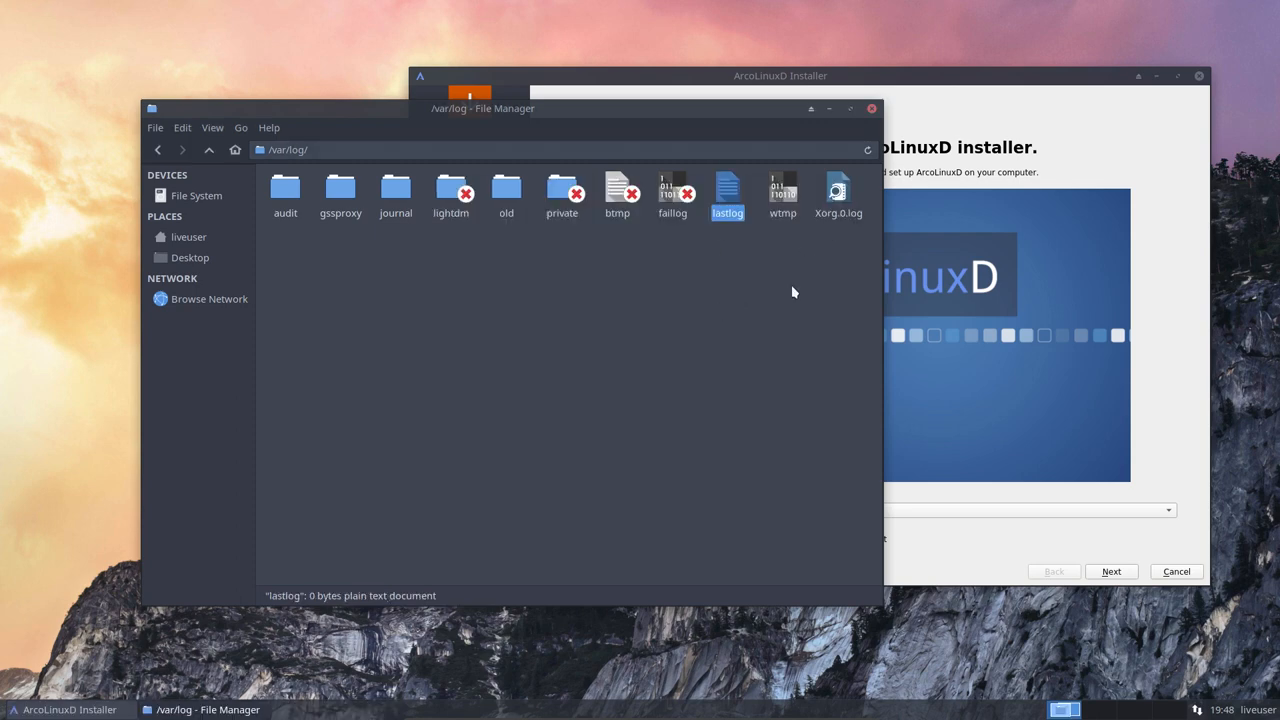
pyautogui.doubleClick(838, 190)
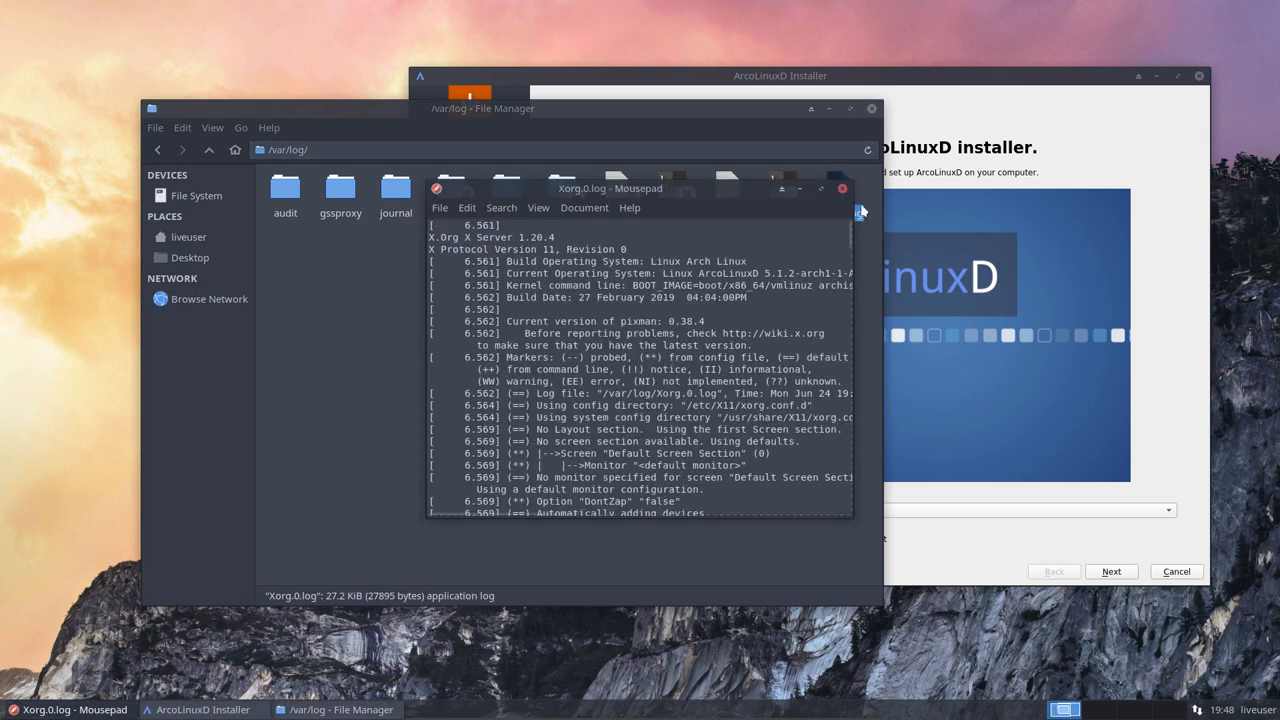
pyautogui.click(842, 188)
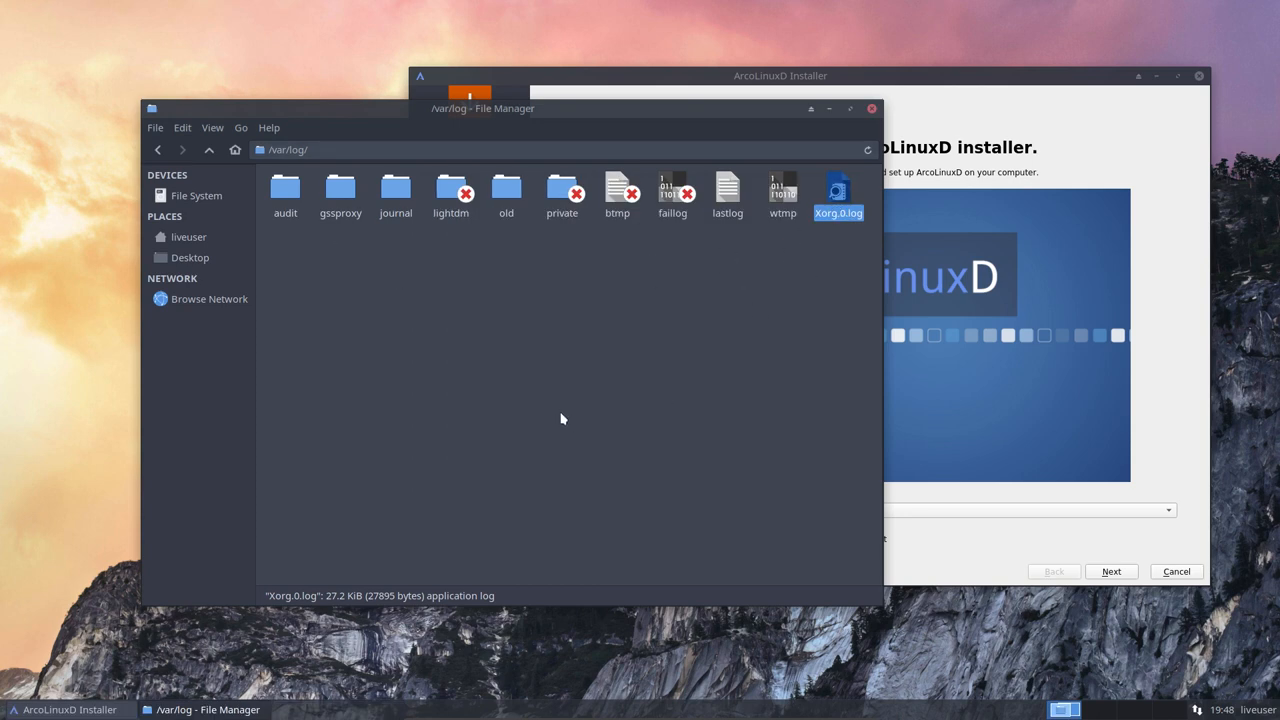
pyautogui.moveTo(424, 95)
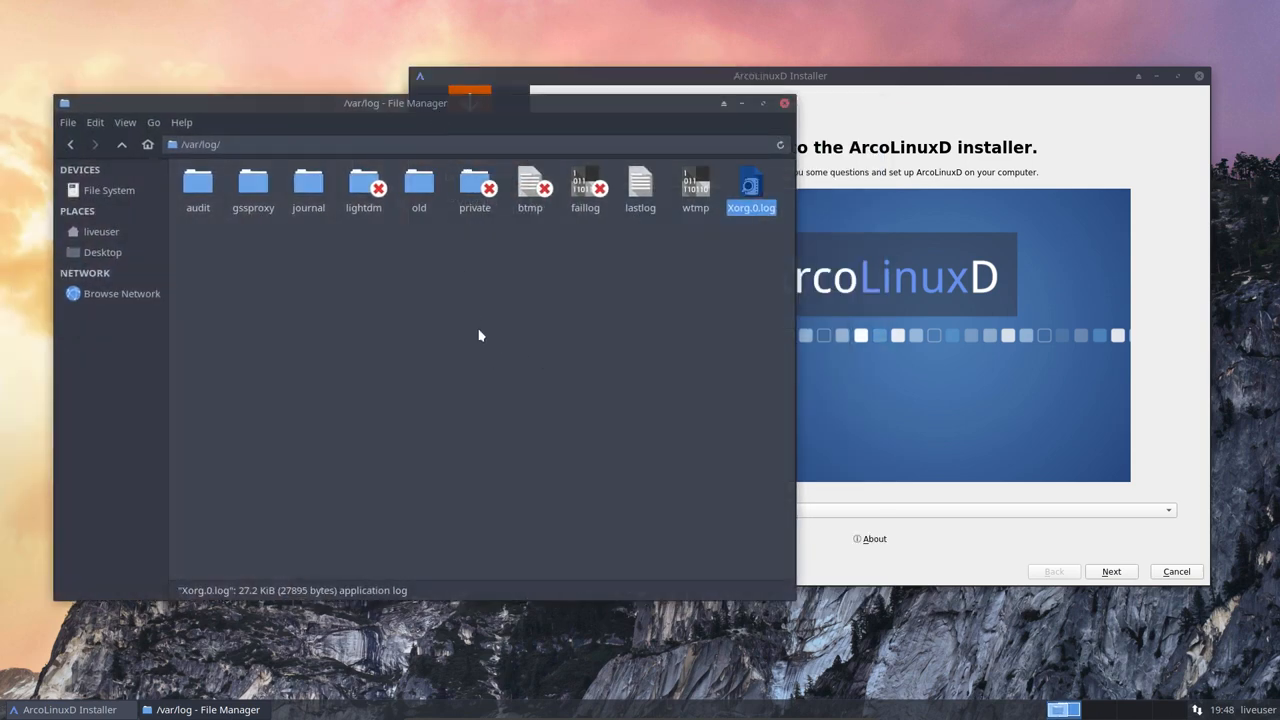
# Open a terminal in /var/log from the folder's context menu and begin a sudo command.
pyautogui.rightClick(480, 335)
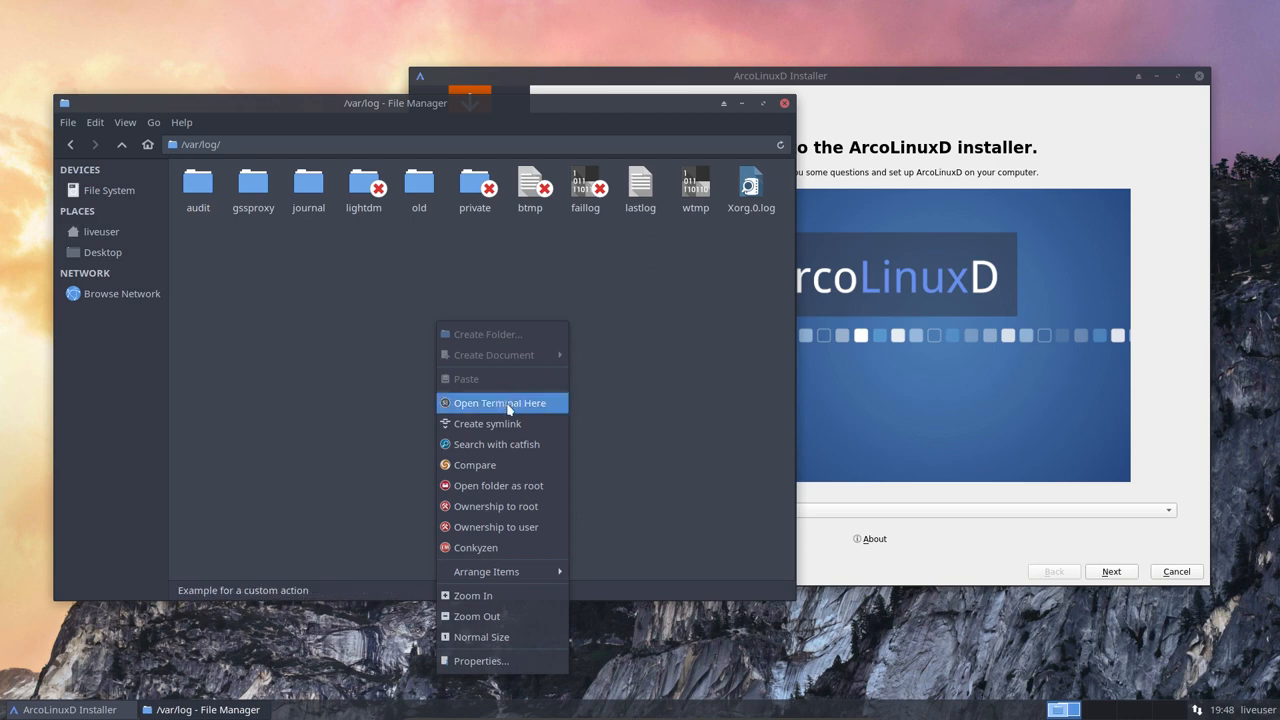
pyautogui.click(500, 402)
pyautogui.write('setxkbmap be')
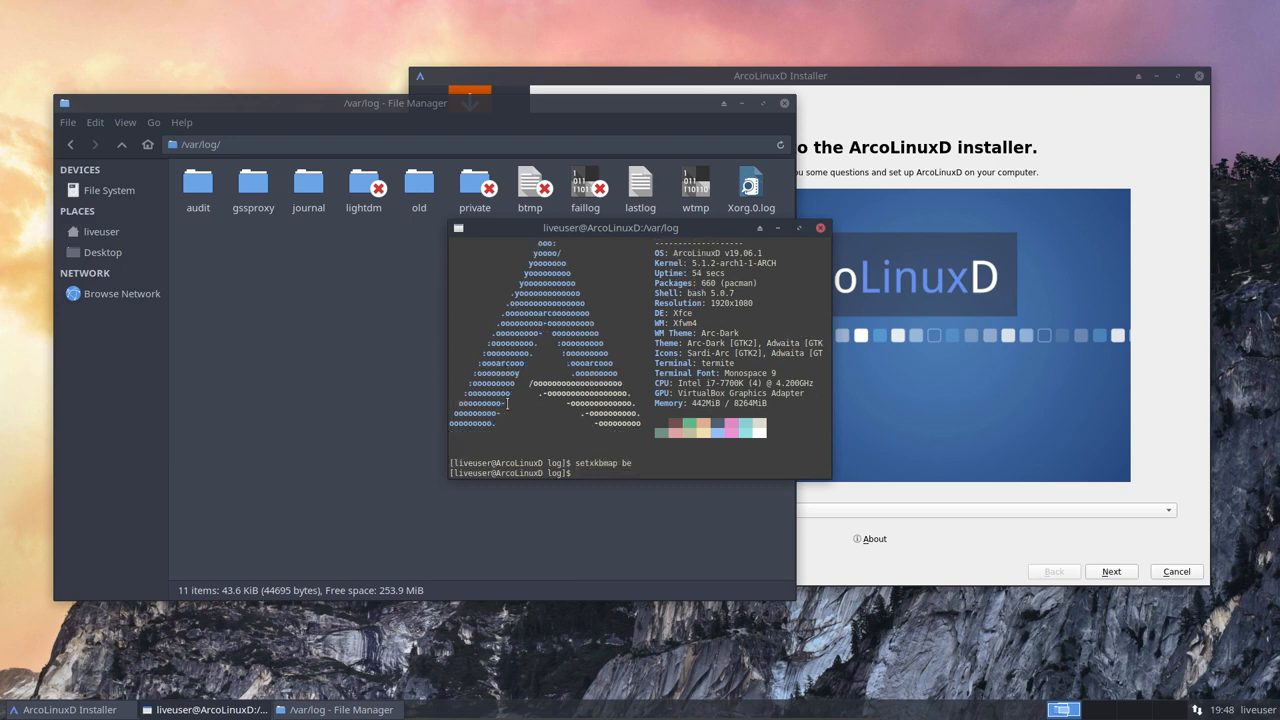
pyautogui.write('sudo pacman -S')
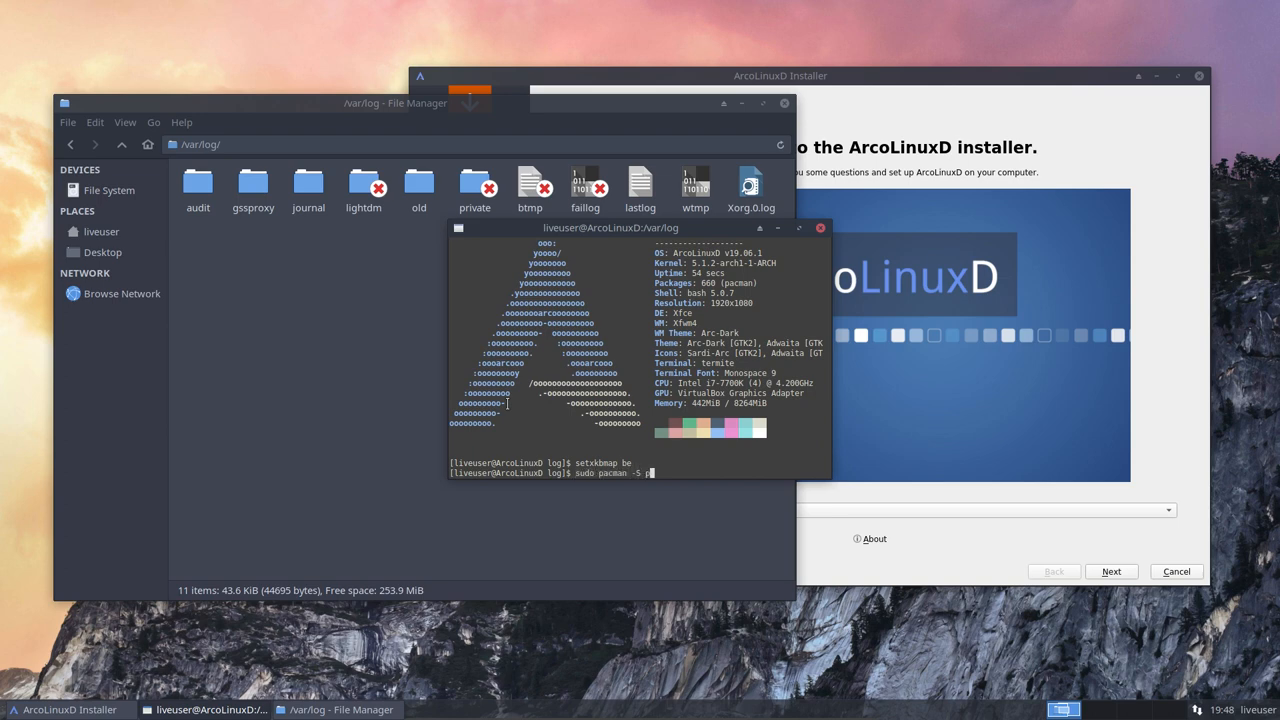
# Attempt to install pastebinit, which offers a large full package upgrade.
pyautogui.write('paste')
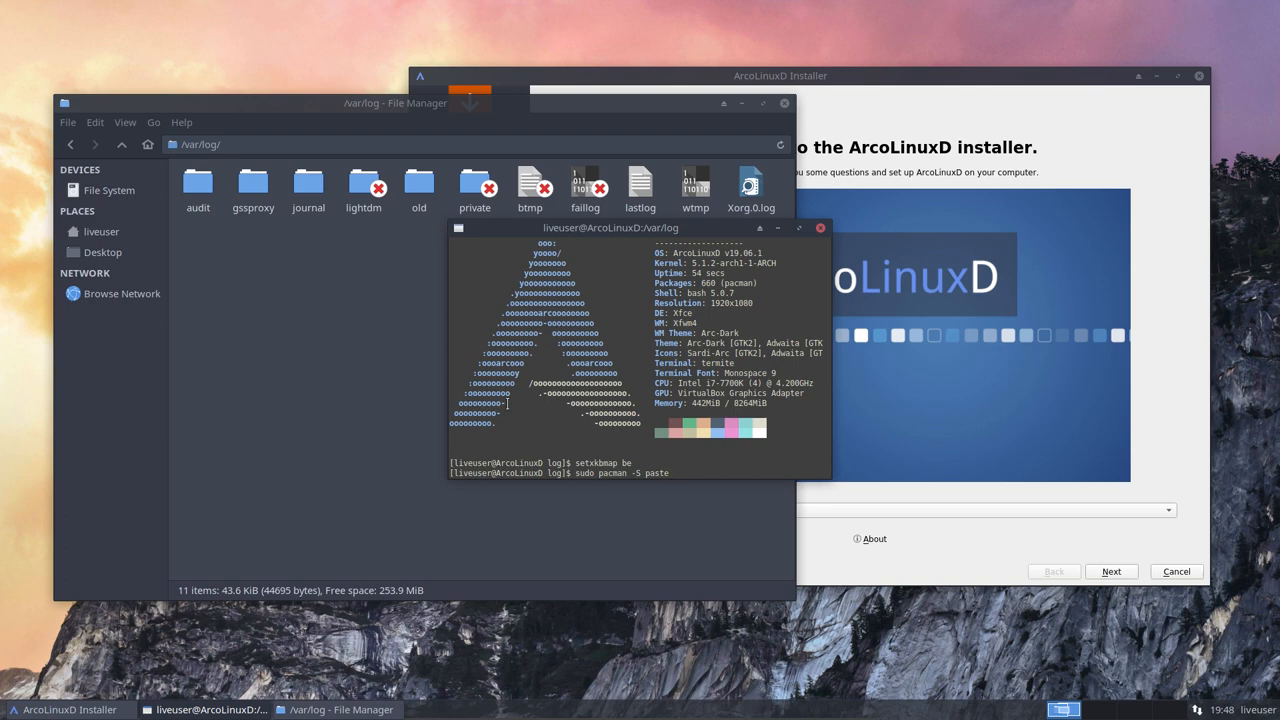
pyautogui.write('bin')
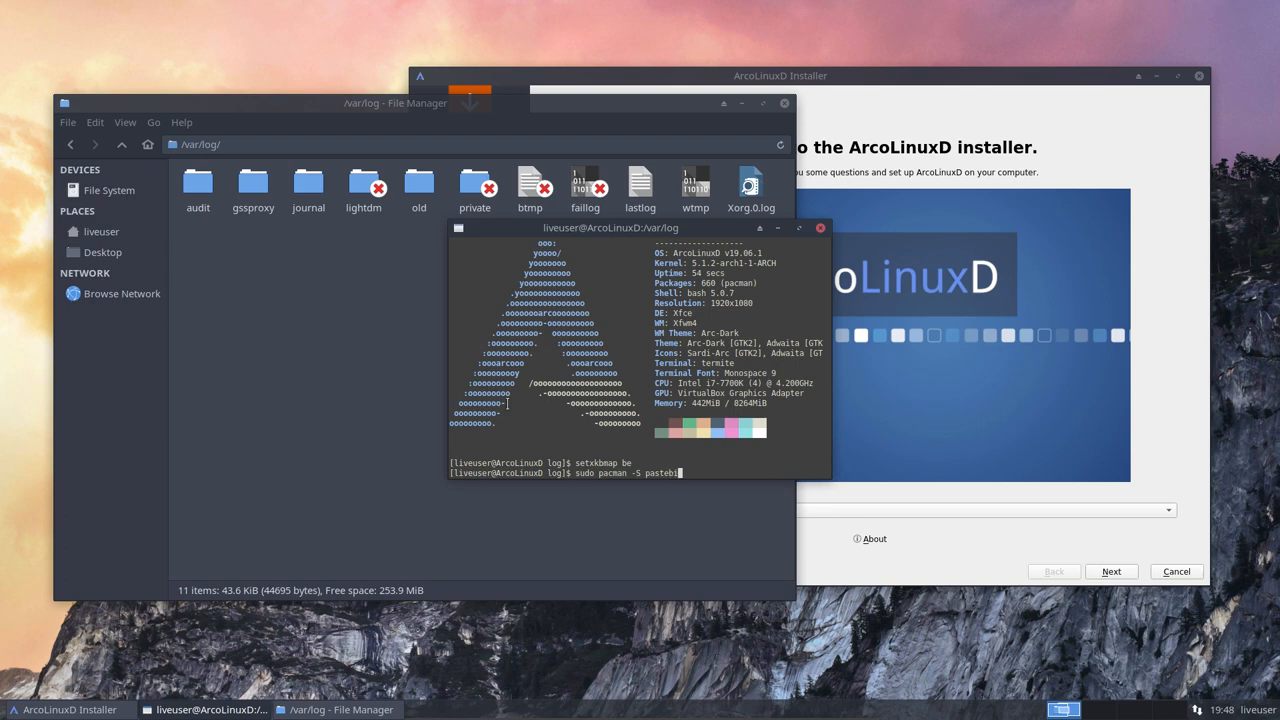
pyautogui.write('n')
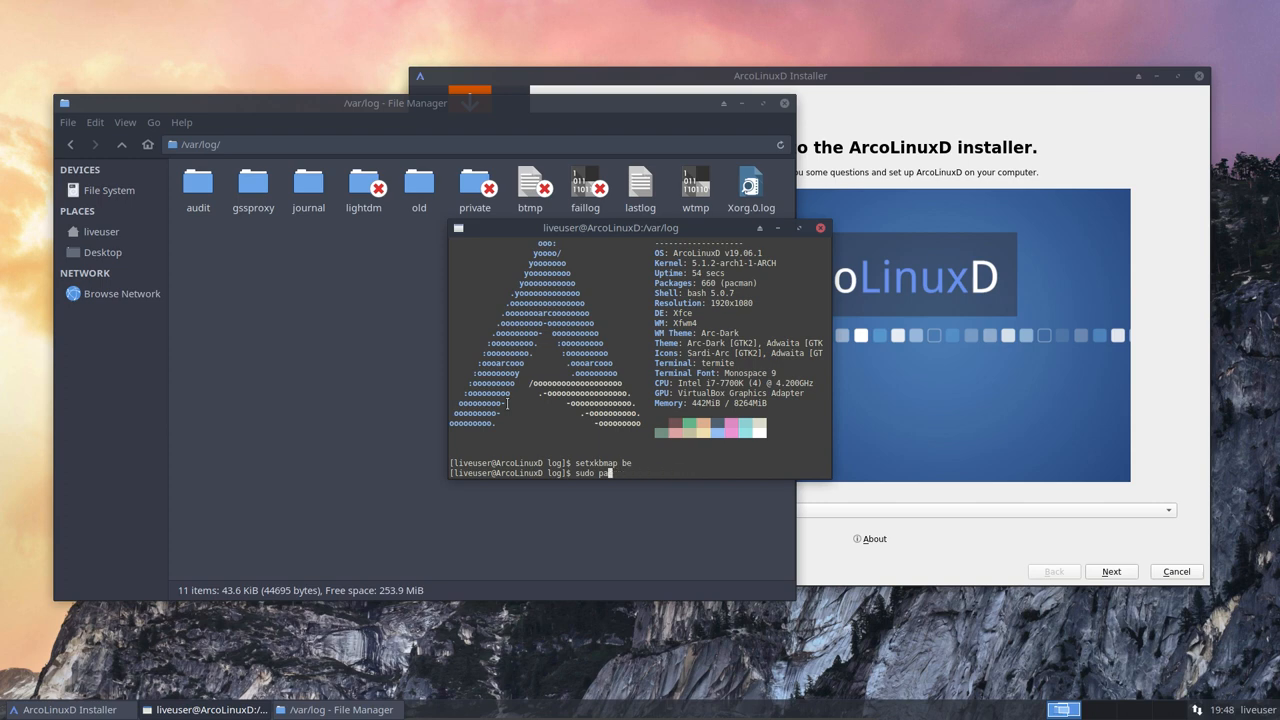
pyautogui.press('Return')
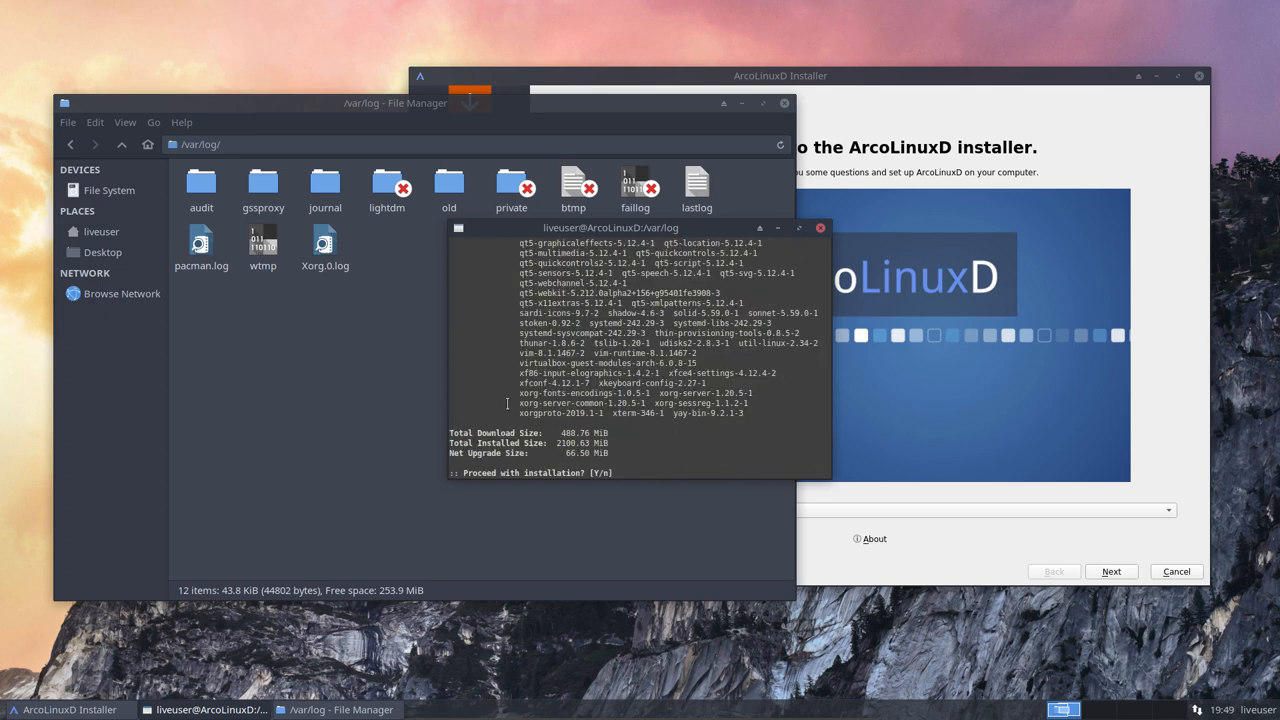
# Decline the upgrade and install only pastebinit with sudo pacman -S, confirming y.
pyautogui.write('n')
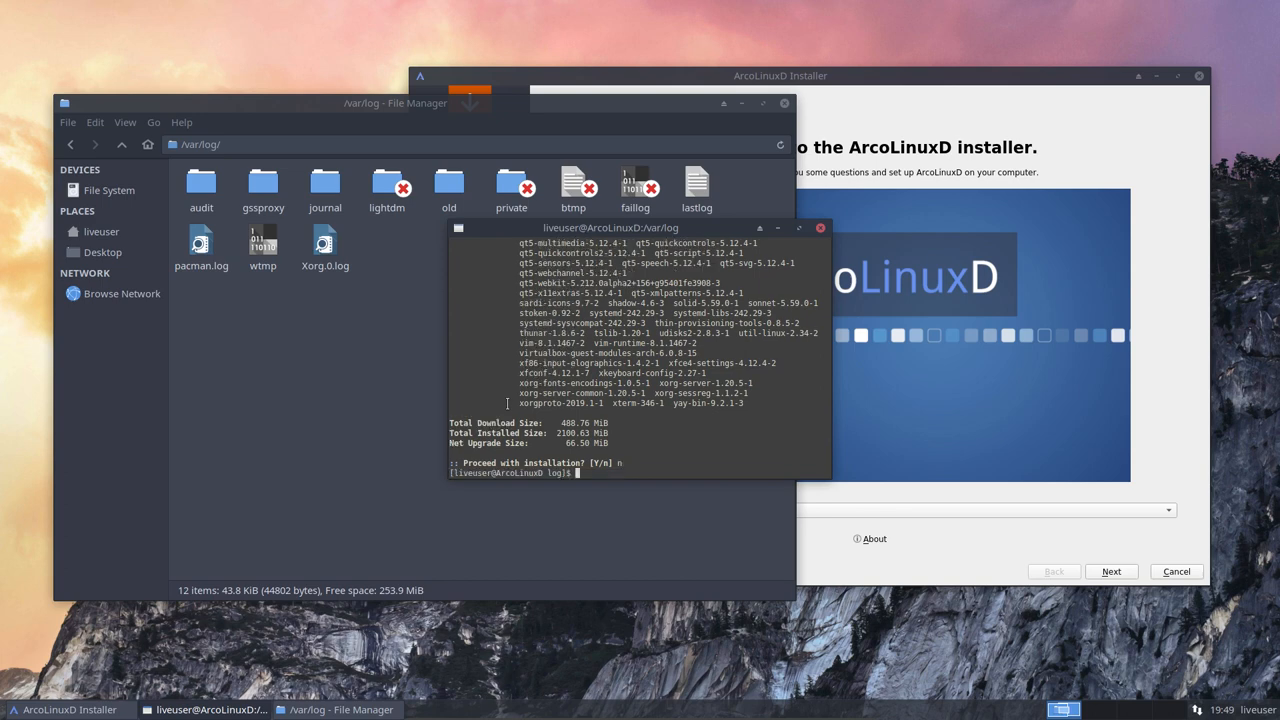
pyautogui.write('sudo')
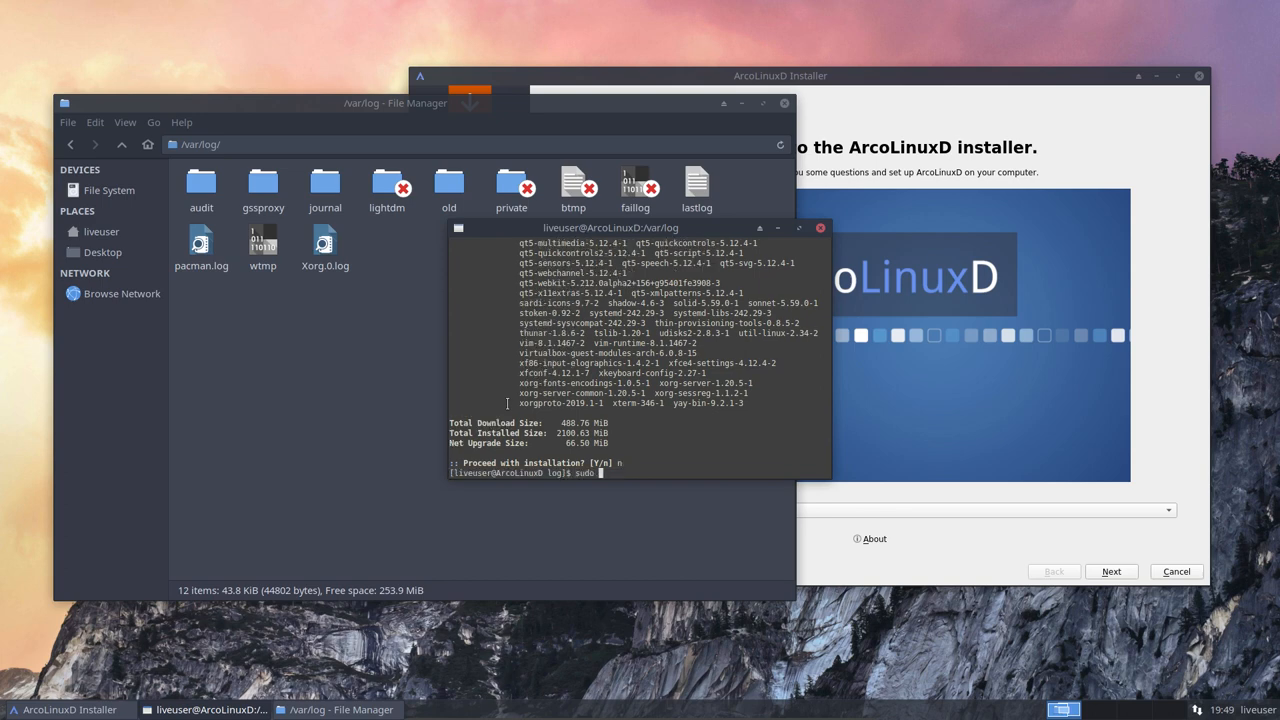
pyautogui.write('pacman -S pastebinit')
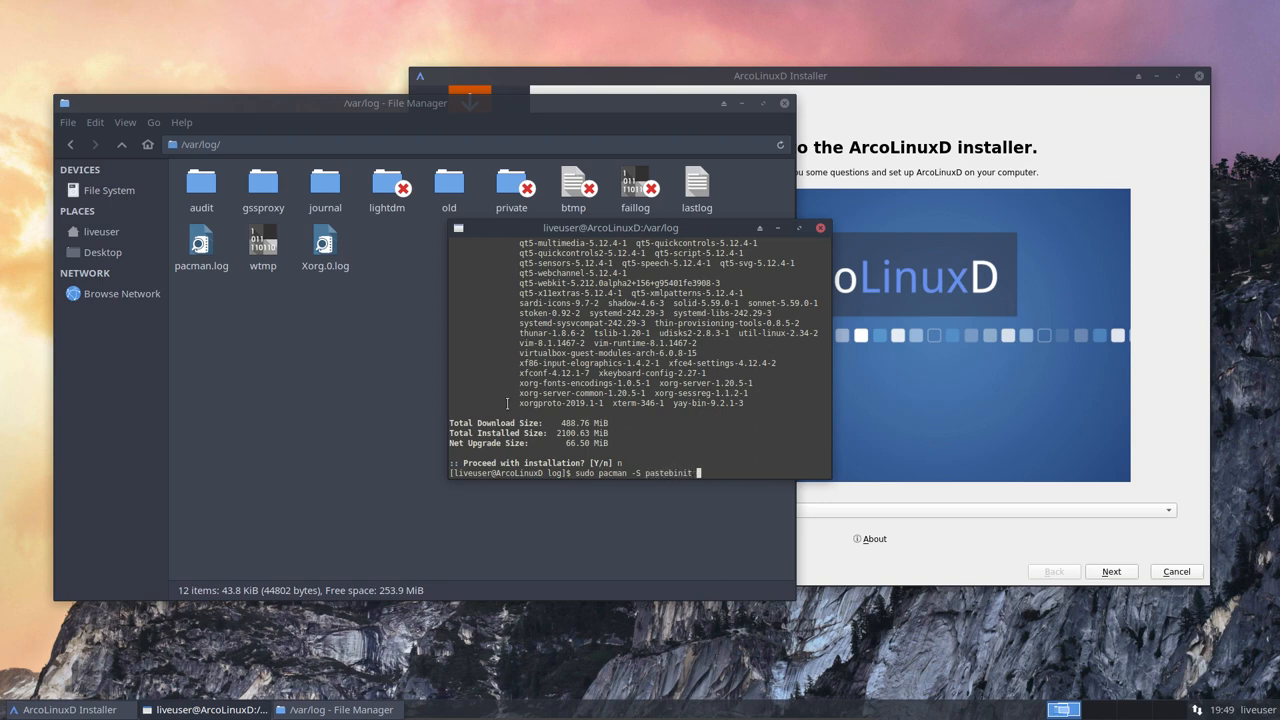
pyautogui.moveTo(695, 472)
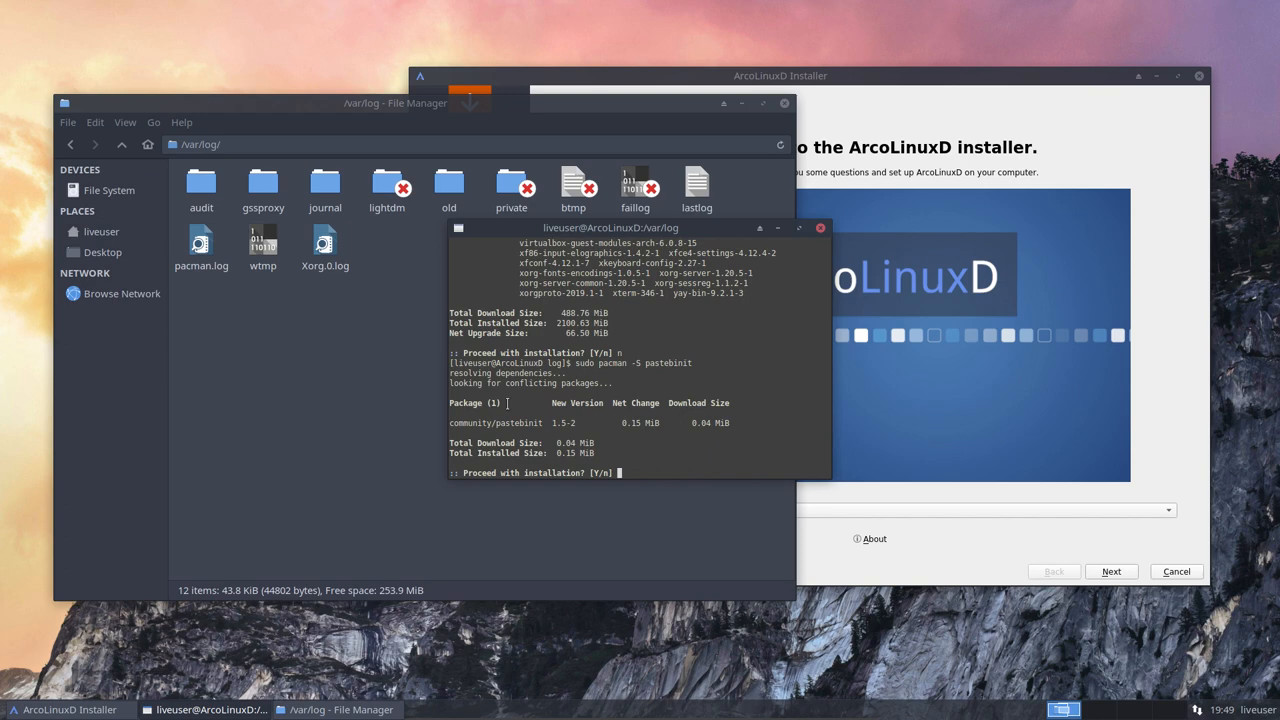
pyautogui.write('y')
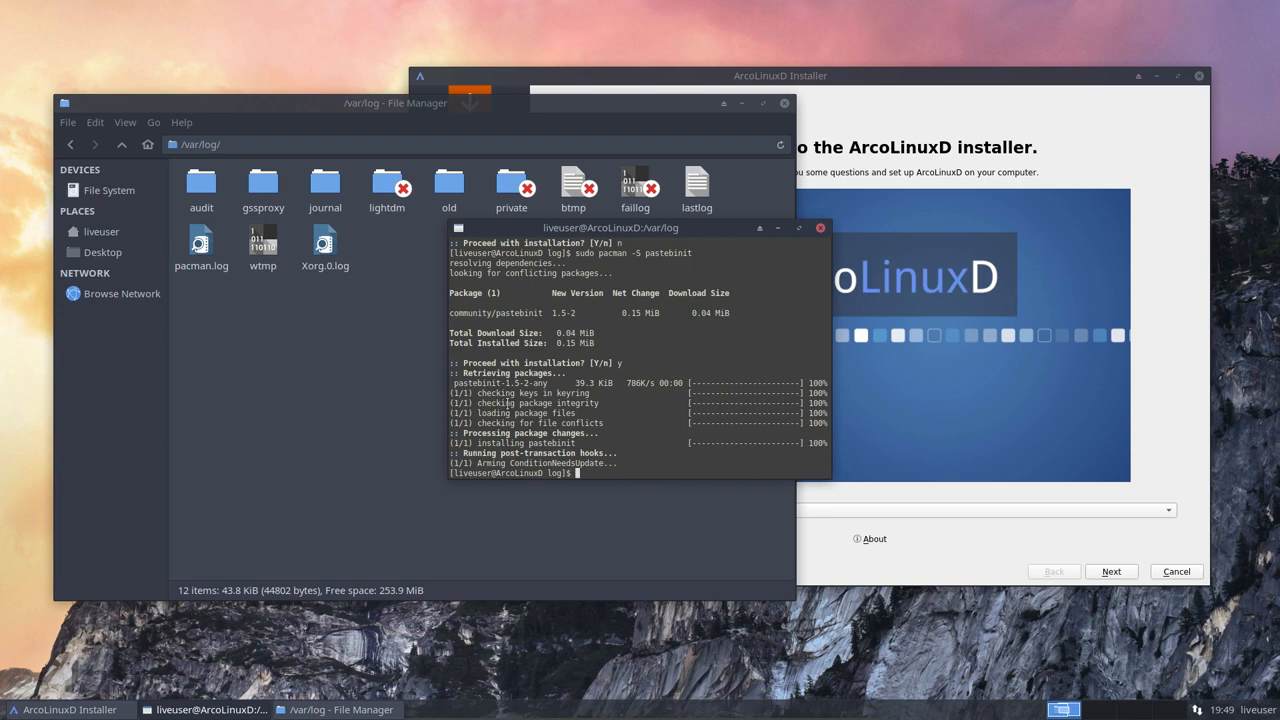
pyautogui.moveTo(672, 222)
pyautogui.write('ls')
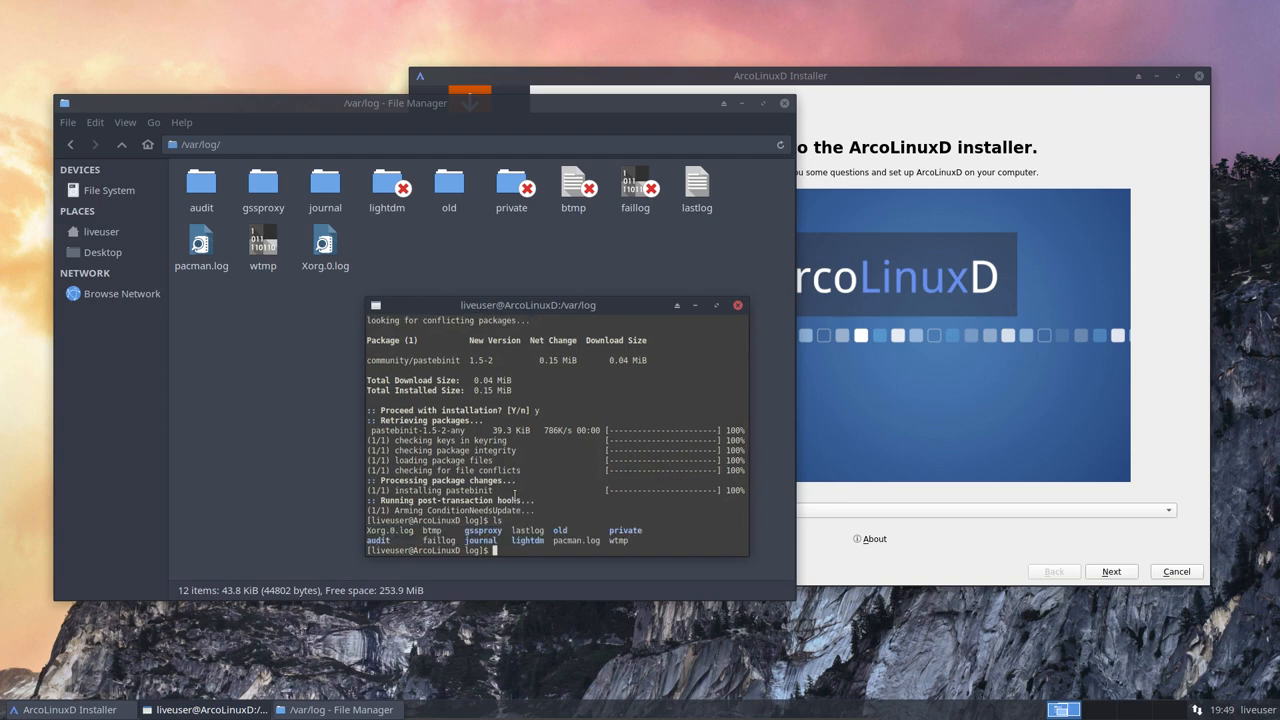
pyautogui.write('pastebinit')
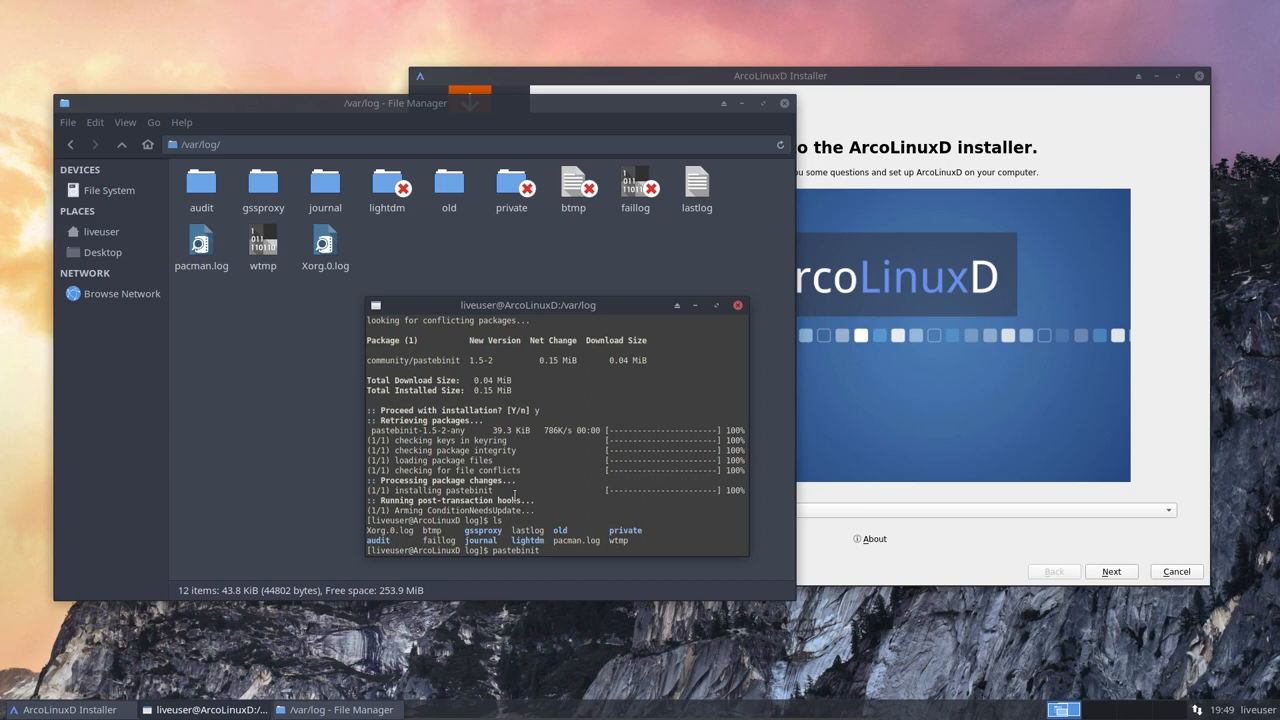
pyautogui.write('-i')
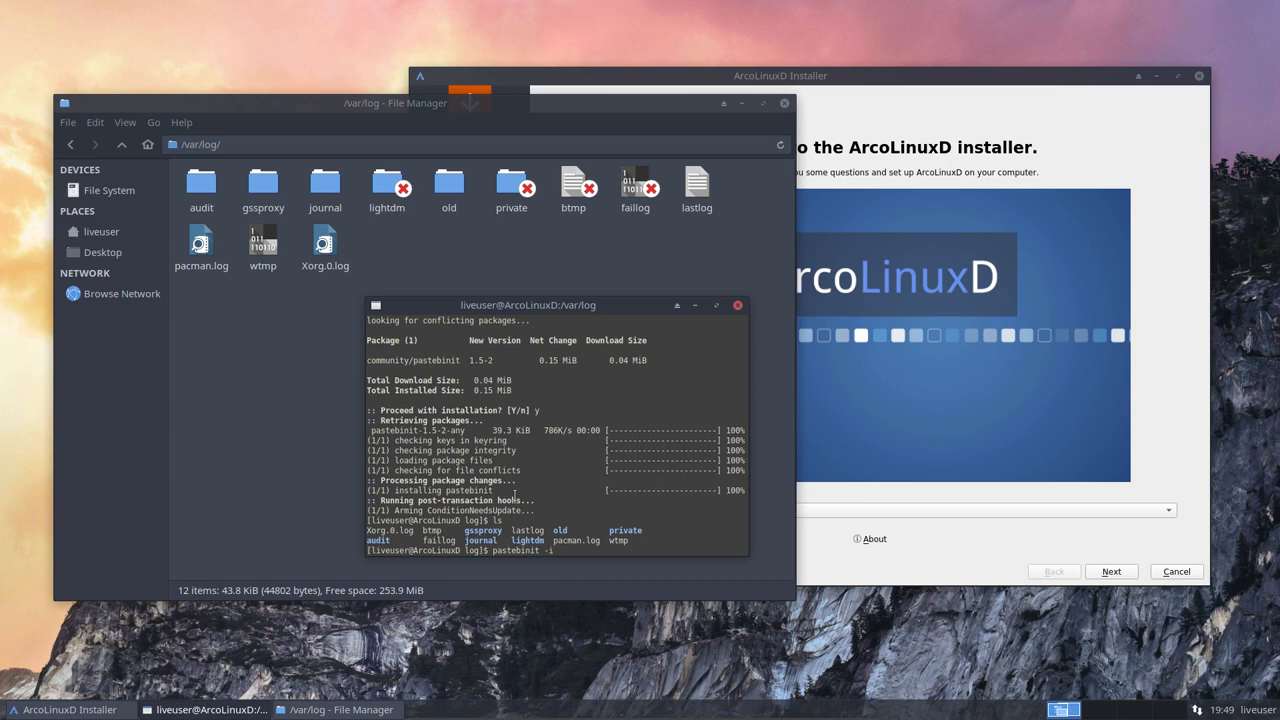
pyautogui.write('pacman.log')
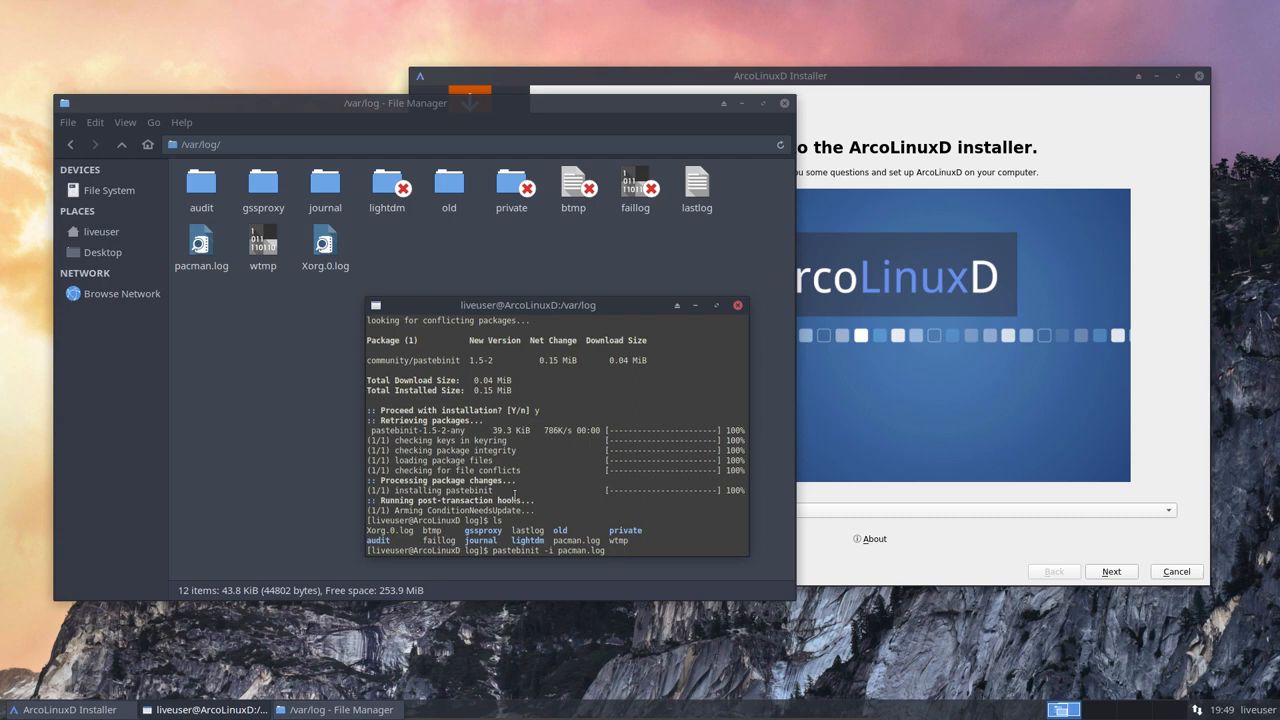
pyautogui.write('-b h')
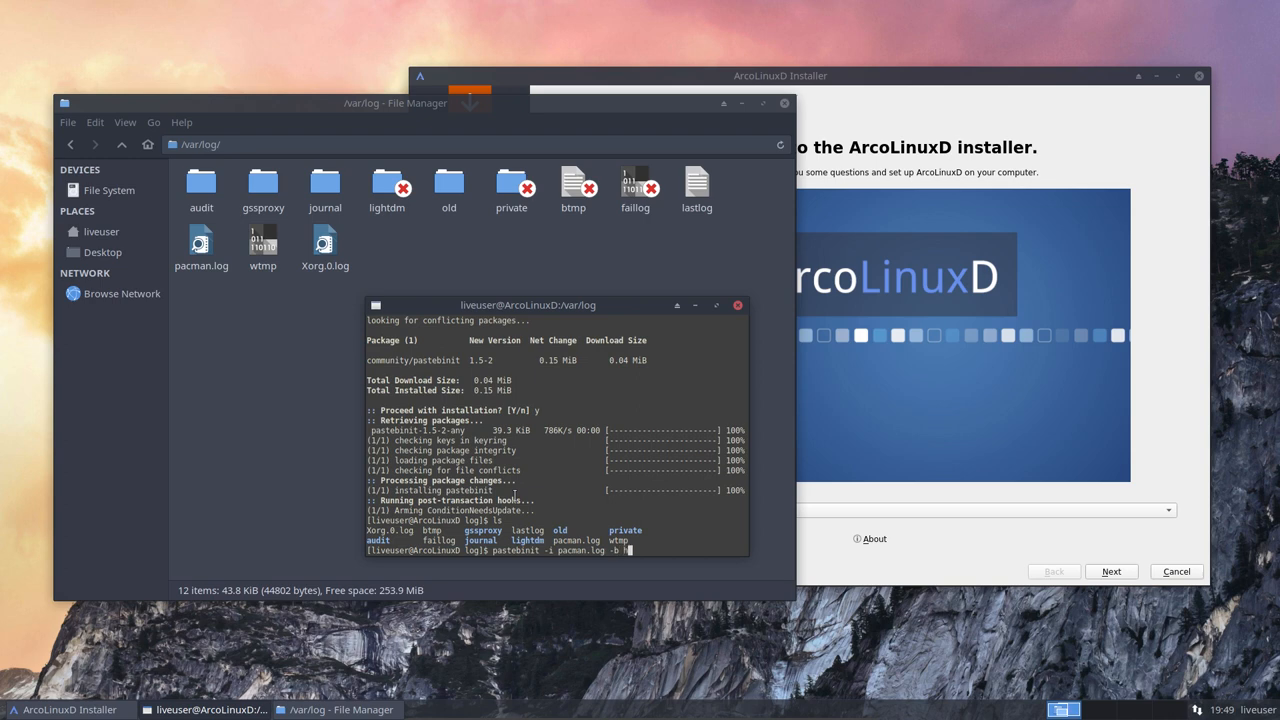
pyautogui.write('http://')
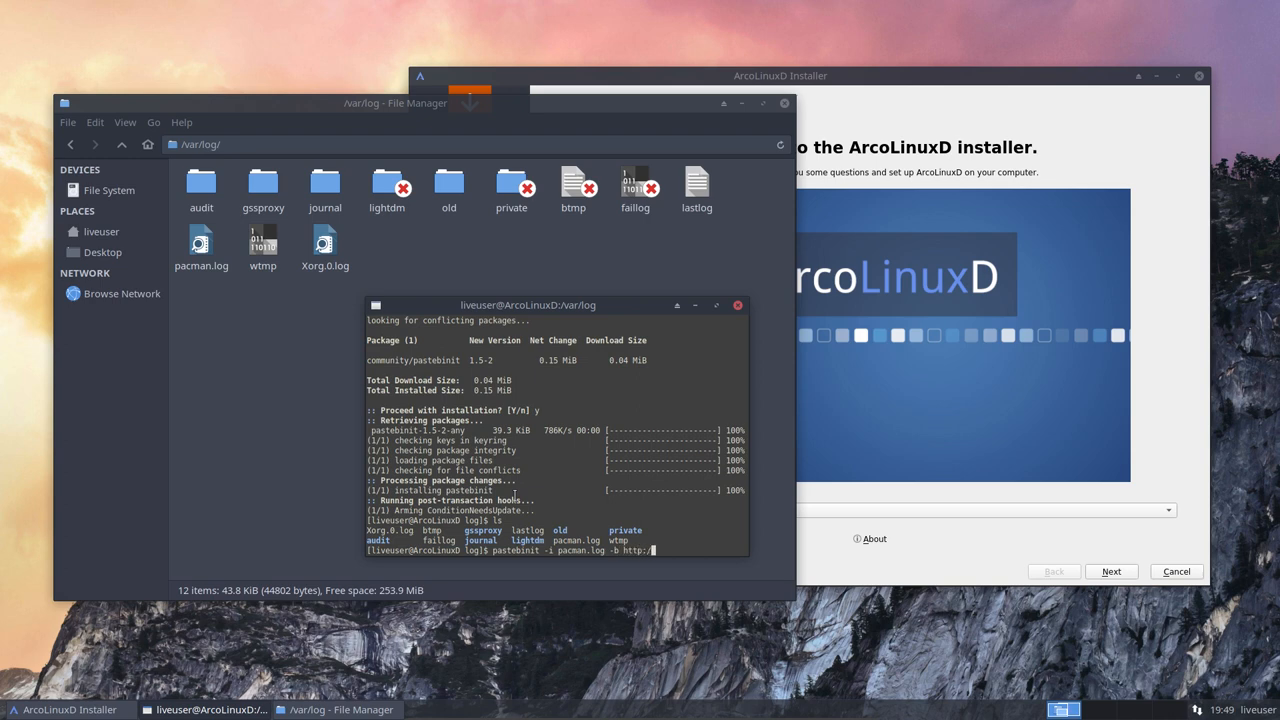
pyautogui.write('pastebin')
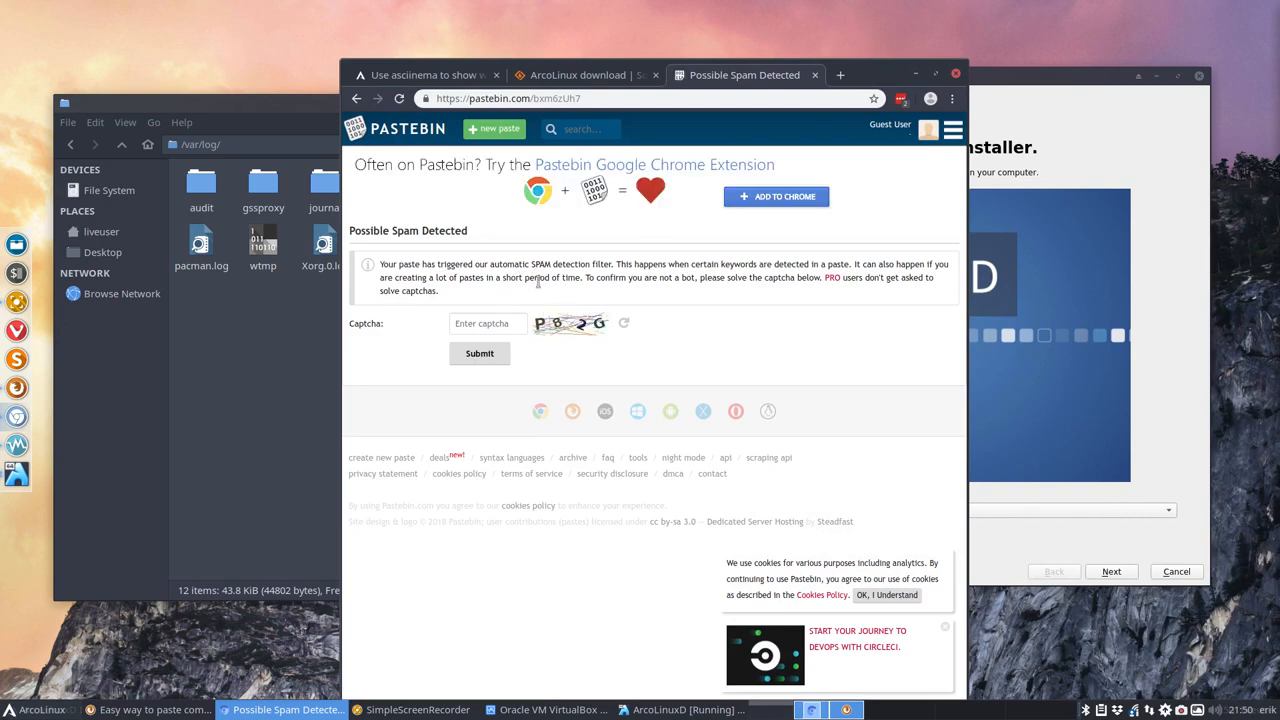
# Solve Pastebin's spam-check captcha with 'P8' and submit it.
pyautogui.click(488, 323)
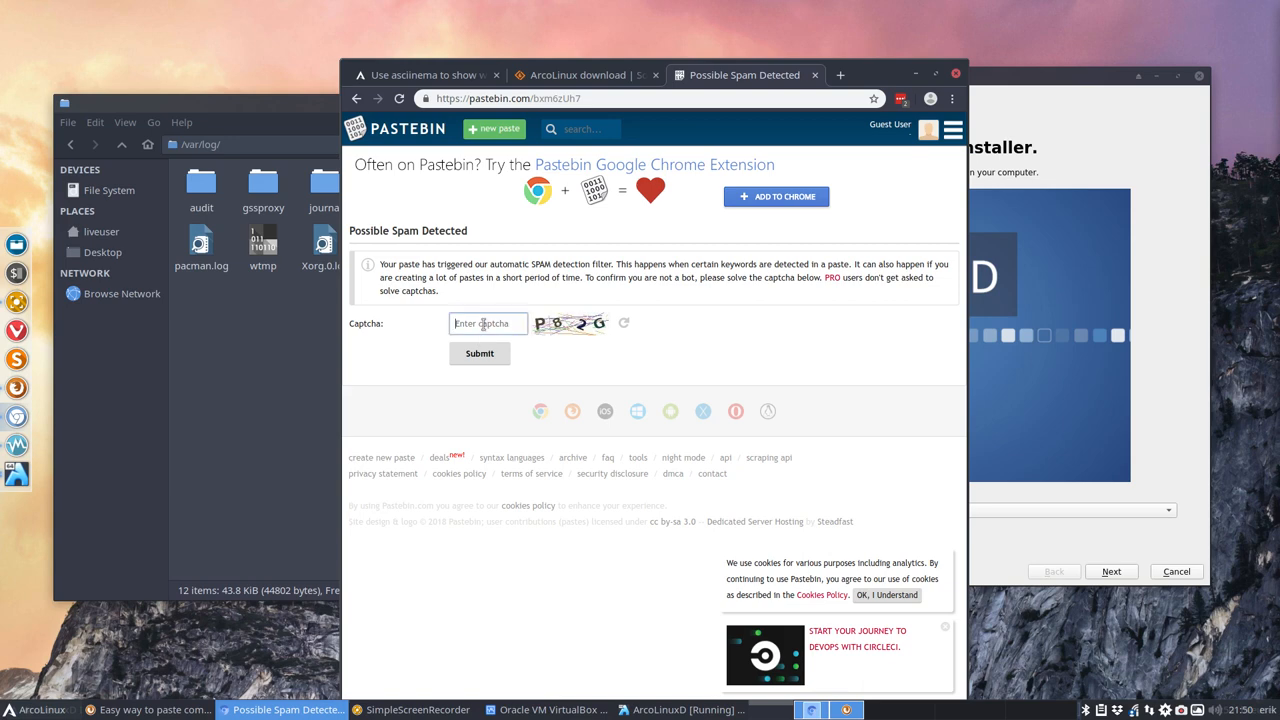
pyautogui.write('P82G')
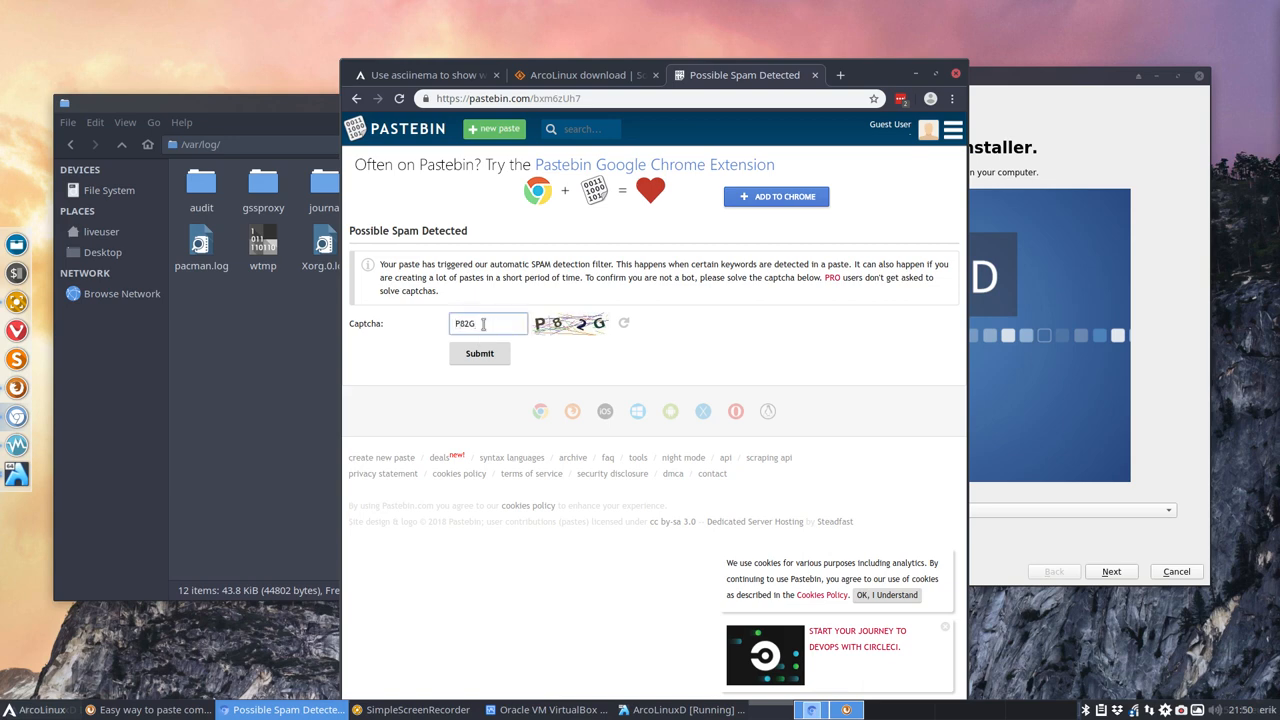
pyautogui.click(479, 353)
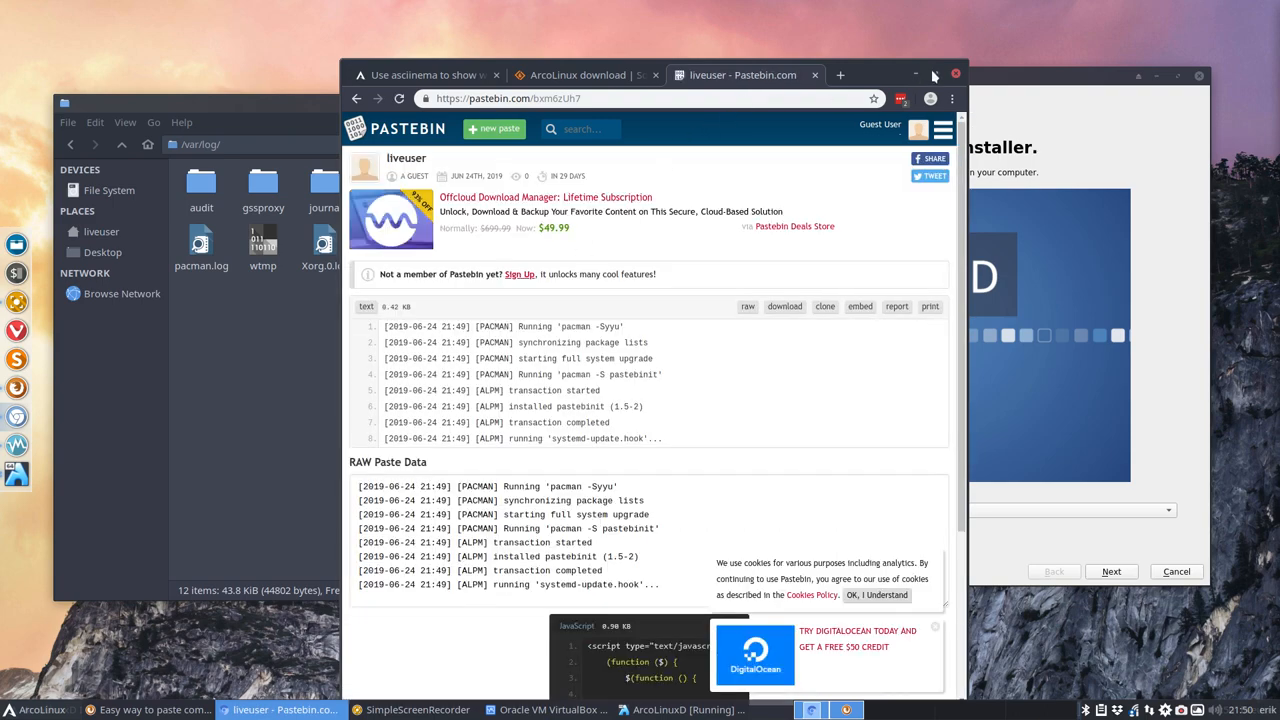
# Maximize Chromium, scroll through the pacman.log paste, then return to the terminal.
pyautogui.click(934, 74)
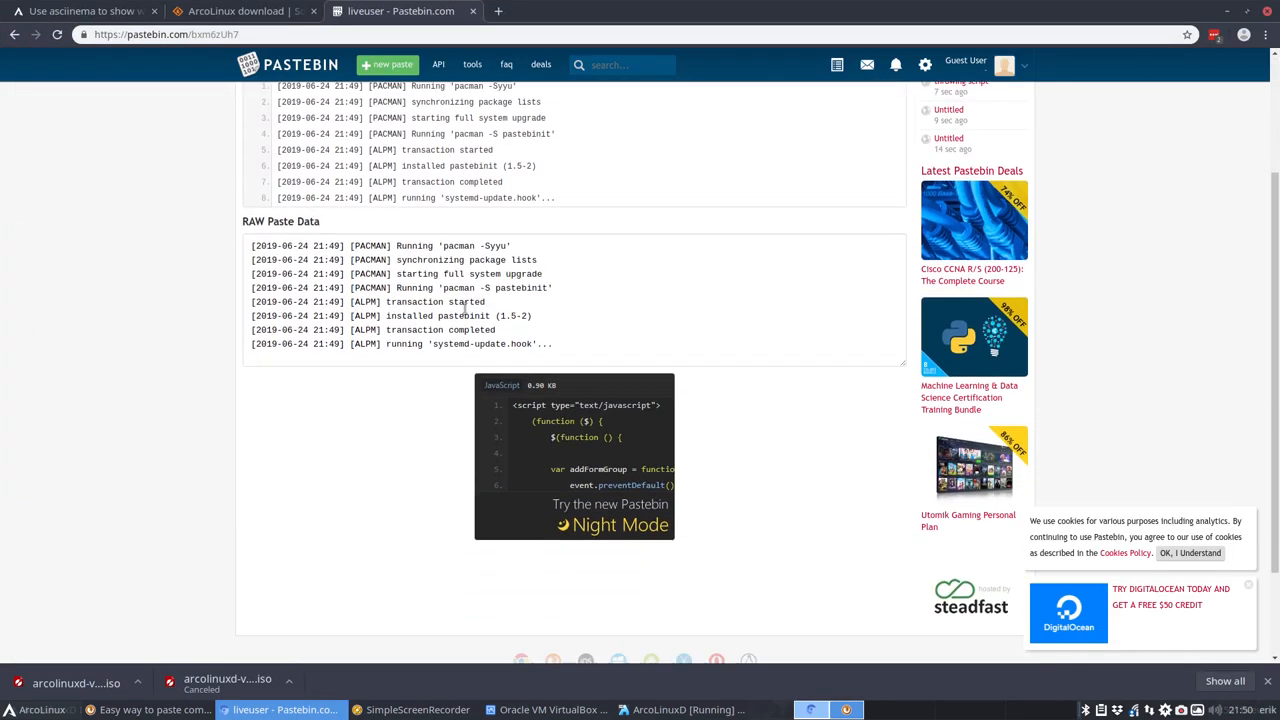
pyautogui.scroll(3)
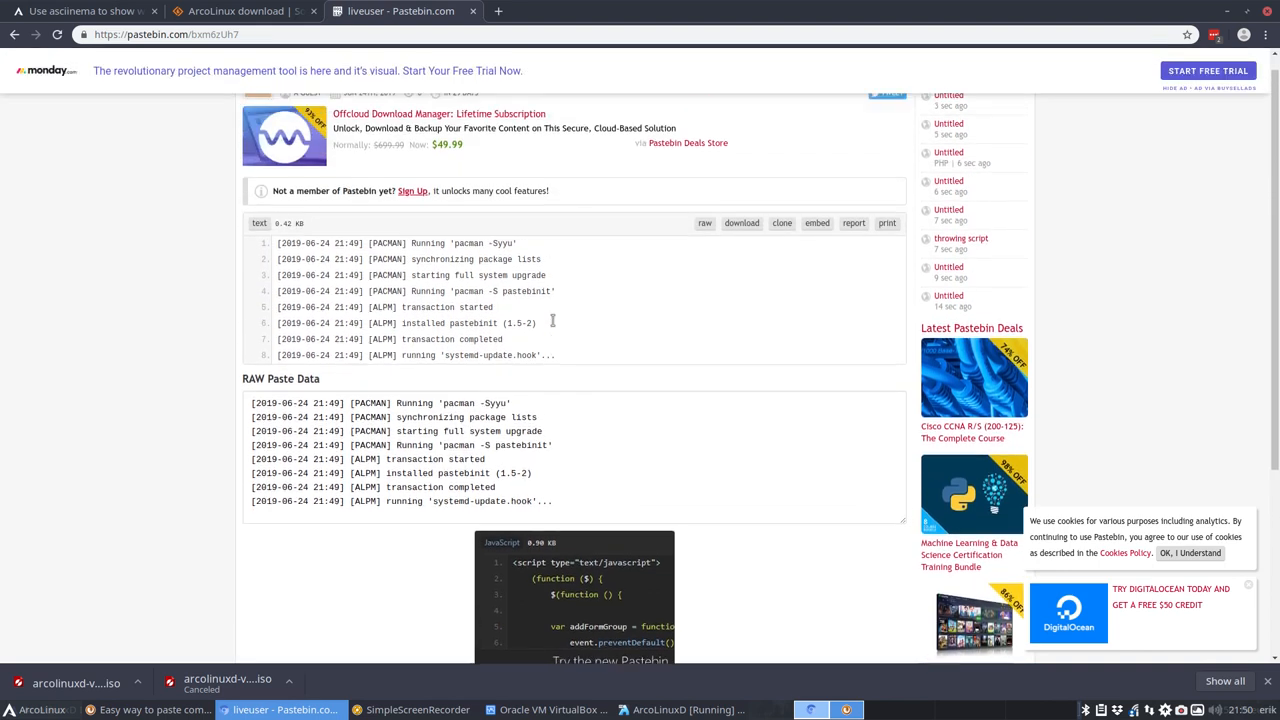
pyautogui.scroll(3)
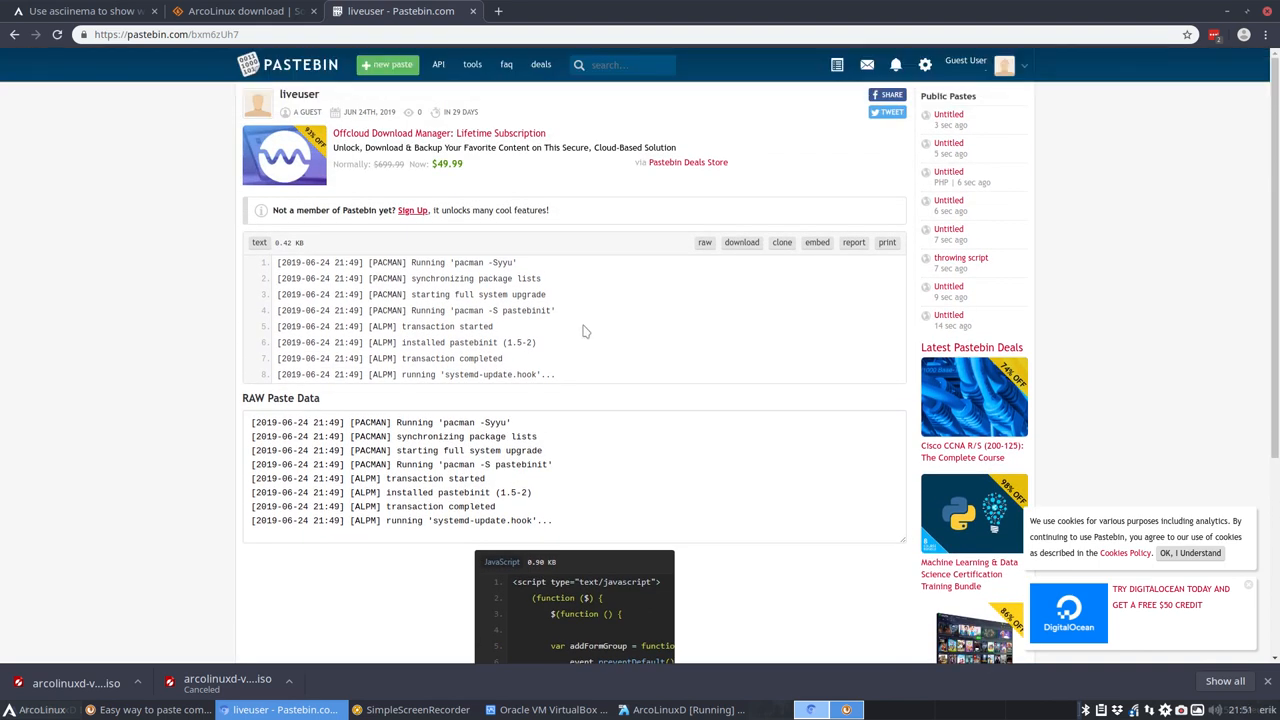
pyautogui.click(167, 34)
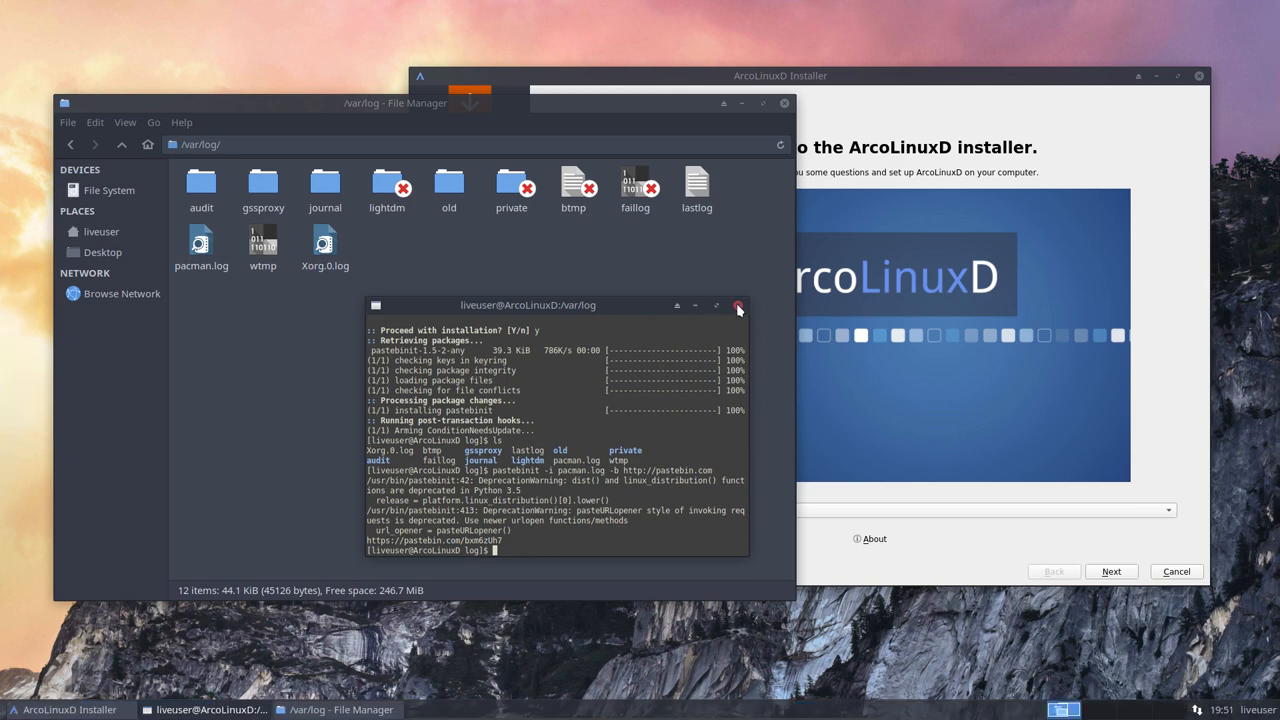
pyautogui.moveTo(591, 435)
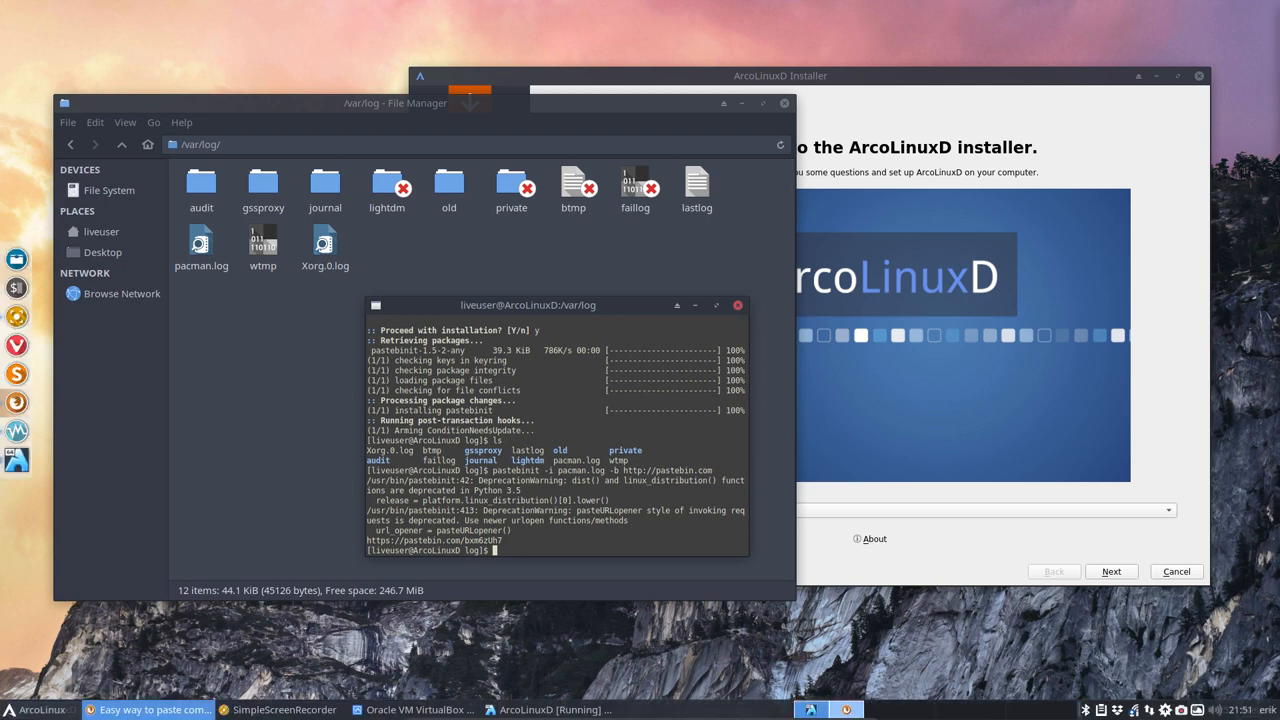
pyautogui.moveTo(598, 378)
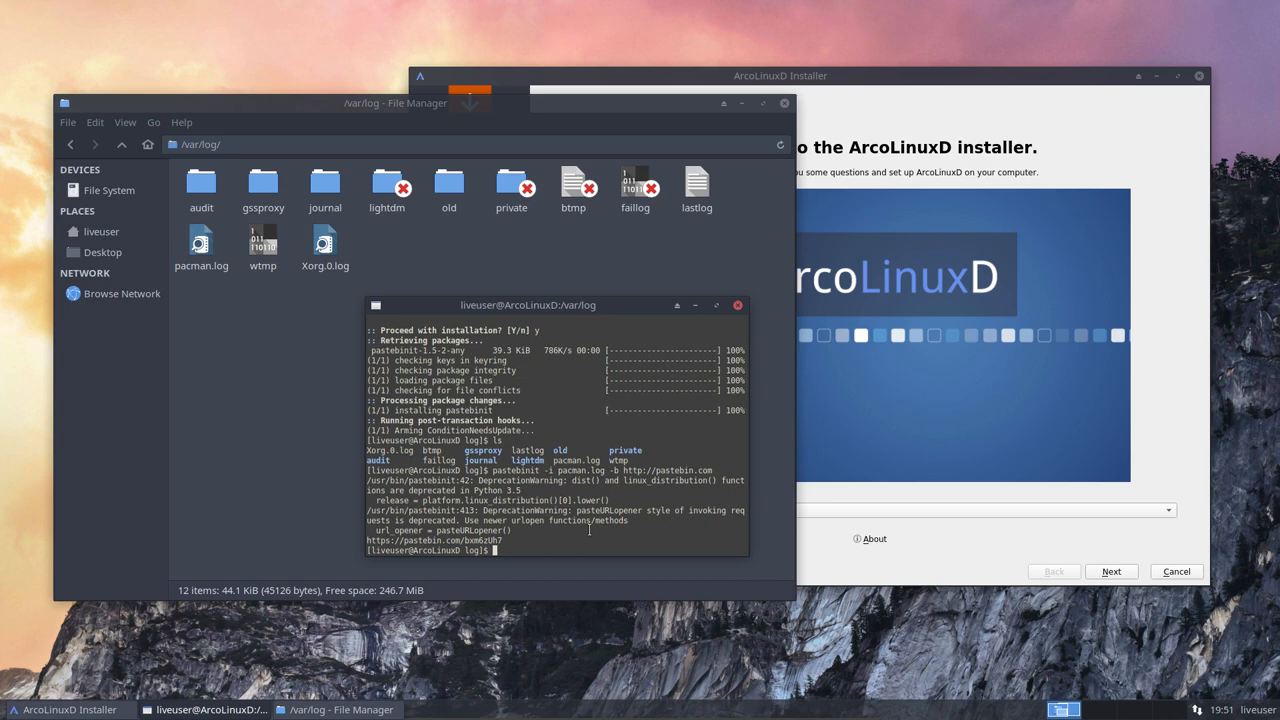
# Open the pastebinit man page with 'man pastebinit' and scroll through its options.
pyautogui.write('man pastebinit')
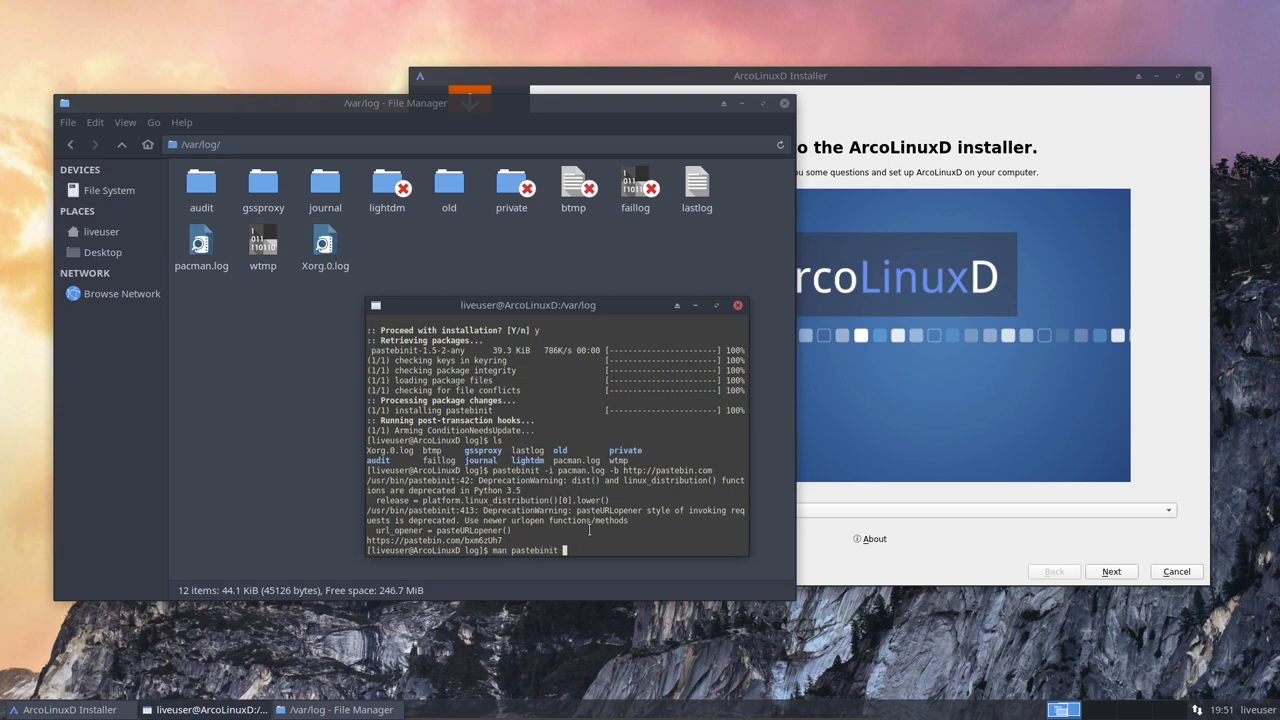
pyautogui.press('Return')
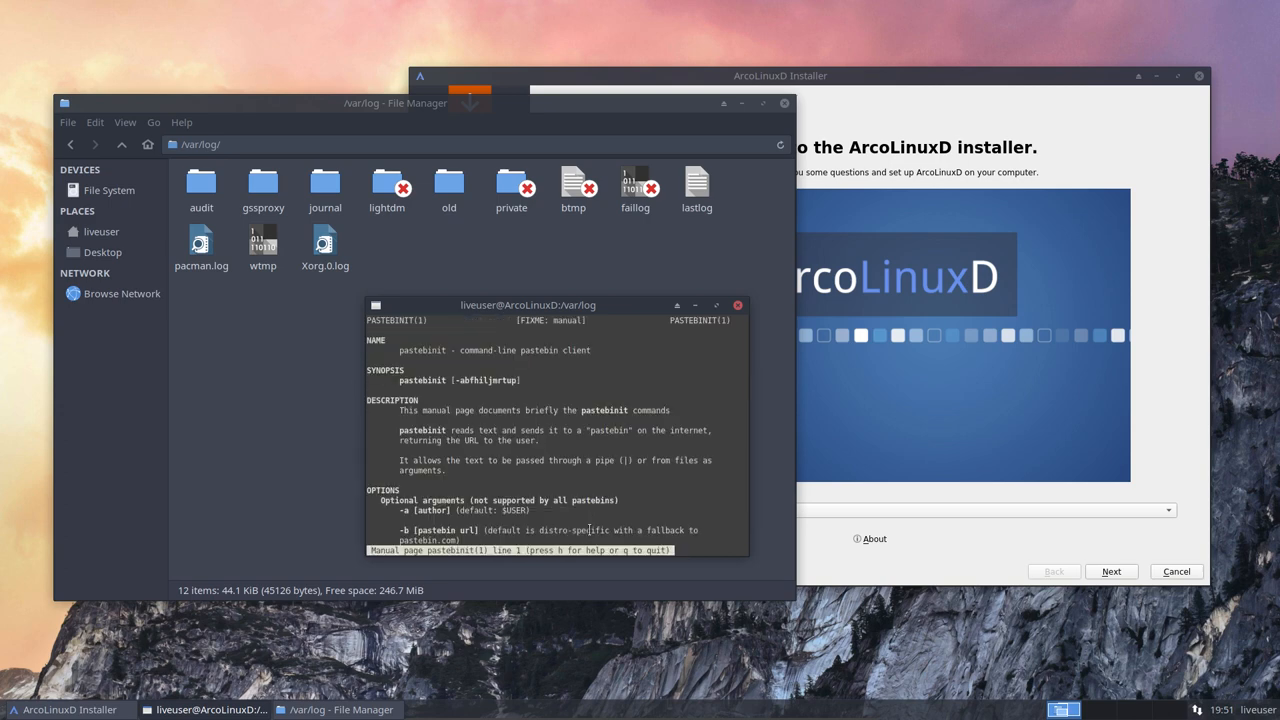
pyautogui.scroll(-3)
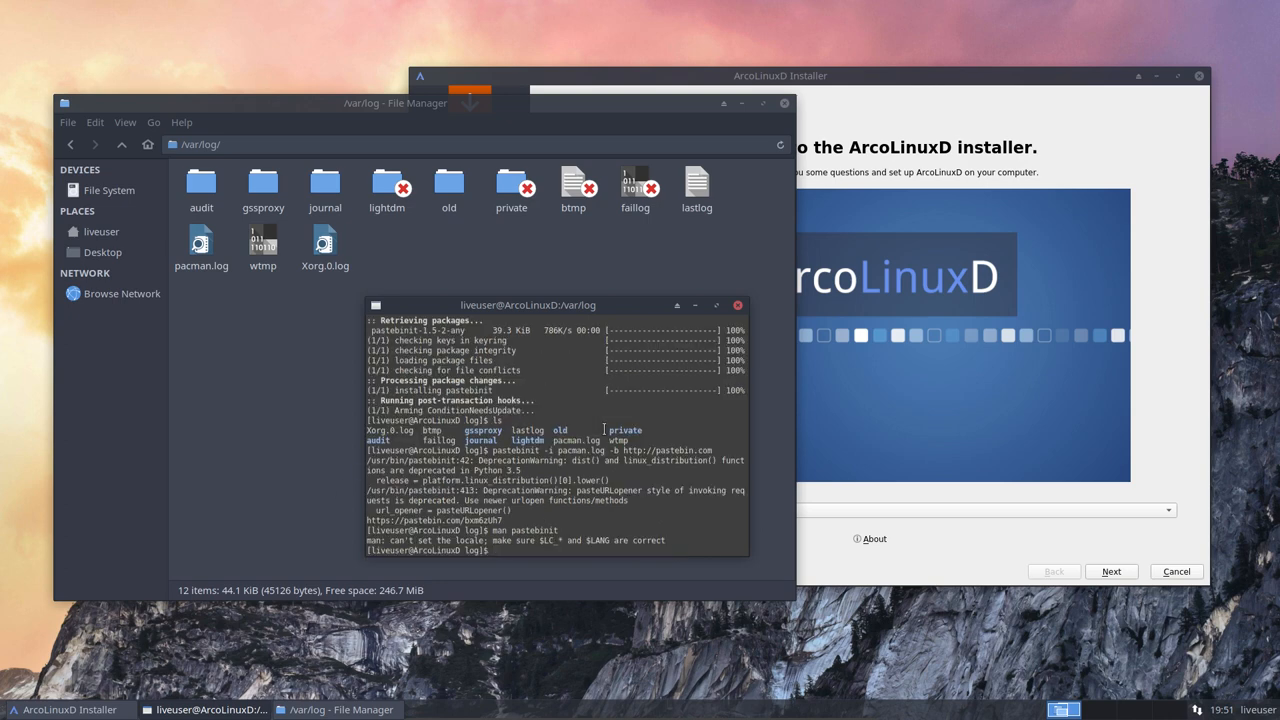
# List pastebinit's supported pastebins, close the /var/log file manager, and move the terminal left.
pyautogui.write('pastebinit -i pacman.log -b http://pastebin.co')
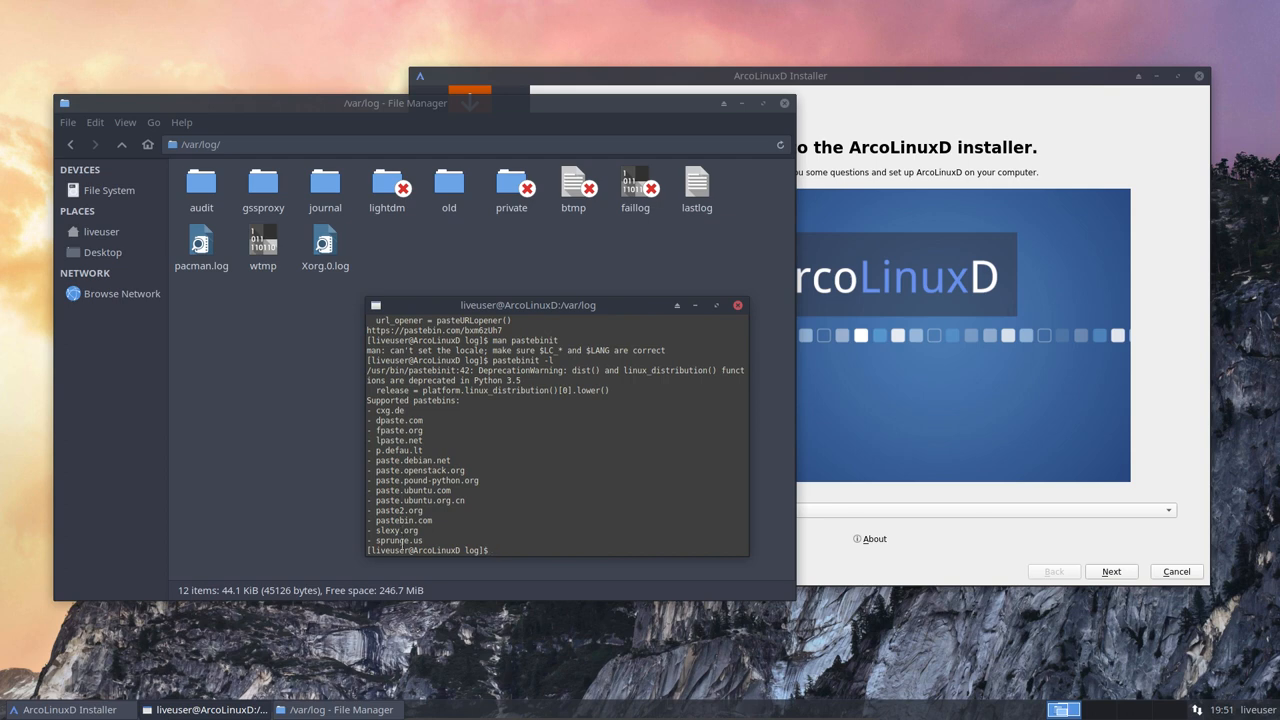
pyautogui.moveTo(343, 536)
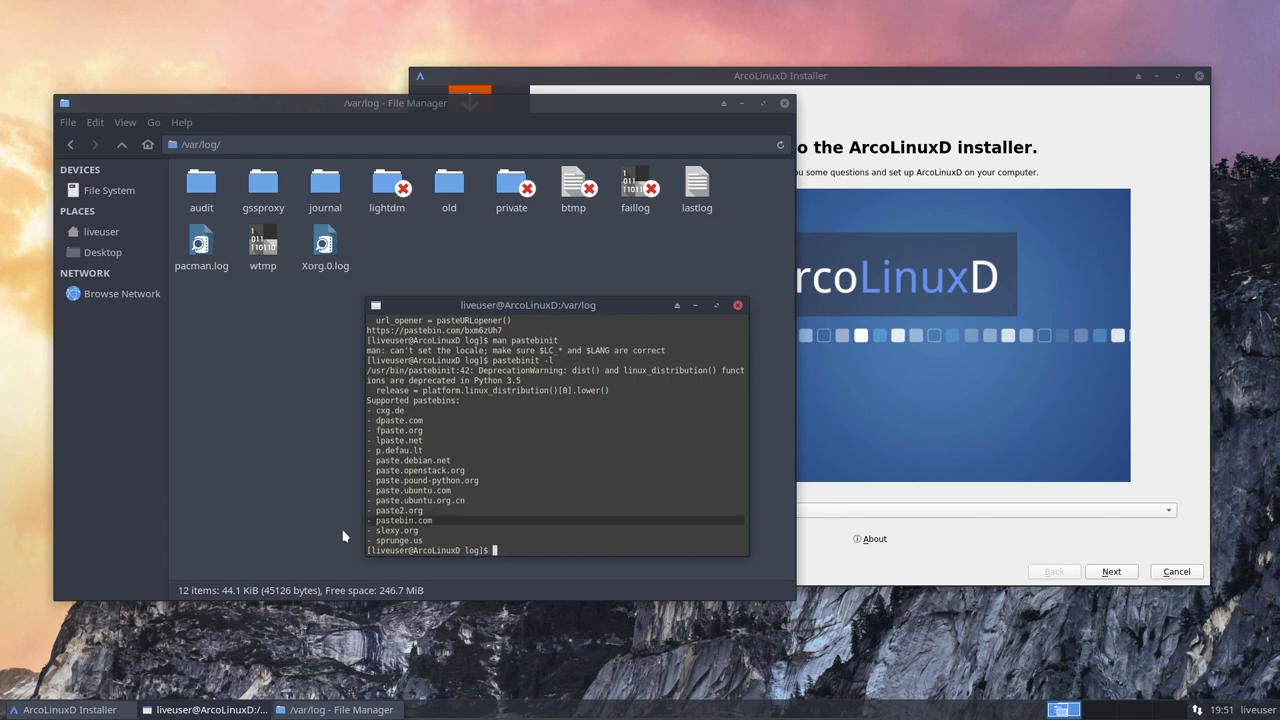
pyautogui.moveTo(680, 411)
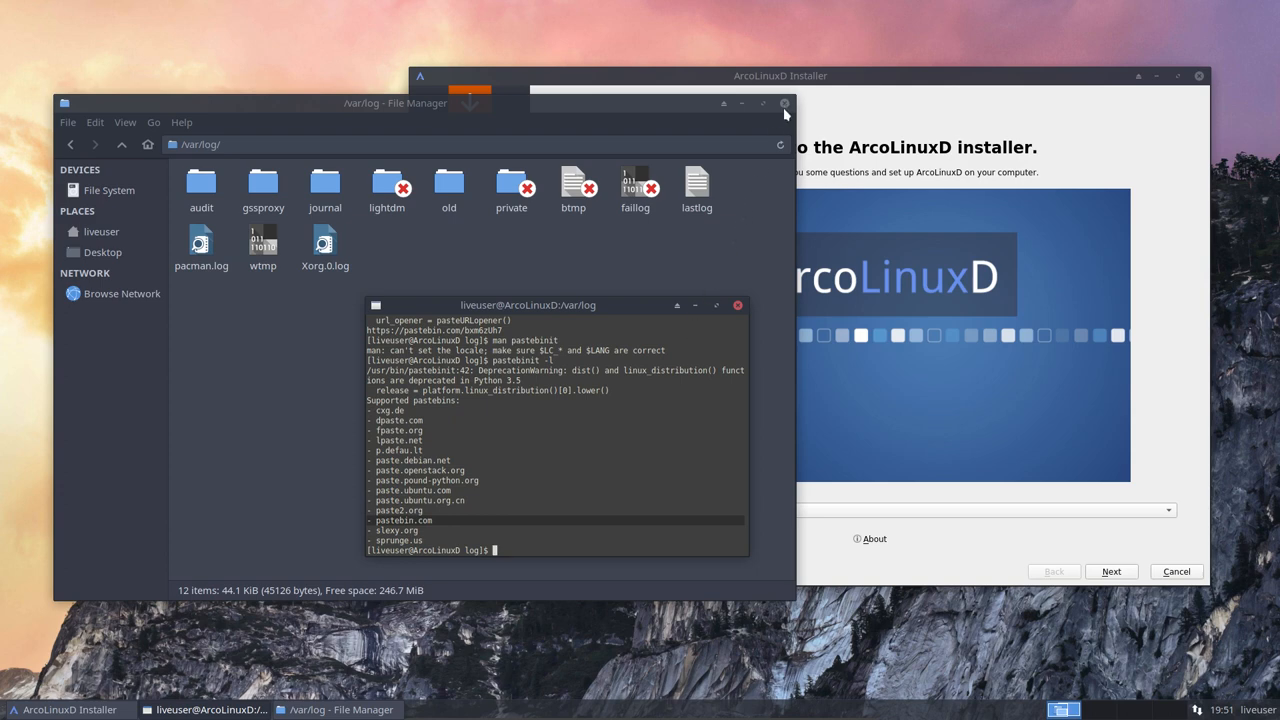
pyautogui.click(784, 103)
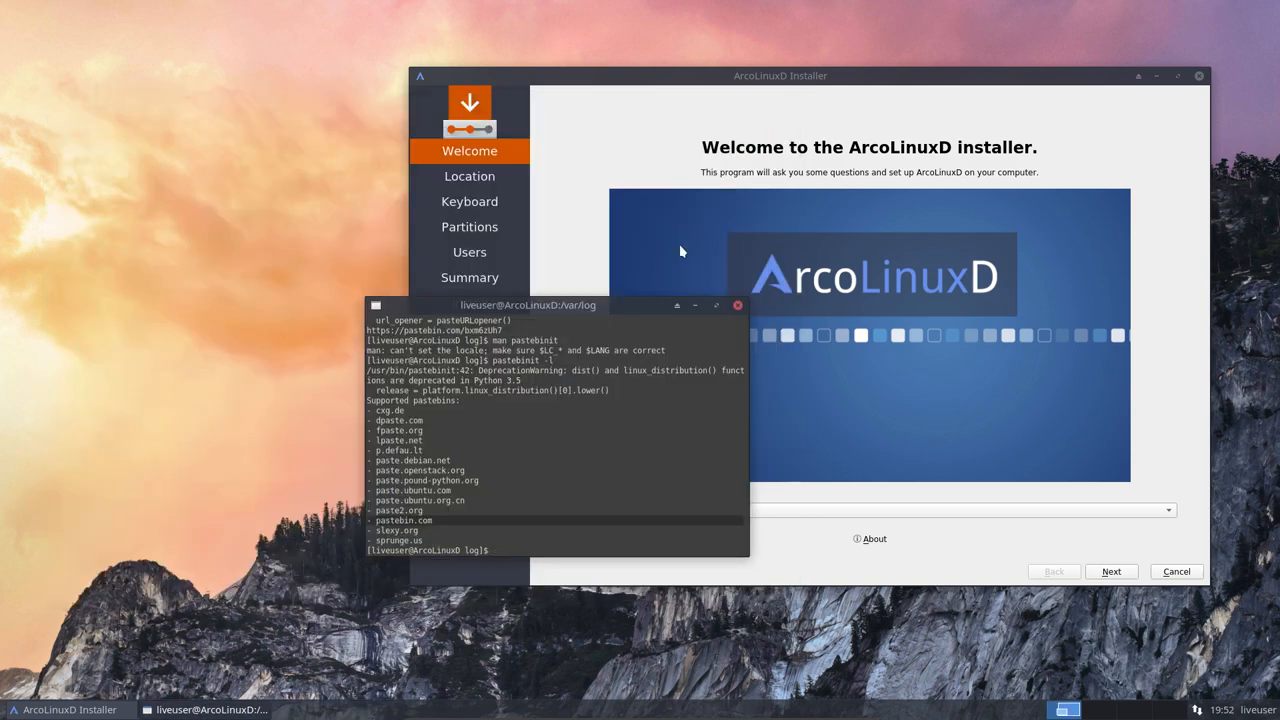
pyautogui.moveTo(527, 305); pyautogui.dragTo(252, 220)
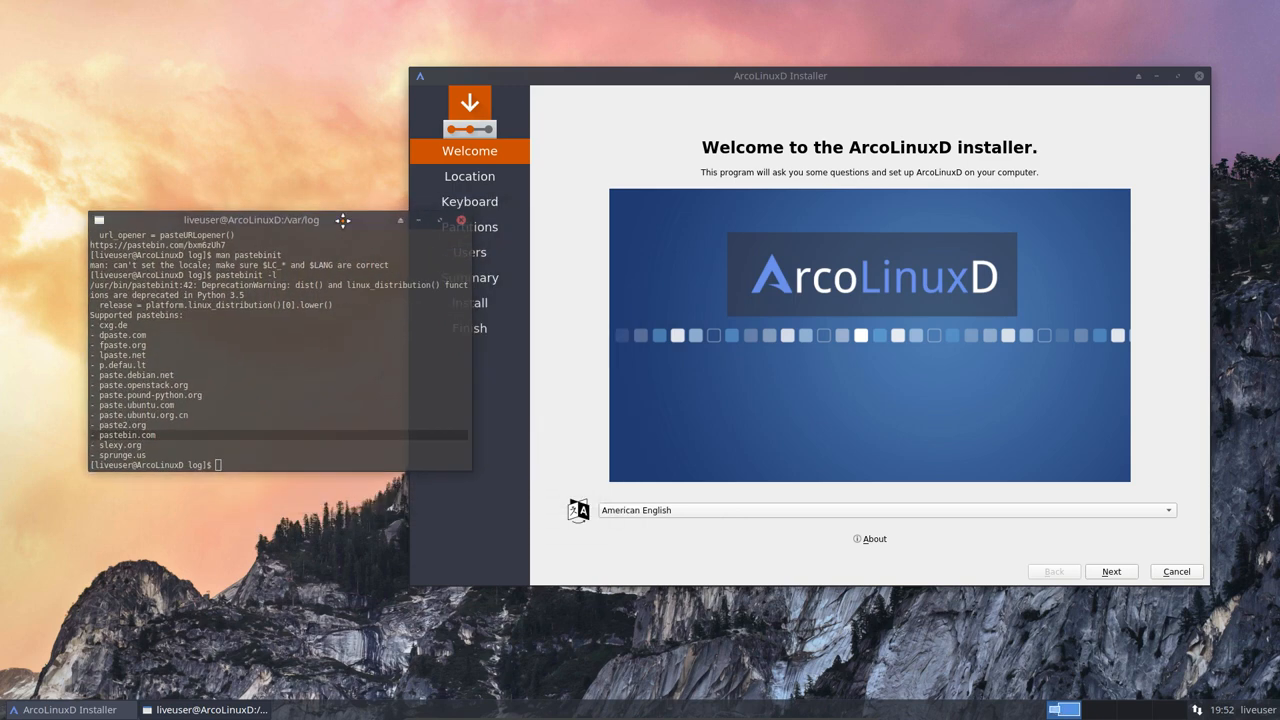